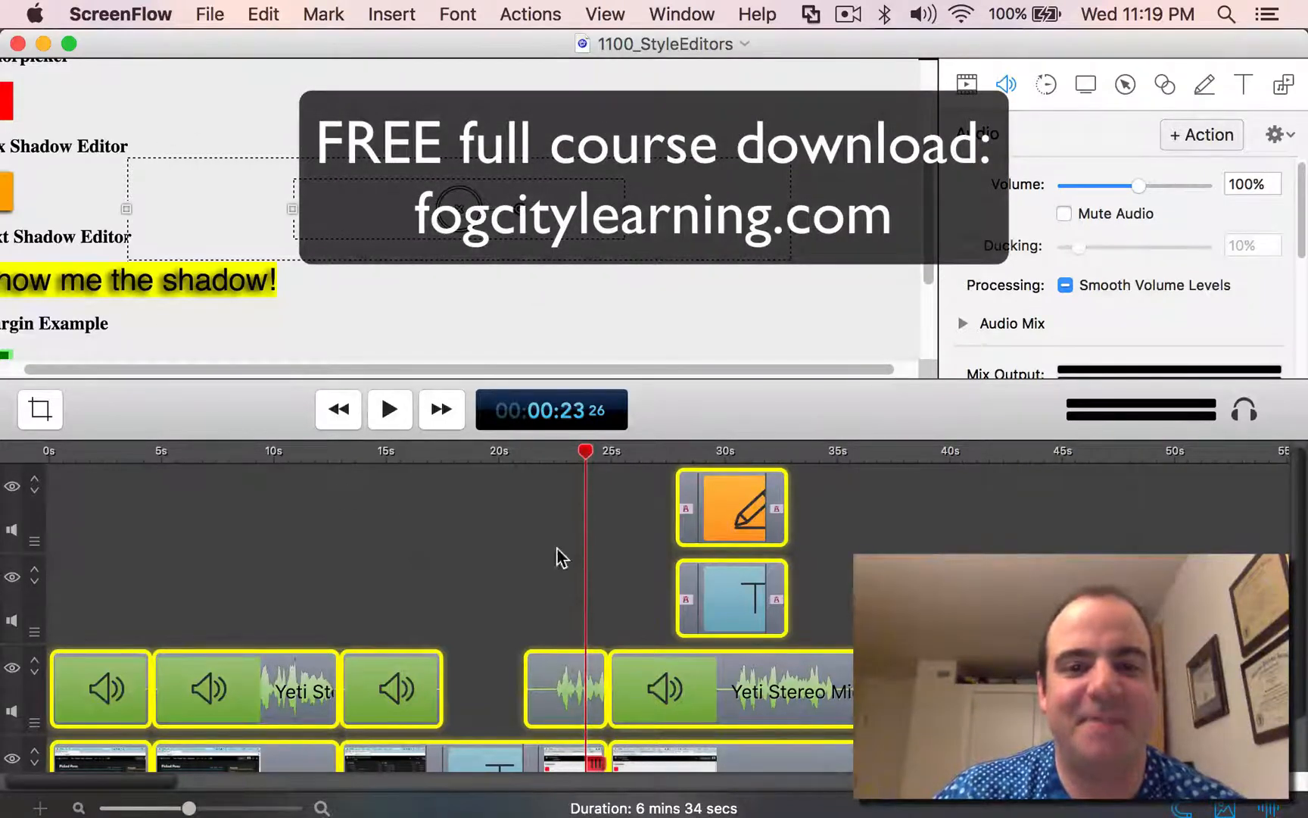
mouse_move(779, 464)
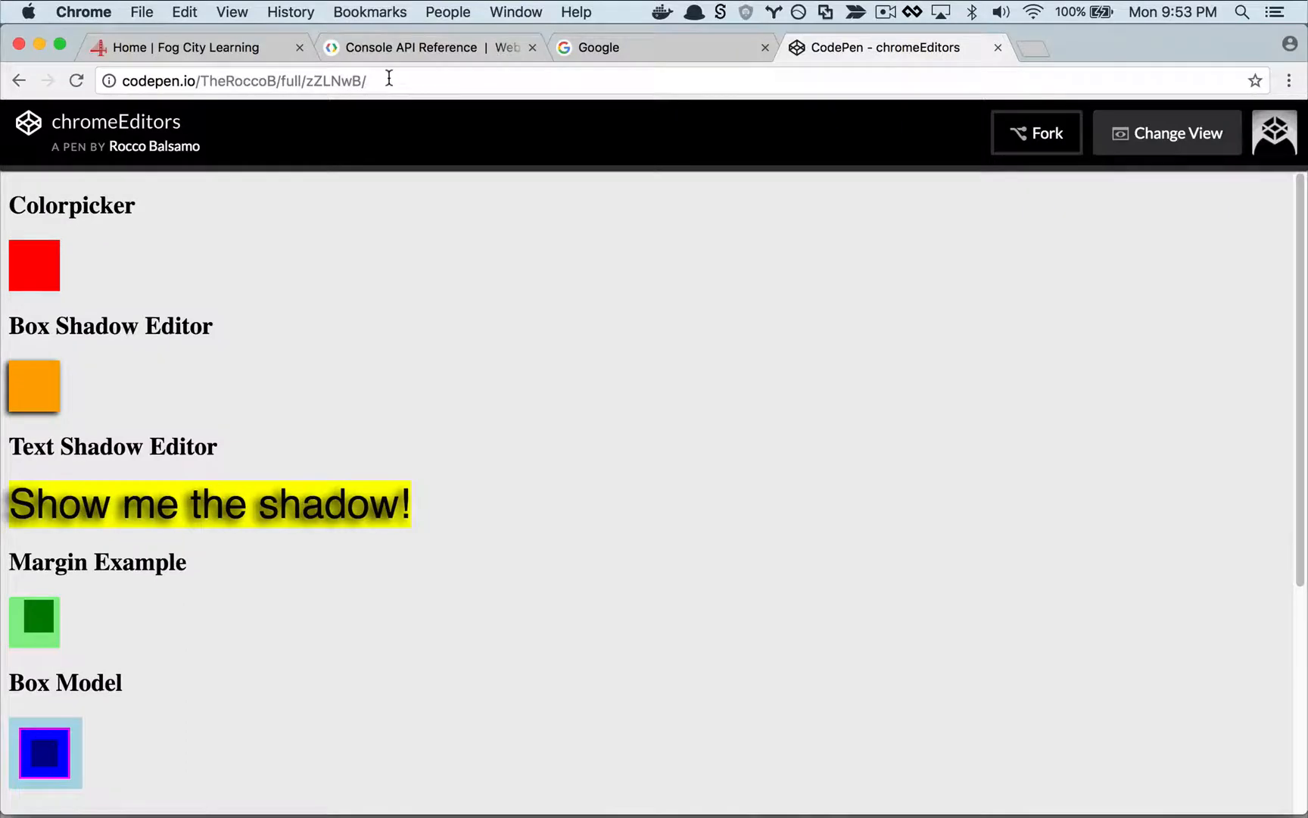
Open DevTools with F12 beside the CodePen demo and drag the divider left to widen it.
key("F12")
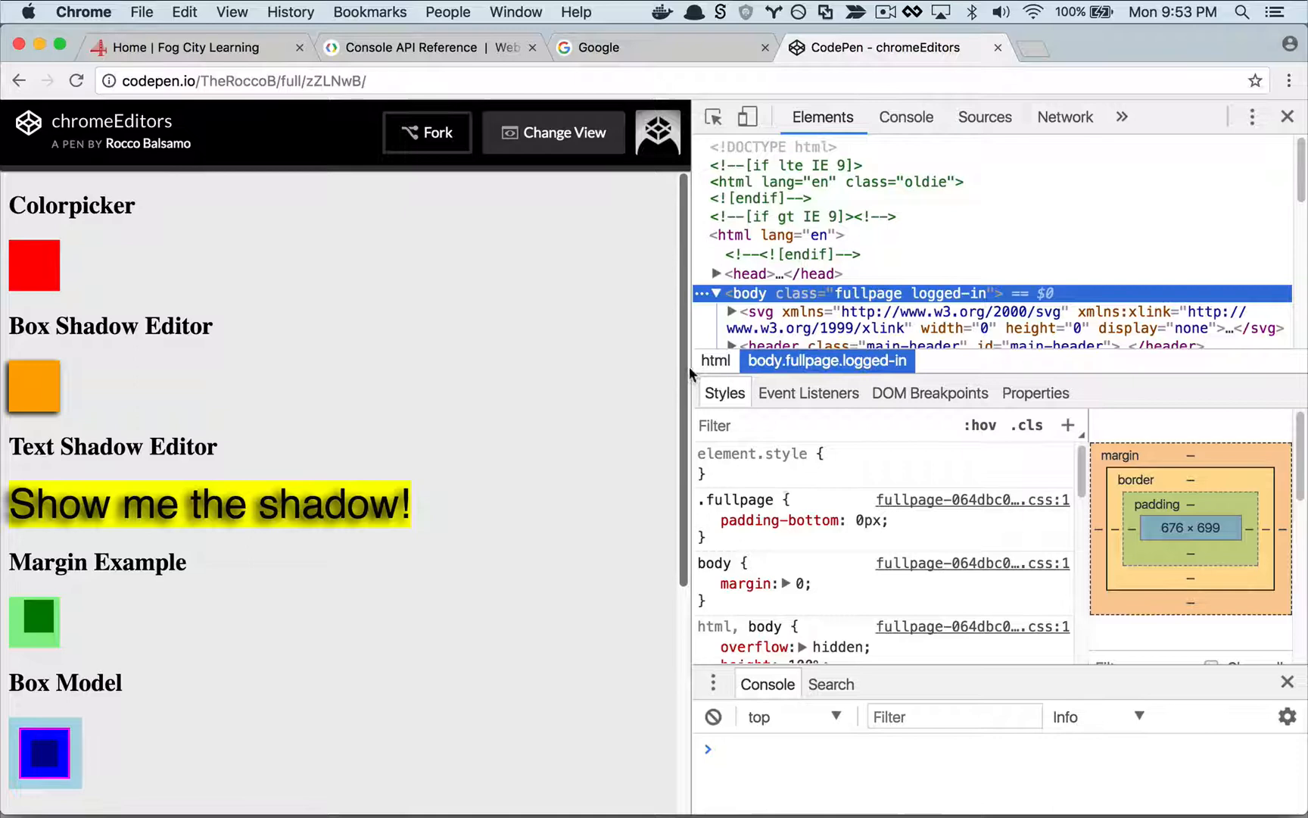
left_click_drag(690, 358, 492, 359)
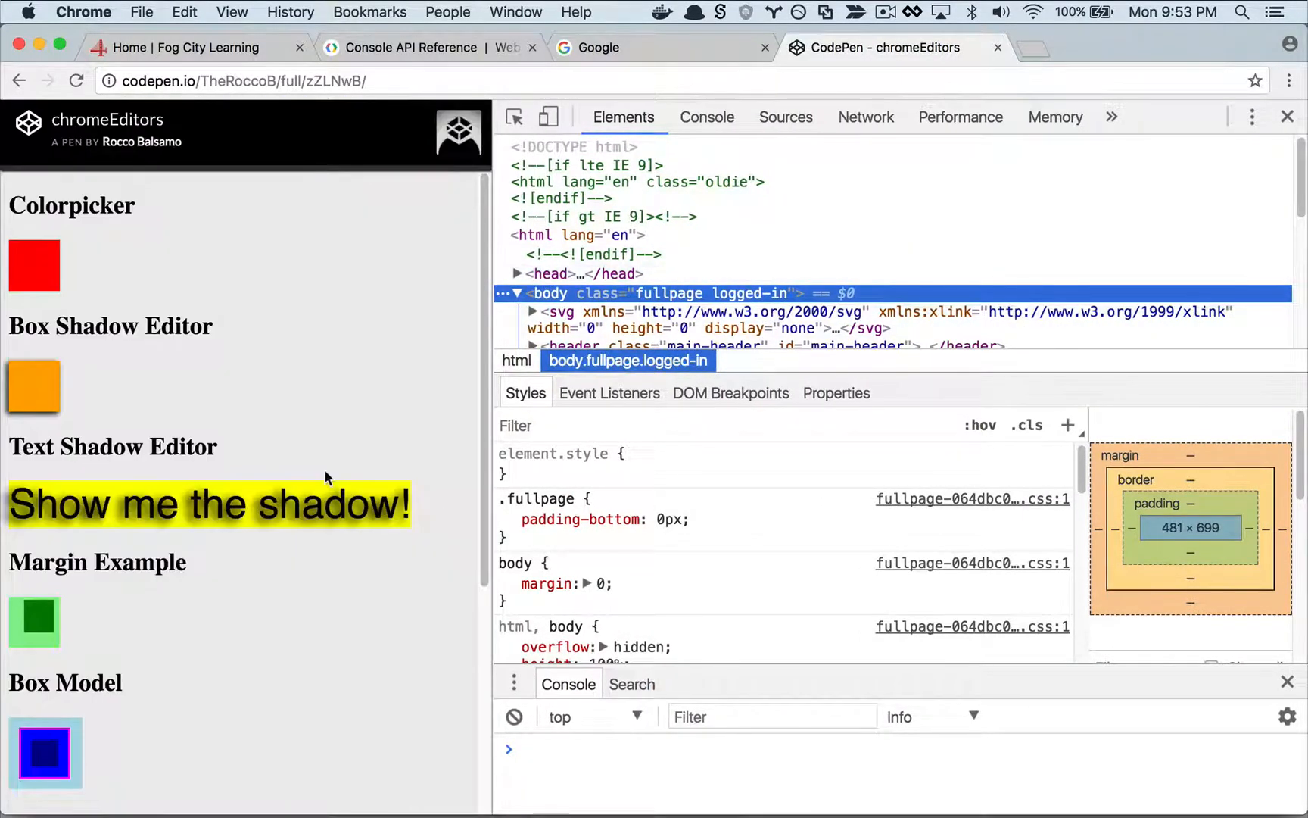
mouse_move(81, 261)
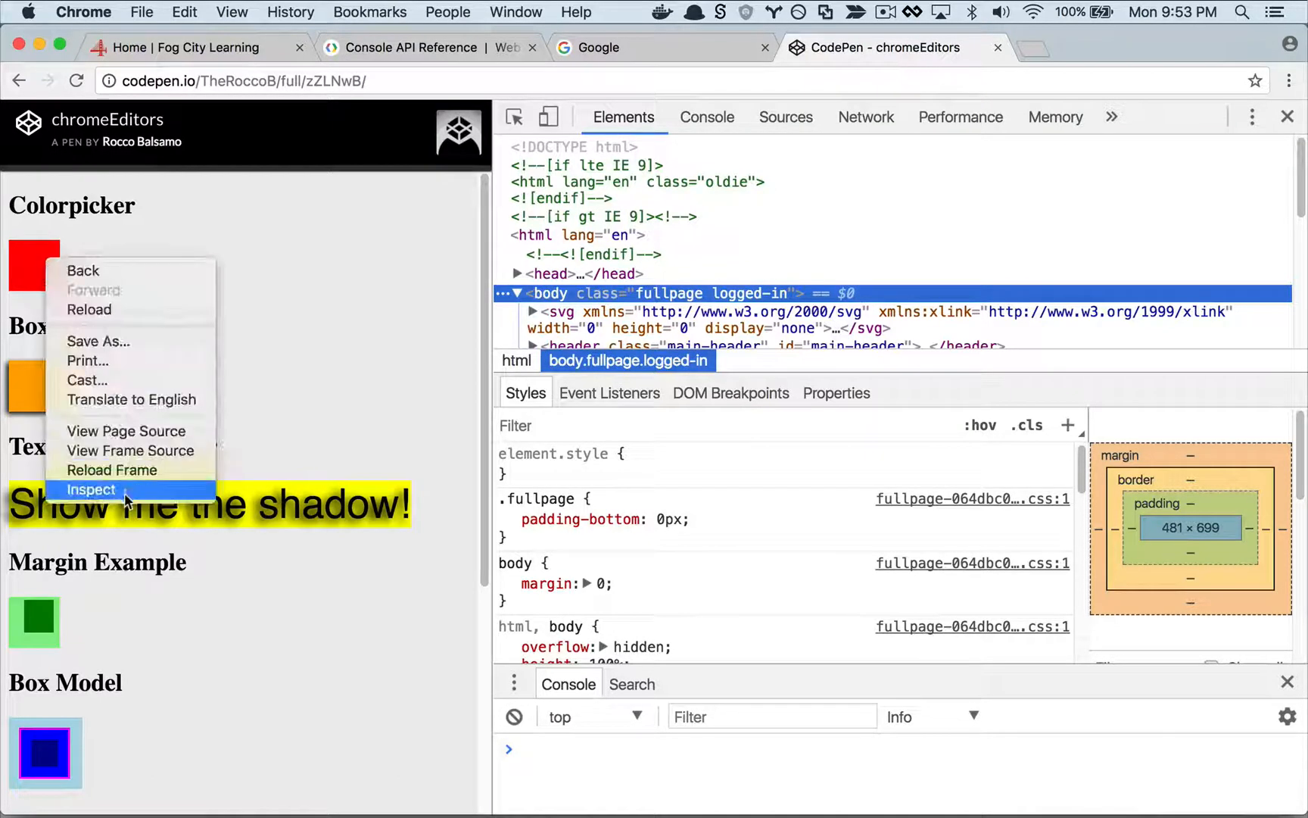
Inspect the red Colorpicker box and eyedrop the Box Shadow orange, shown as hex #ffb300.
left_click(90, 490)
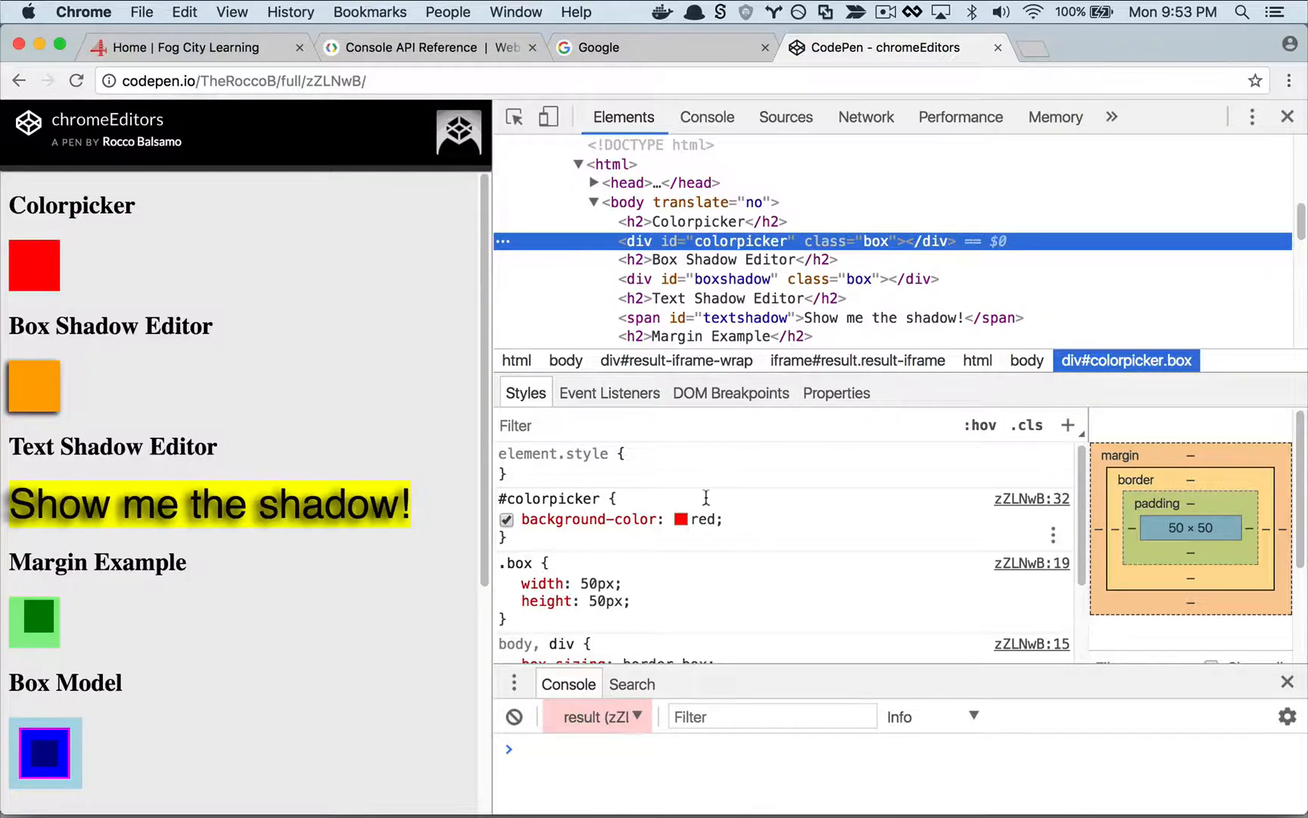
mouse_move(683, 518)
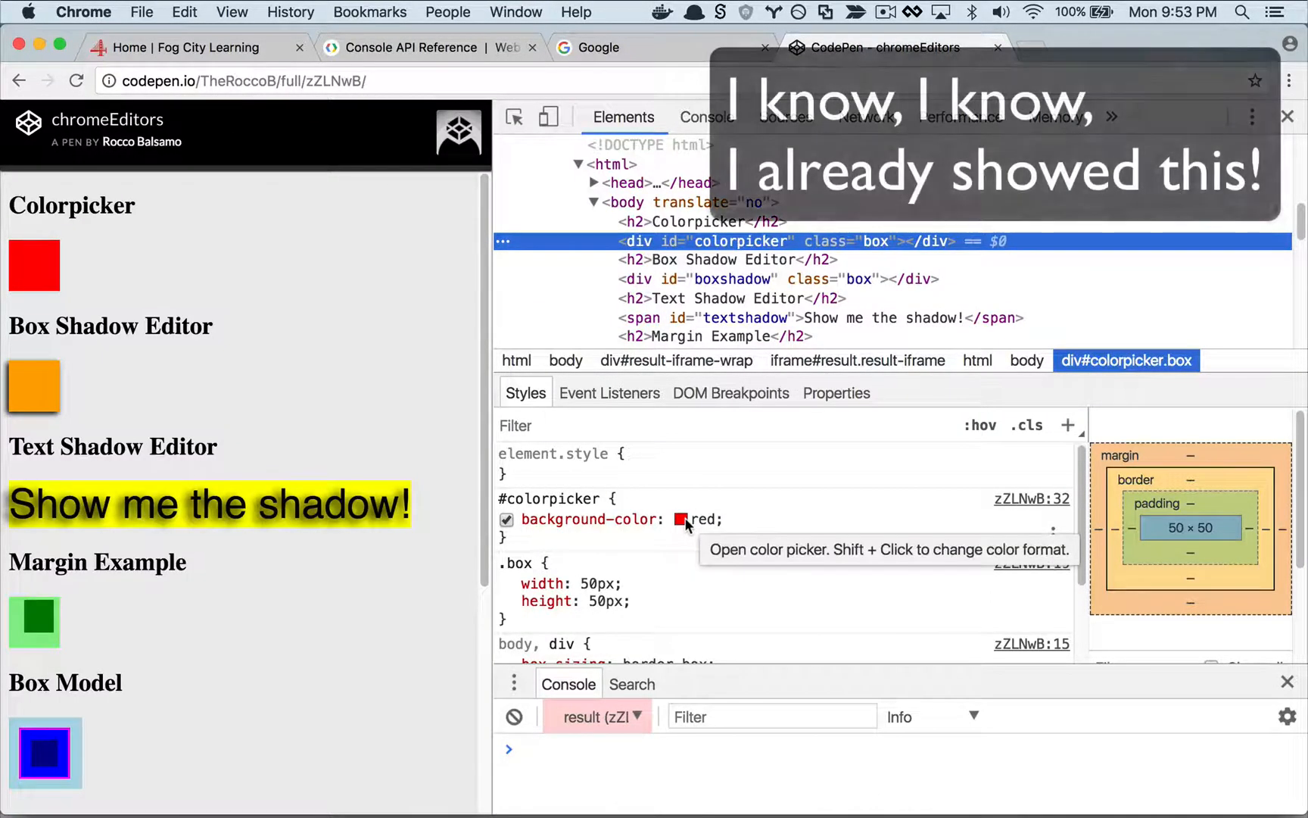
left_click(682, 519)
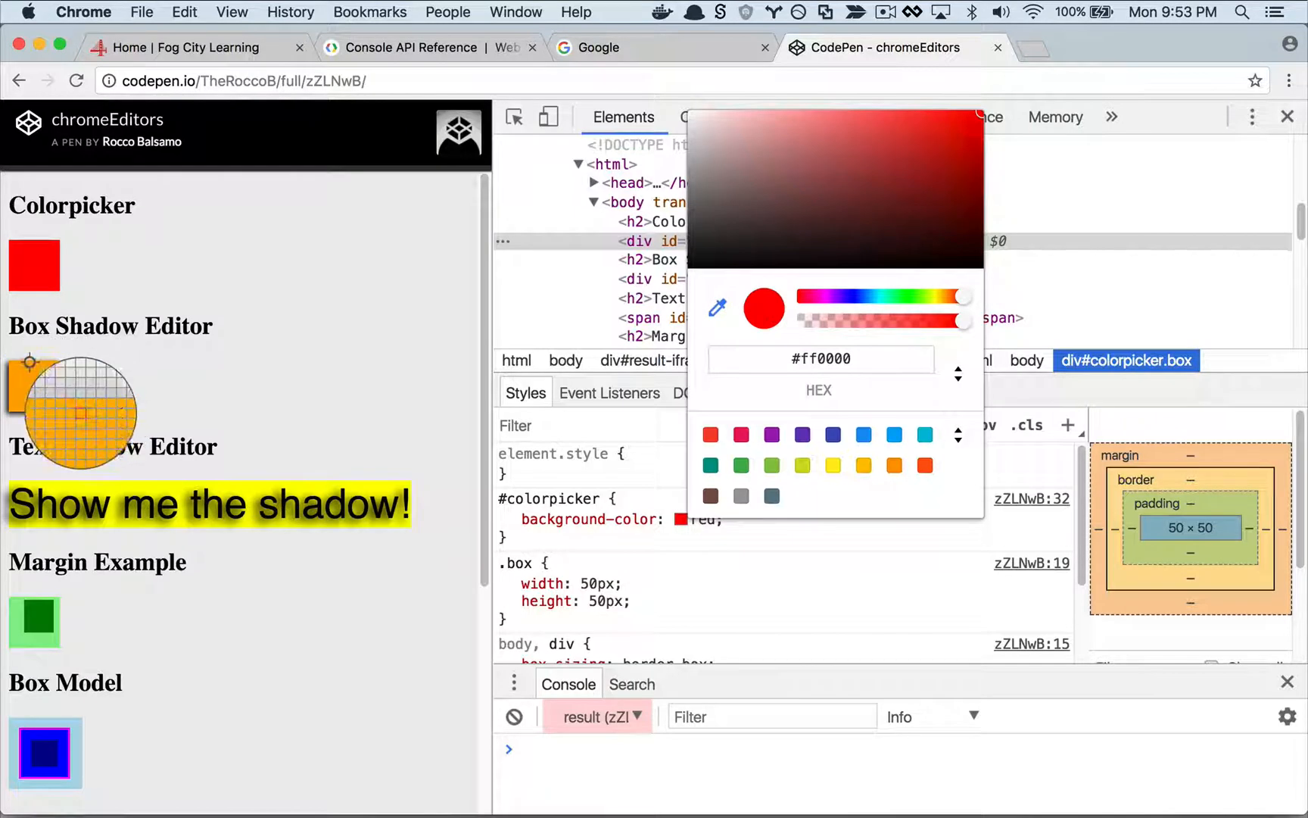
left_click_drag(959, 296, 945, 296)
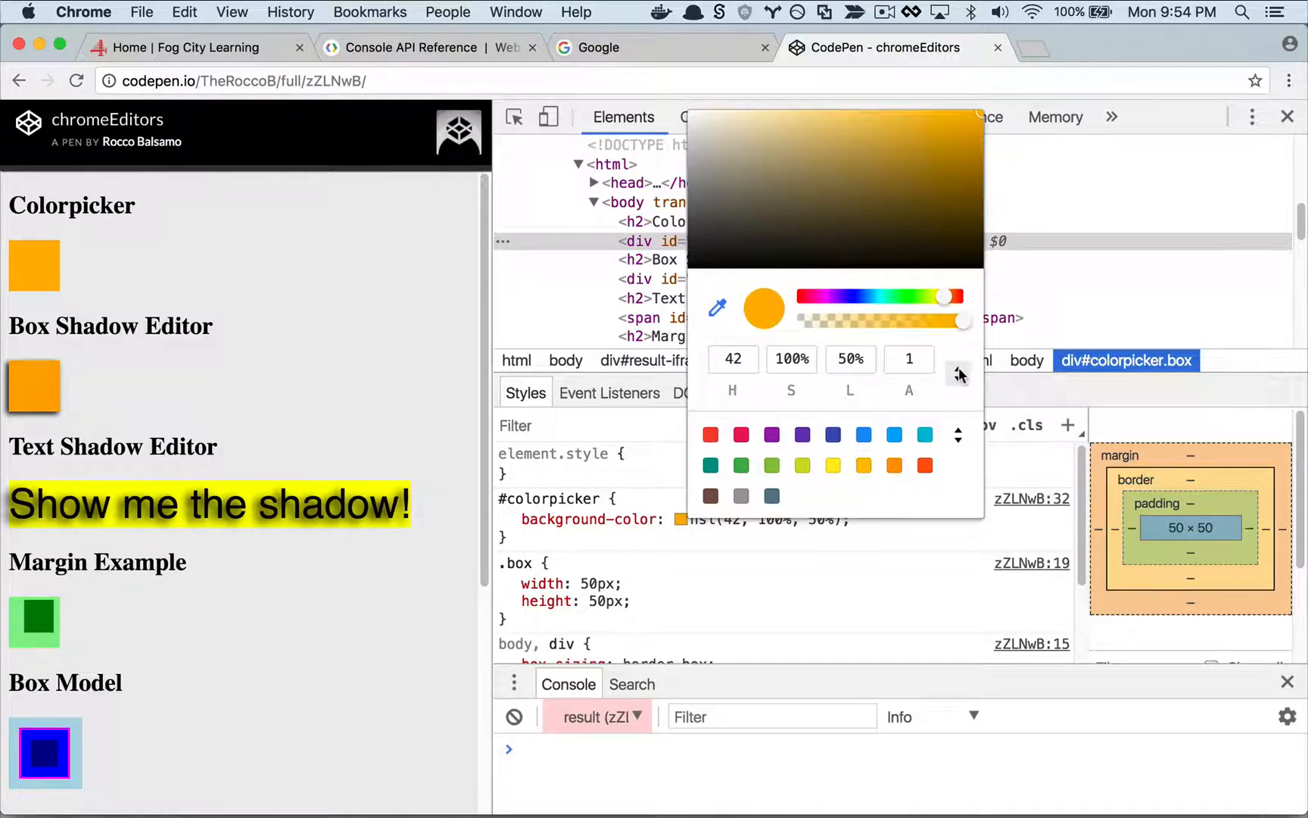
left_click(958, 373)
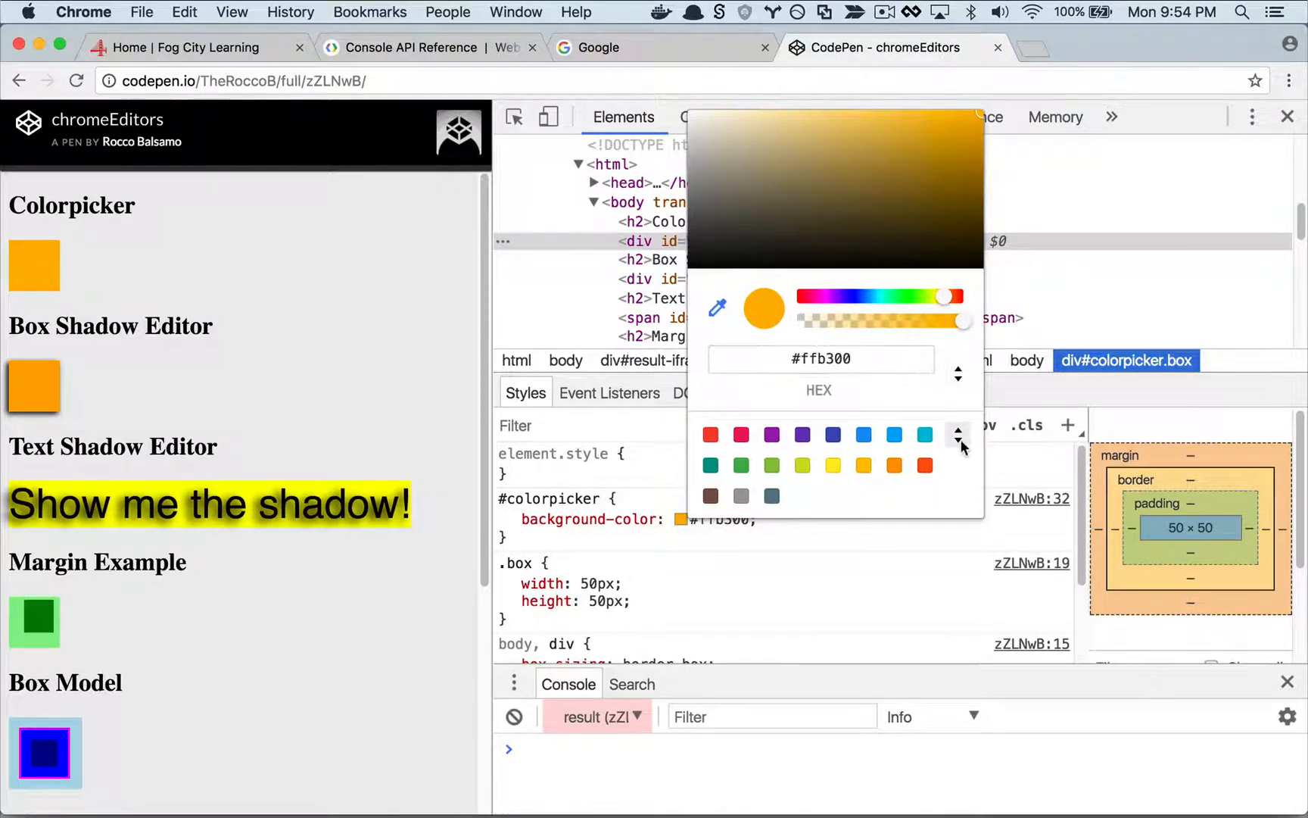
left_click(958, 433)
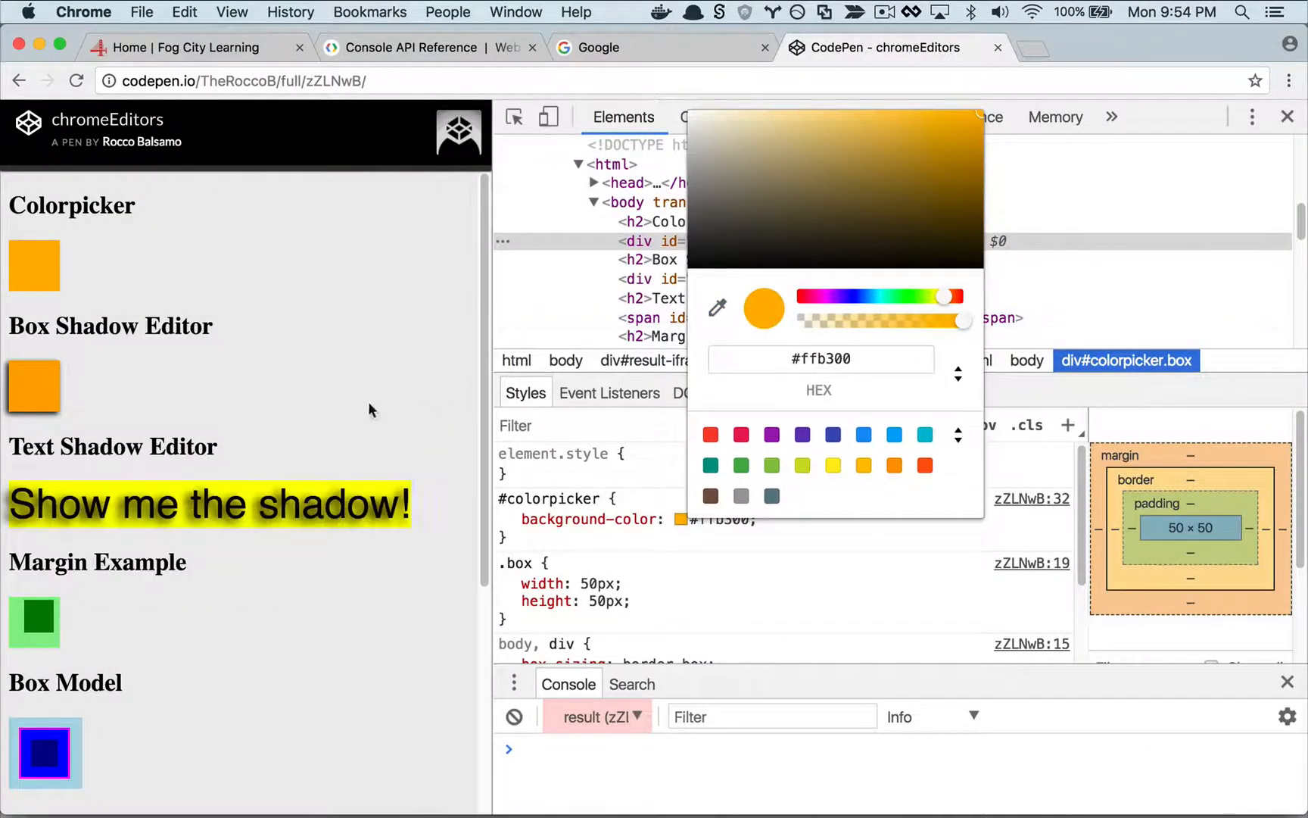
Inspect the orange box and set an outset shadow: -5px 6px offset, 4px spread.
right_click(371, 409)
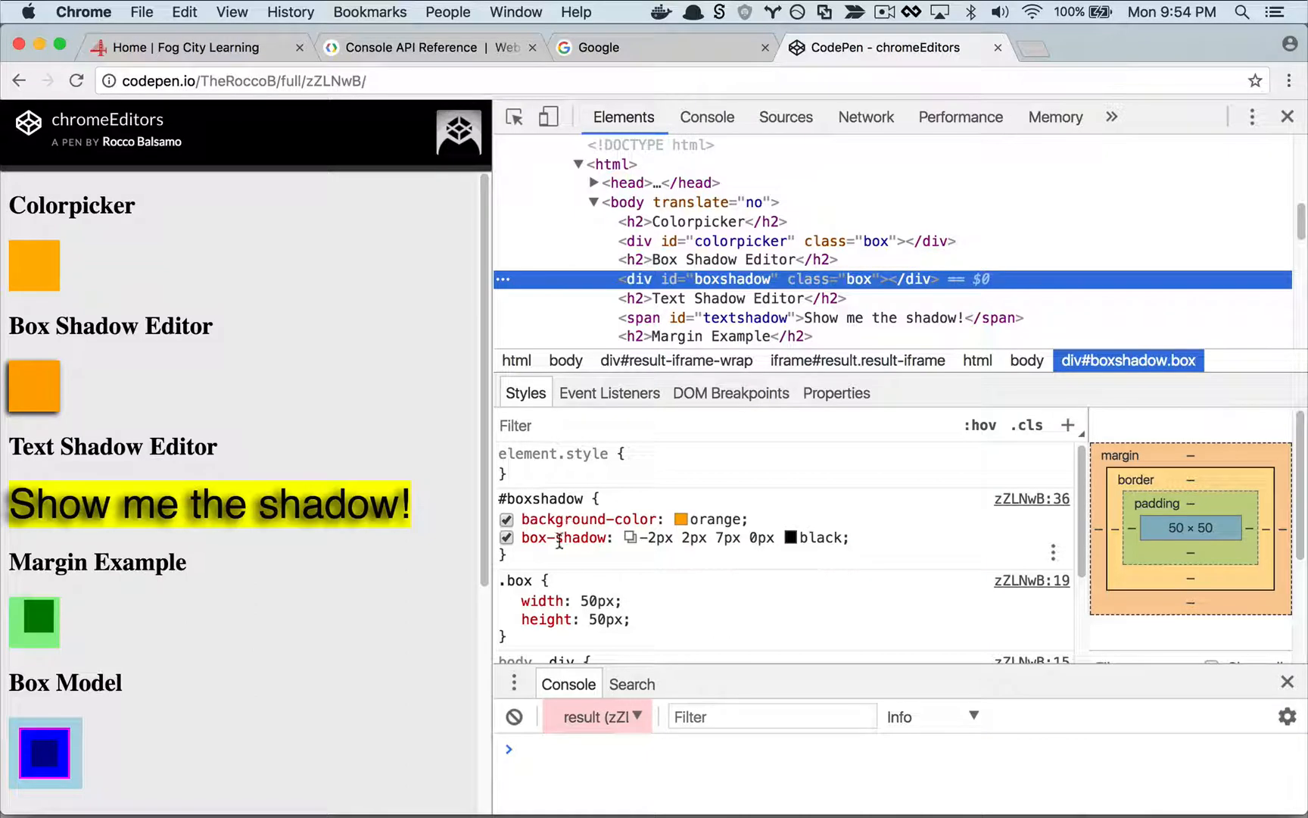
mouse_move(630, 537)
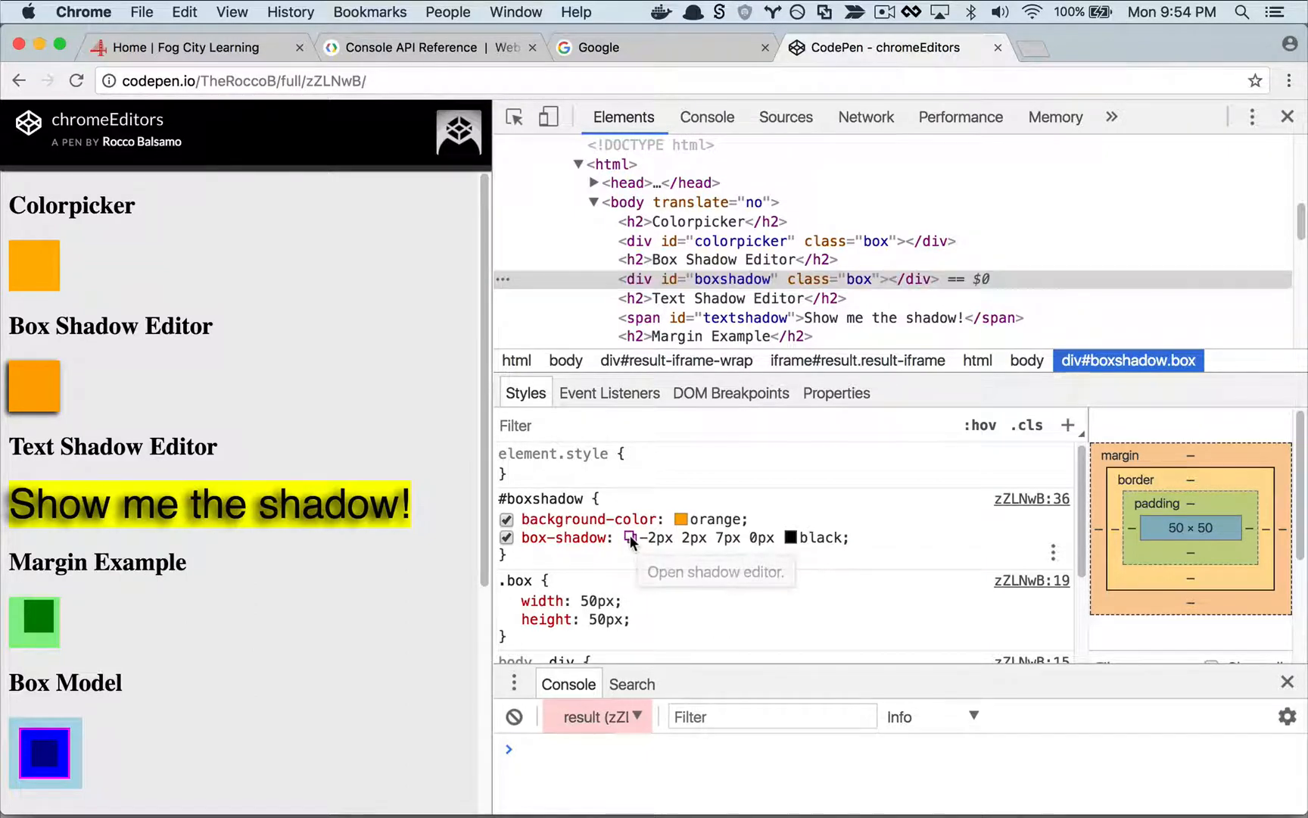
left_click(631, 538)
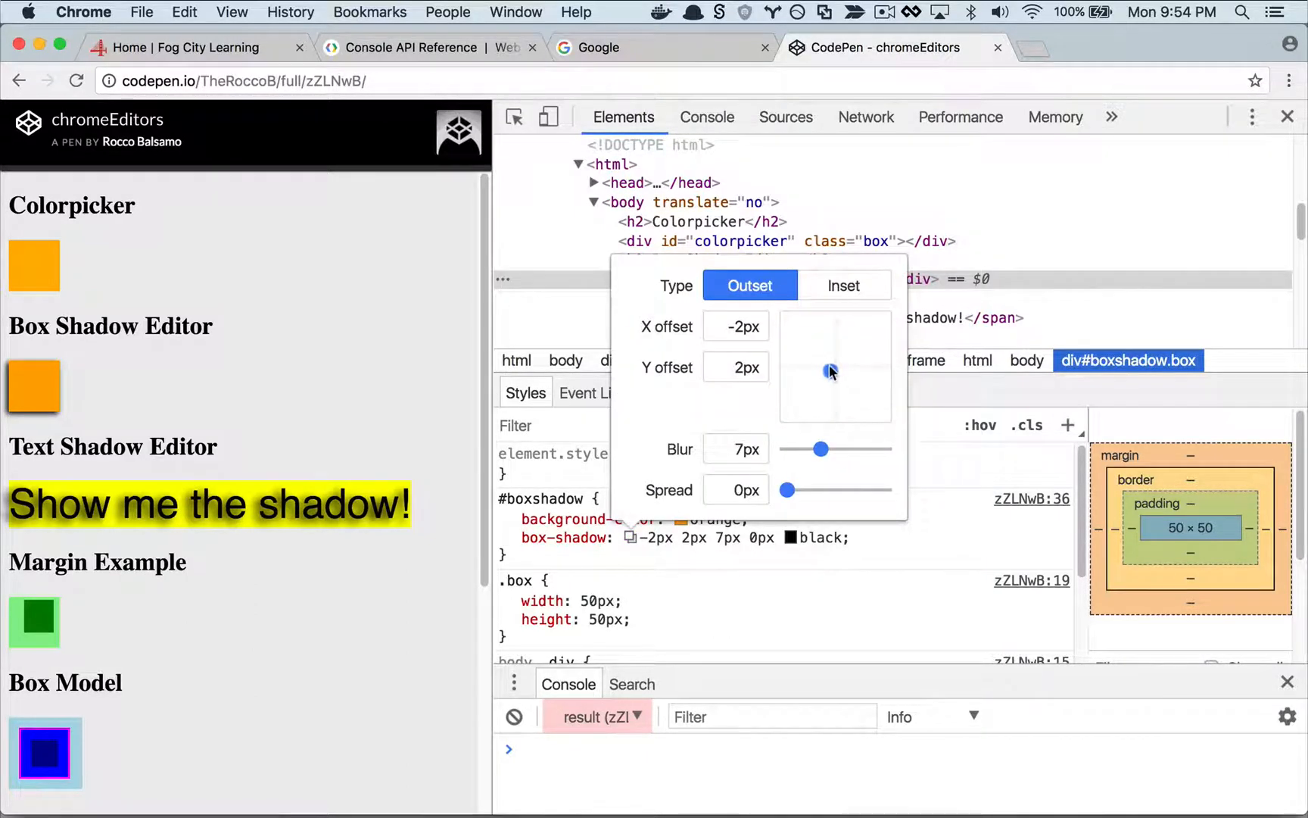
left_click_drag(832, 371, 811, 394)
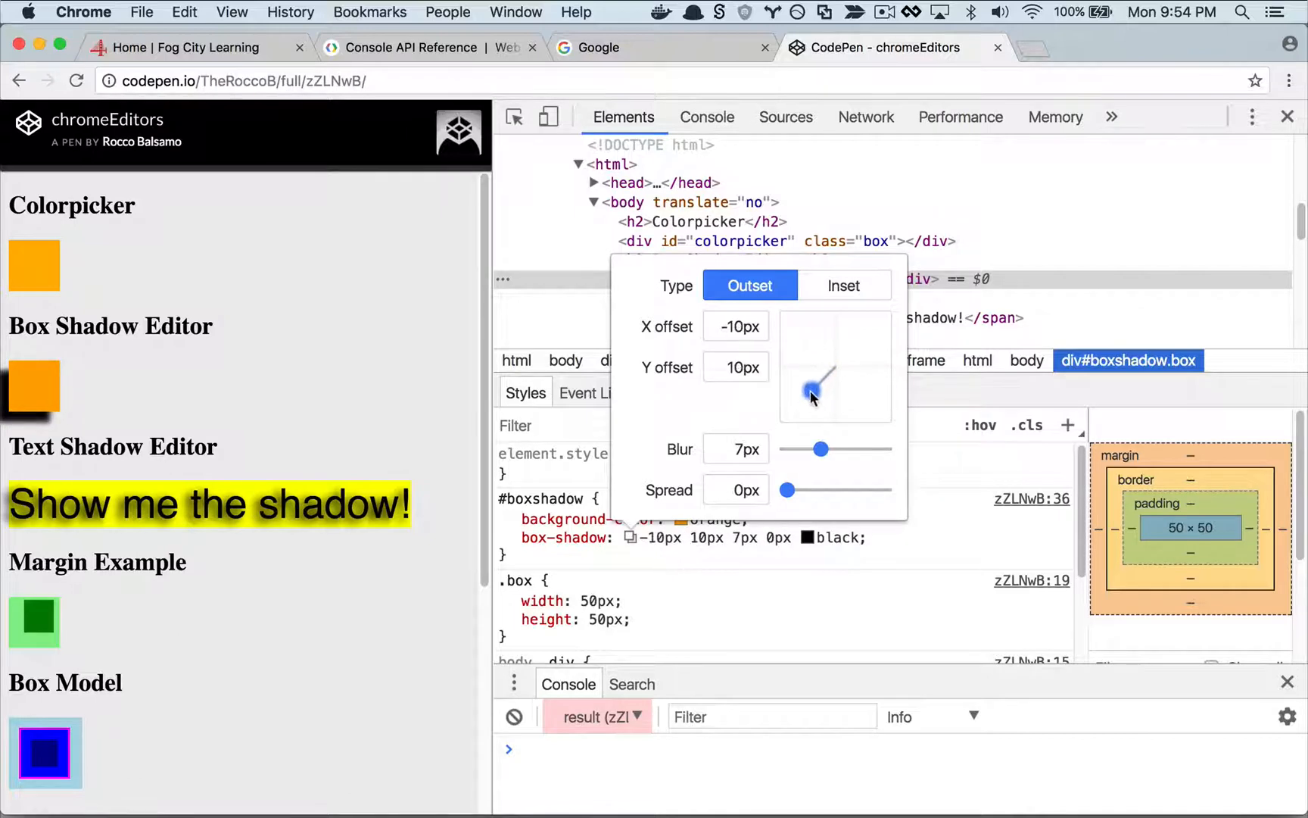
left_click_drag(812, 395, 823, 386)
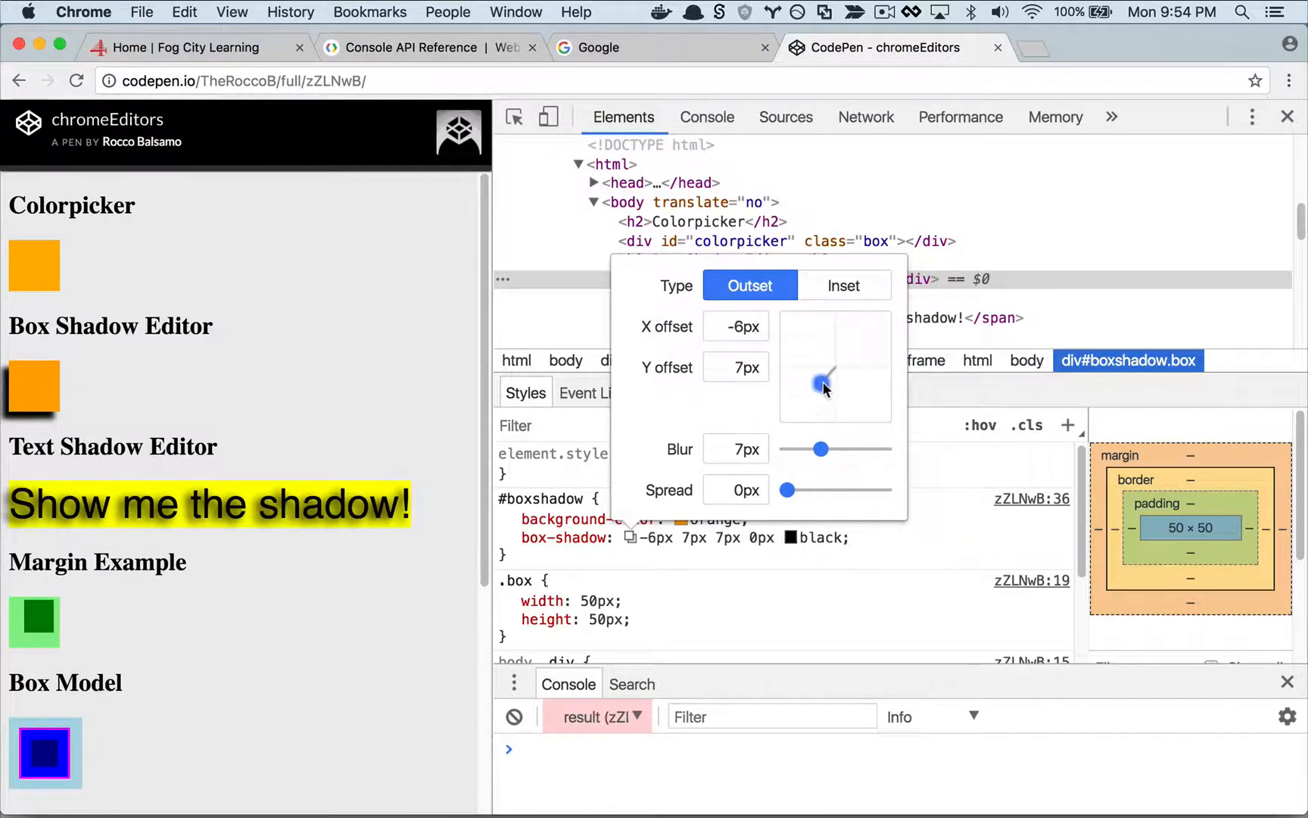
left_click_drag(824, 389, 822, 382)
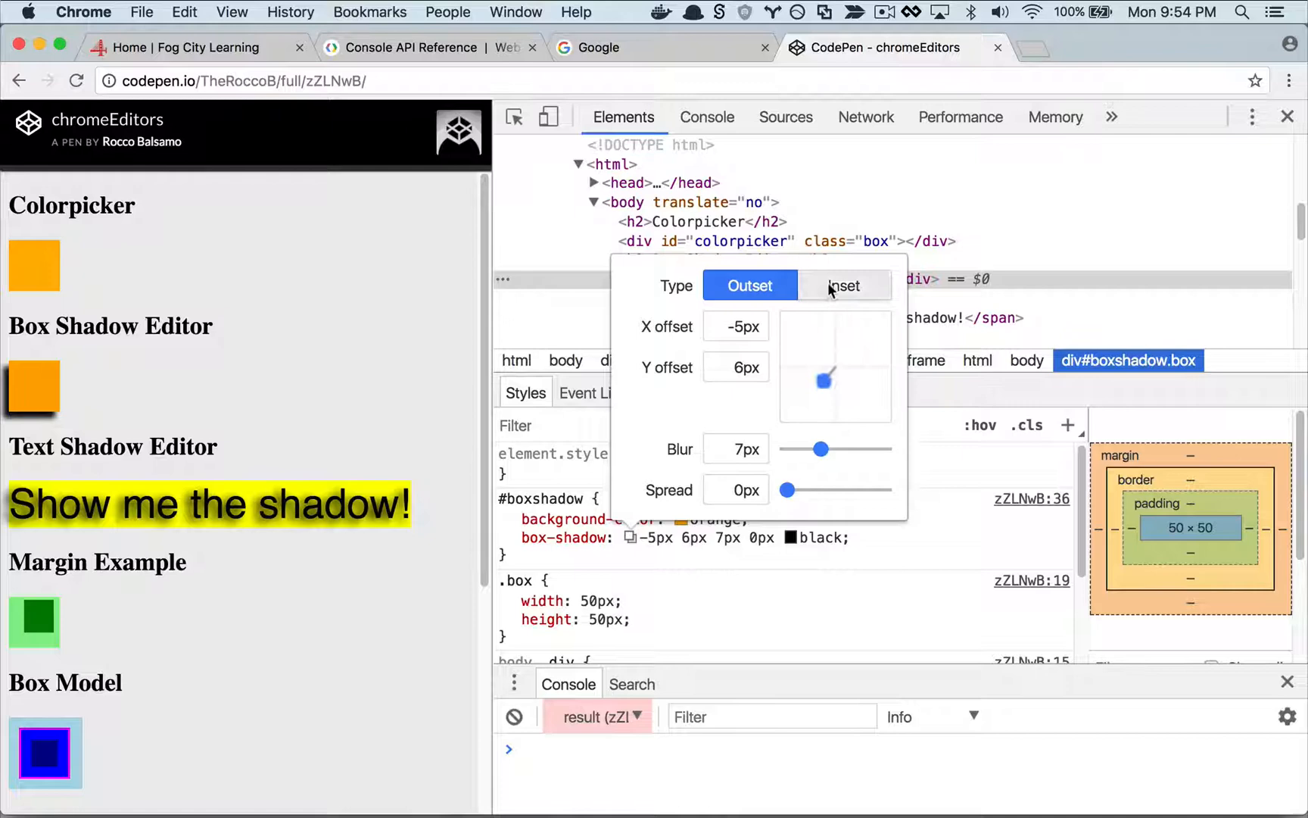
left_click(843, 285)
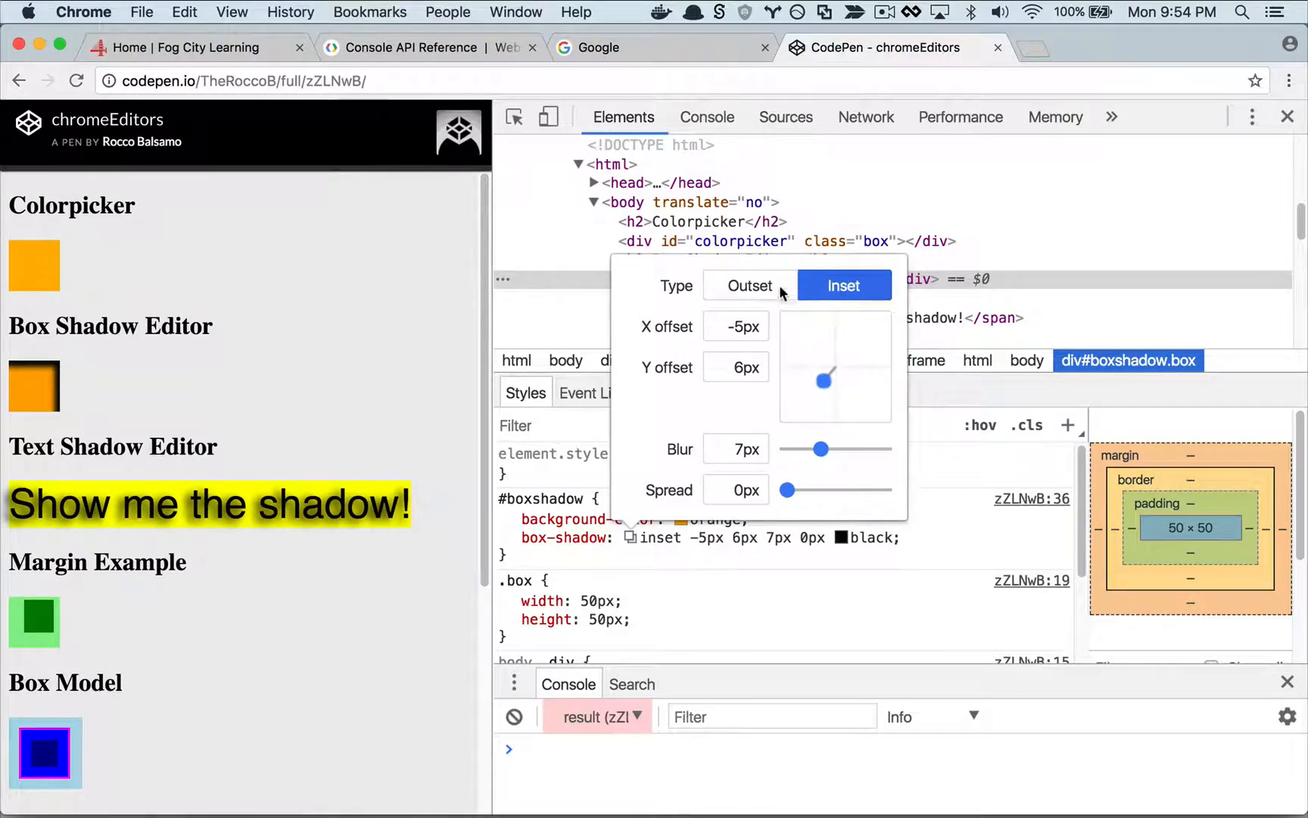
left_click(747, 286)
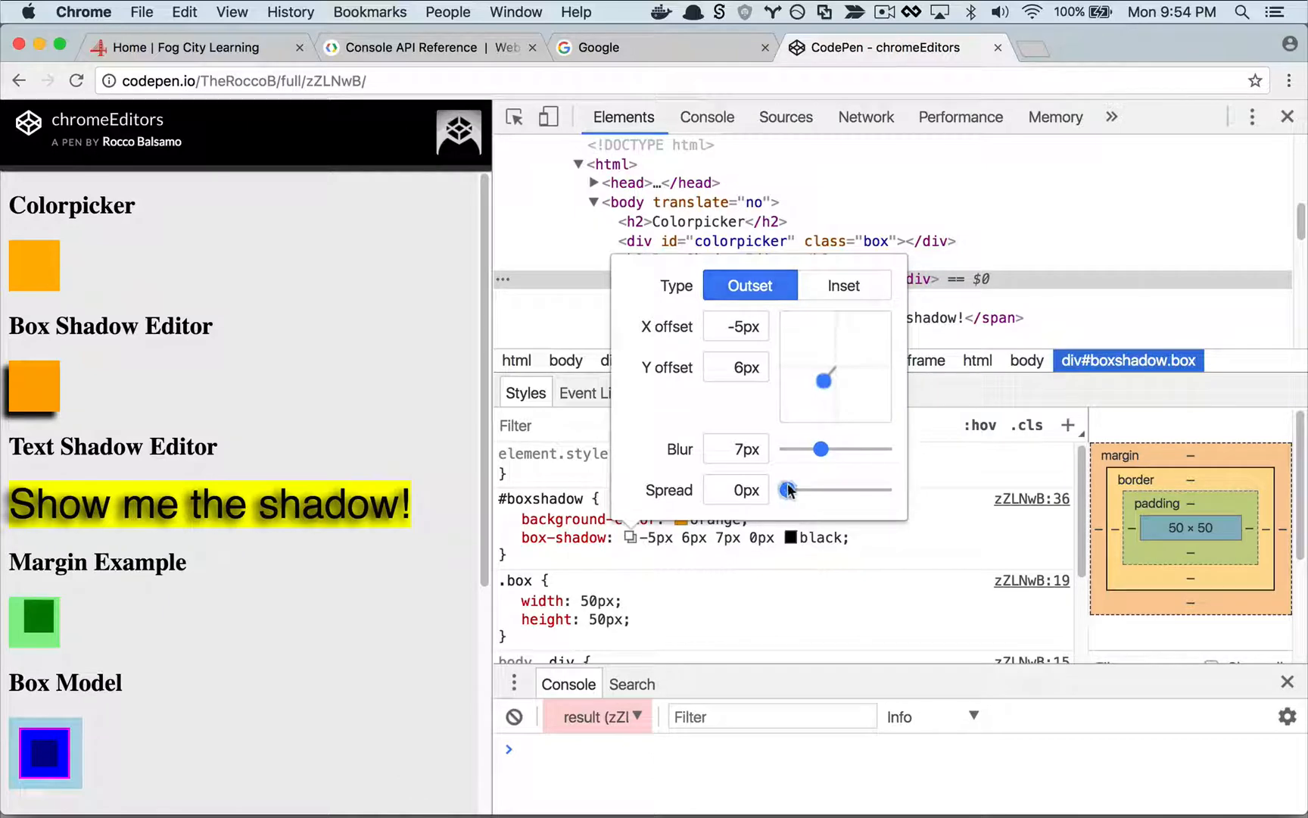
left_click_drag(785, 490, 819, 490)
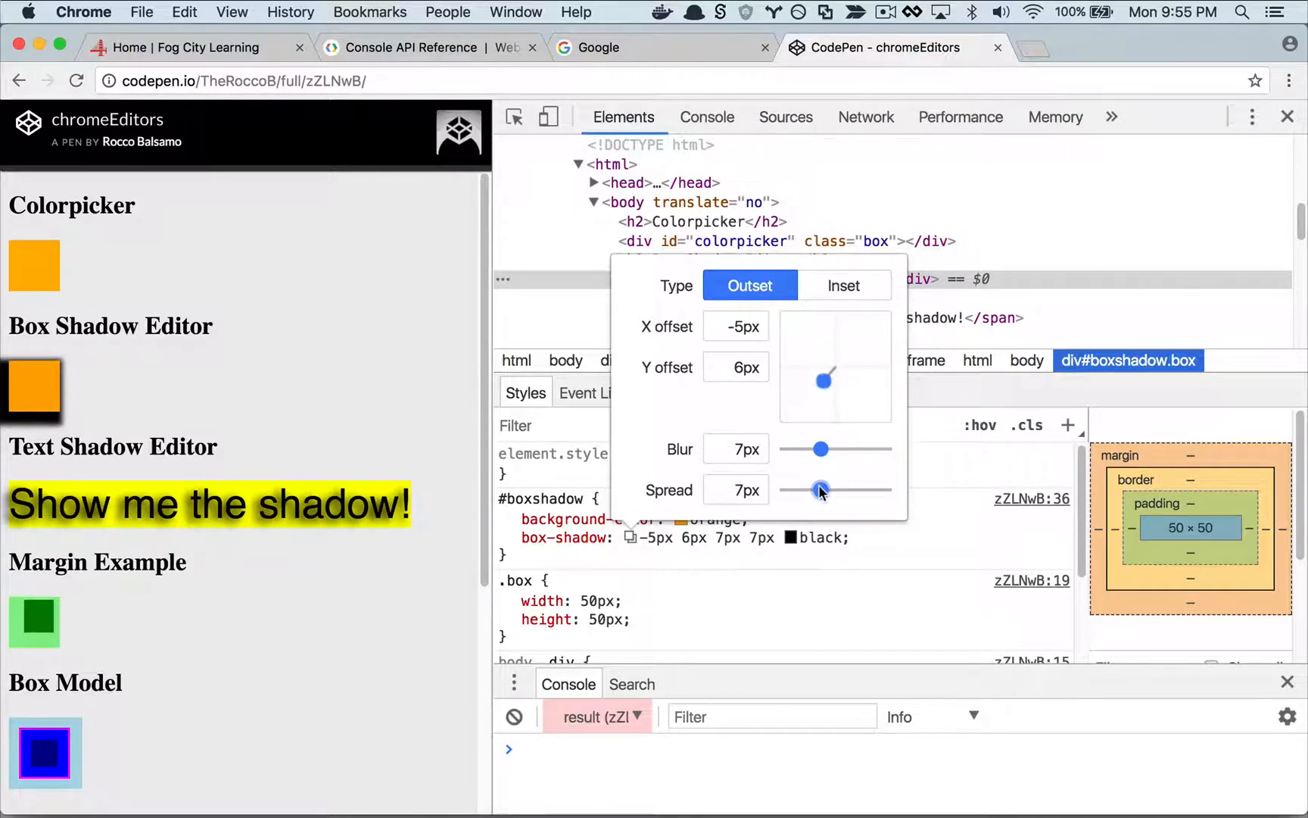
left_click_drag(822, 491, 805, 491)
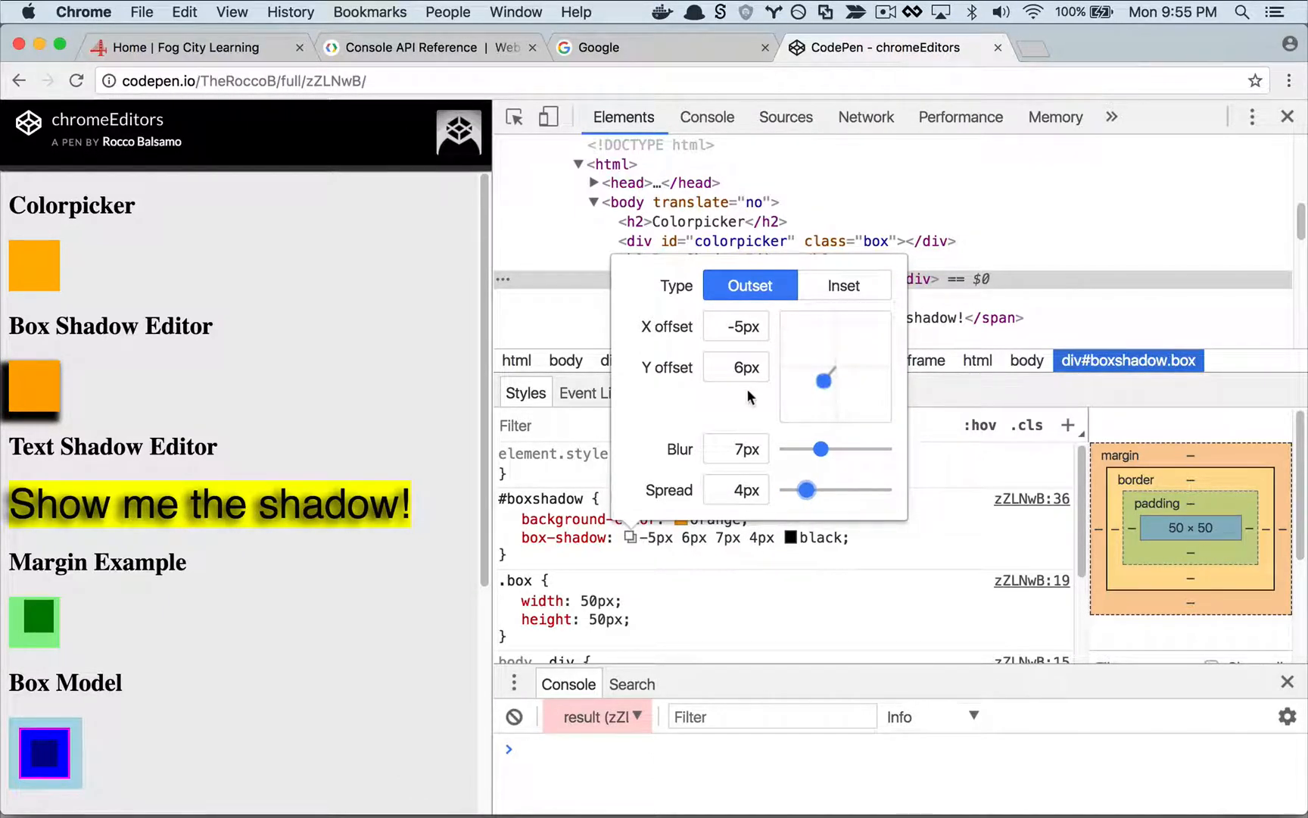
mouse_move(264, 568)
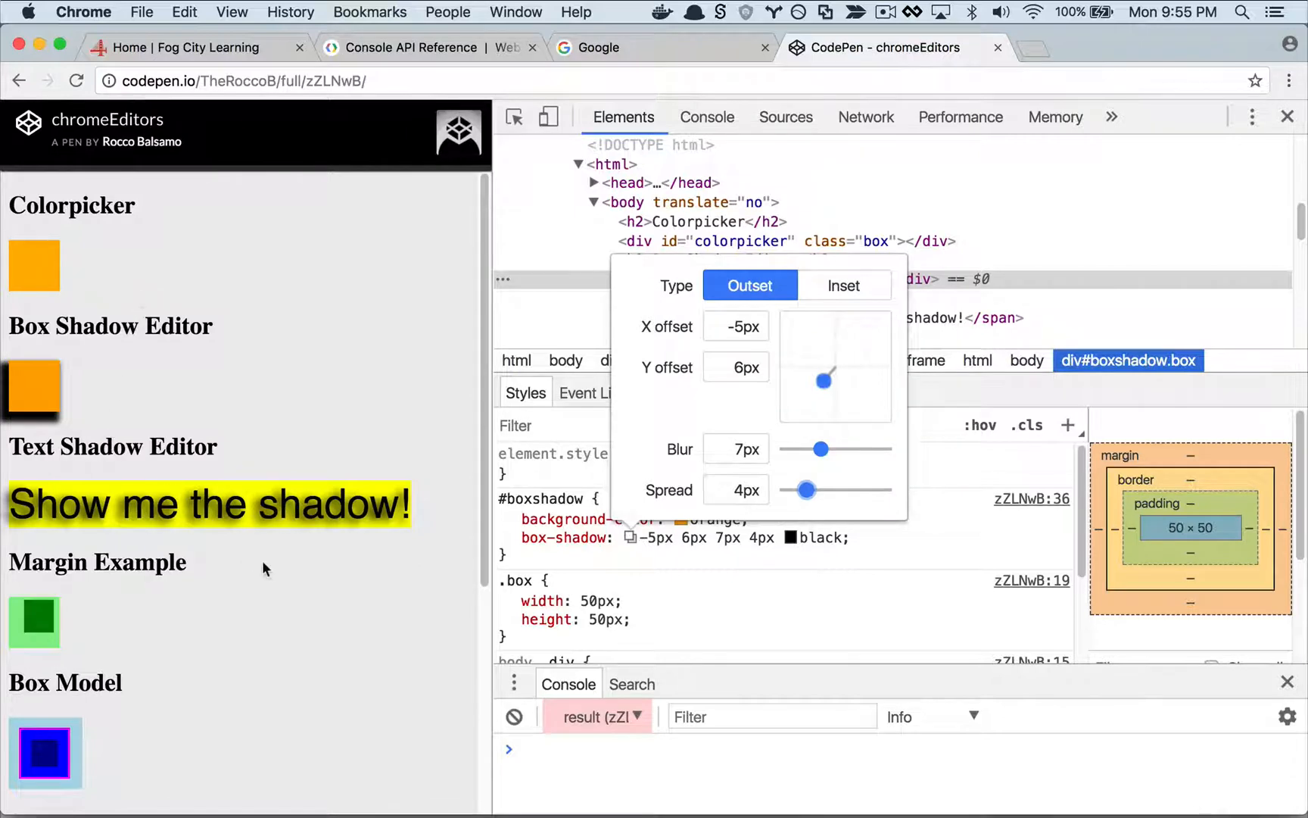
Inspect the 'Show me the shadow!' text, then select the Margin Example's outer box node.
right_click(214, 503)
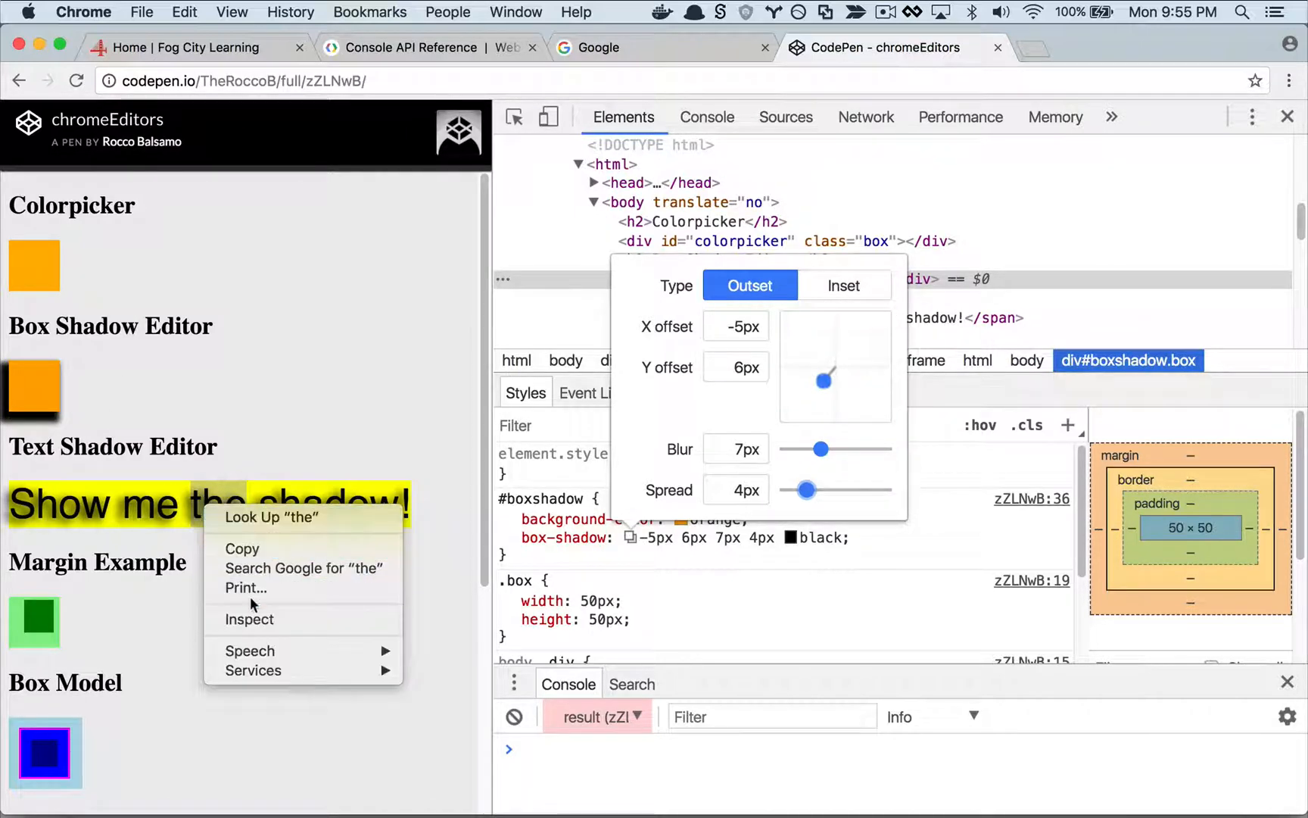
left_click(248, 619)
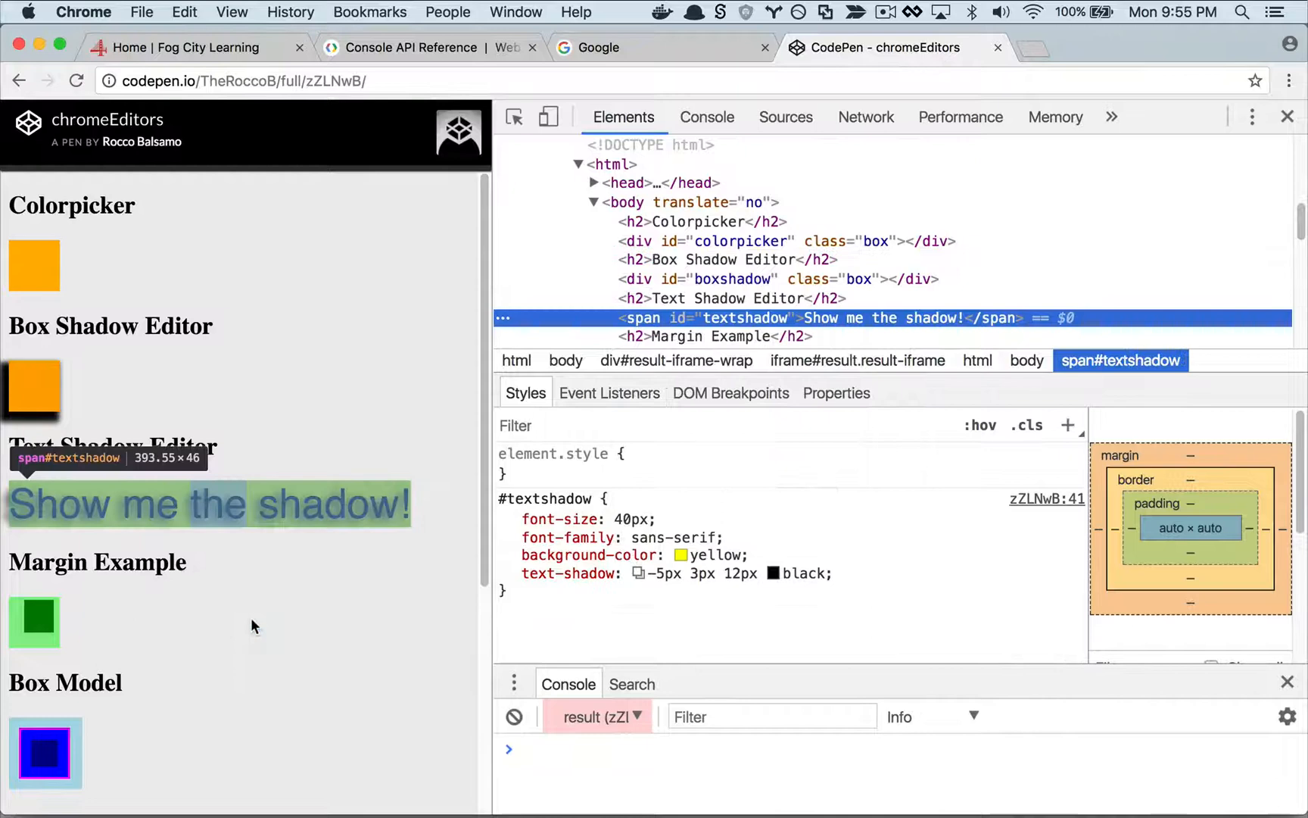
mouse_move(592, 599)
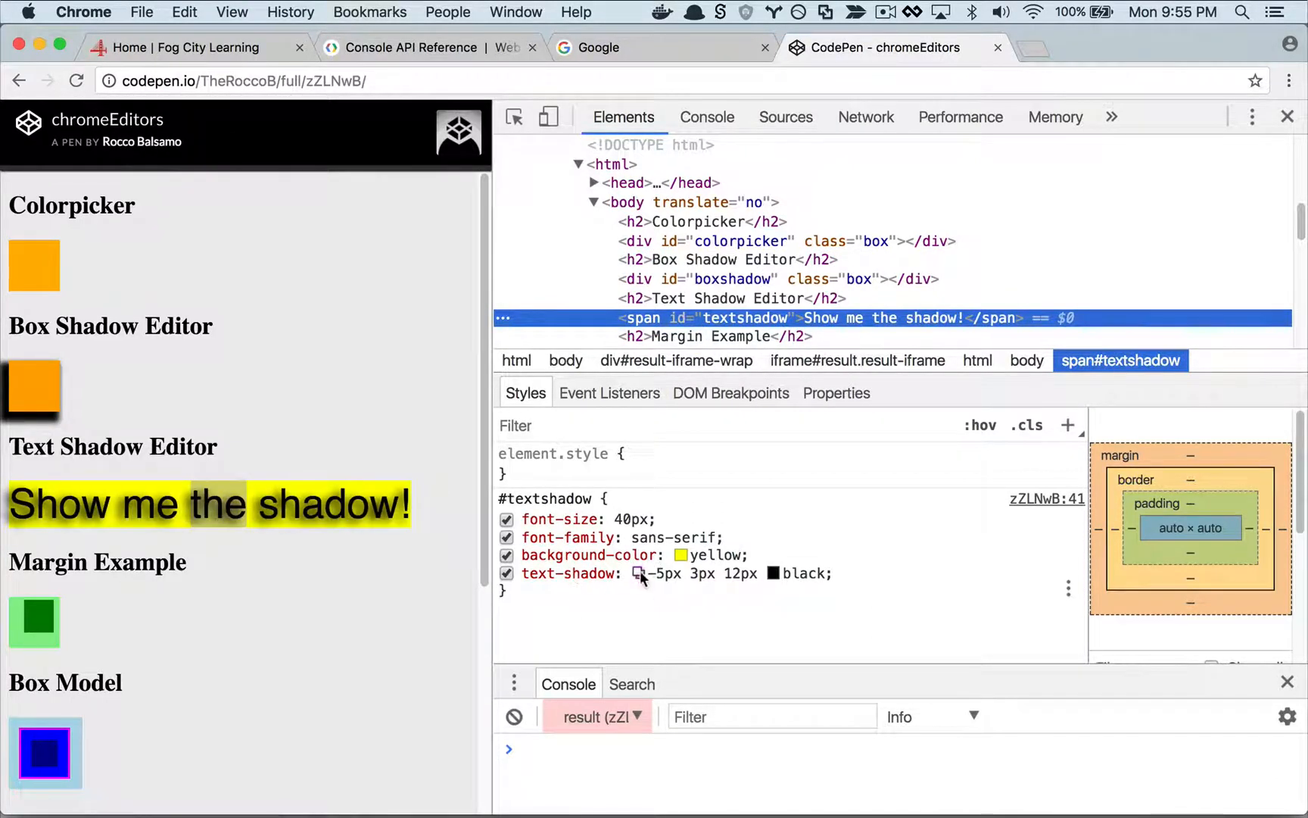
left_click(643, 573)
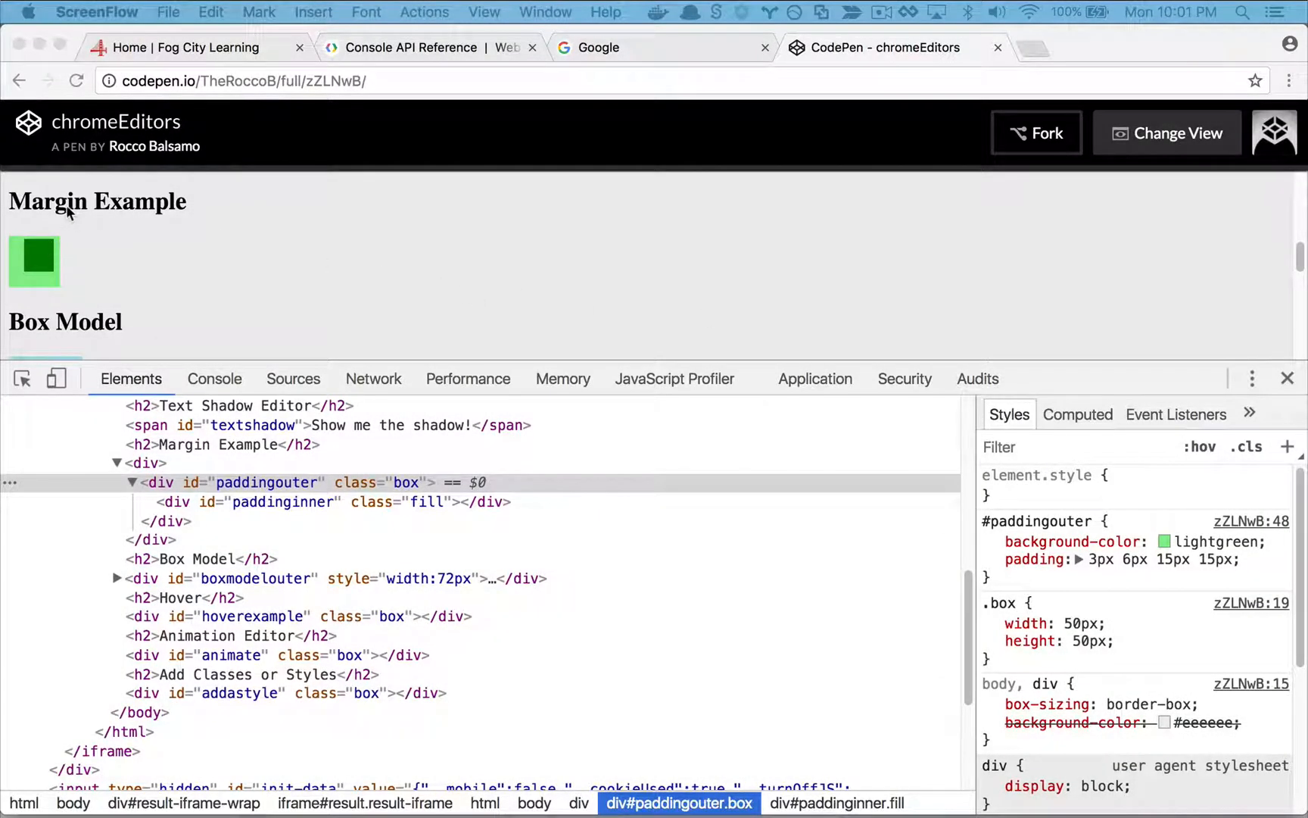
right_click(35, 262)
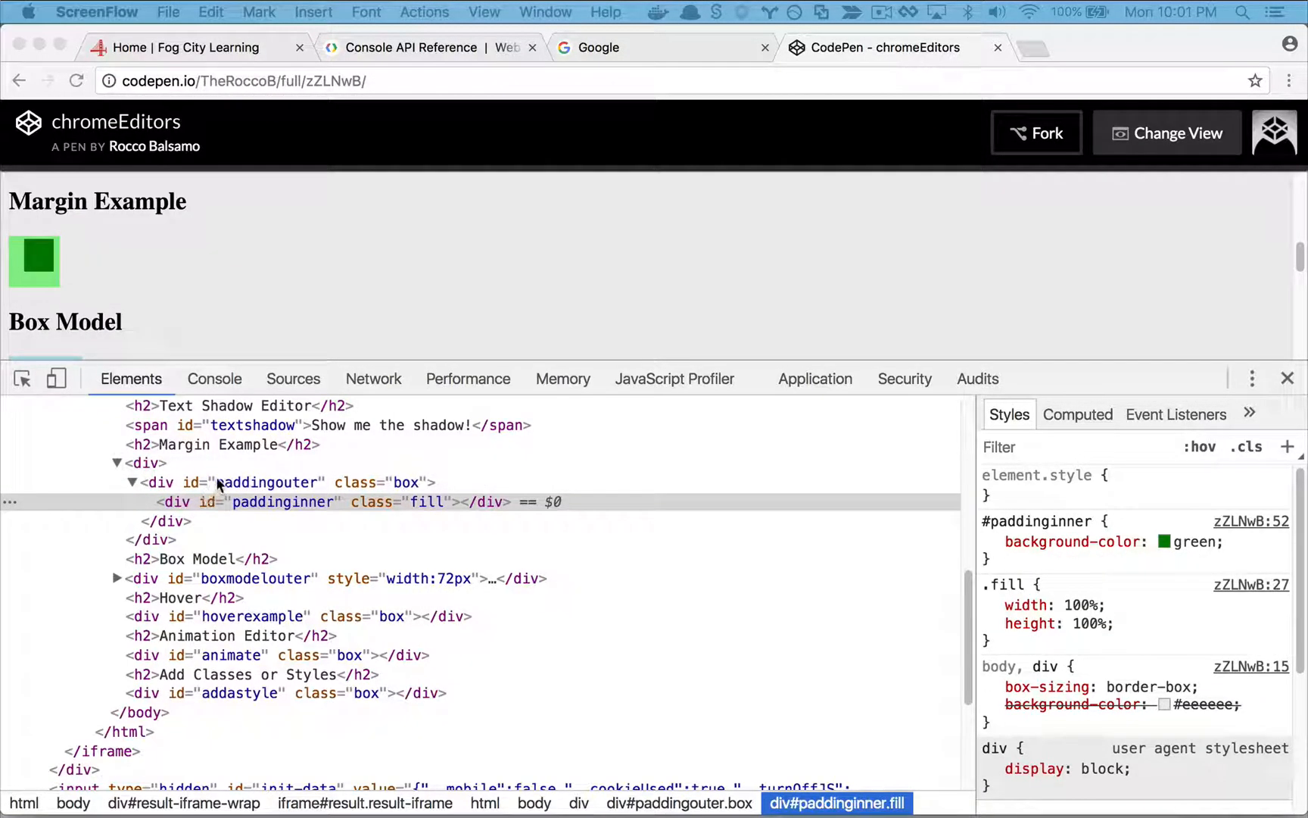
left_click(267, 482)
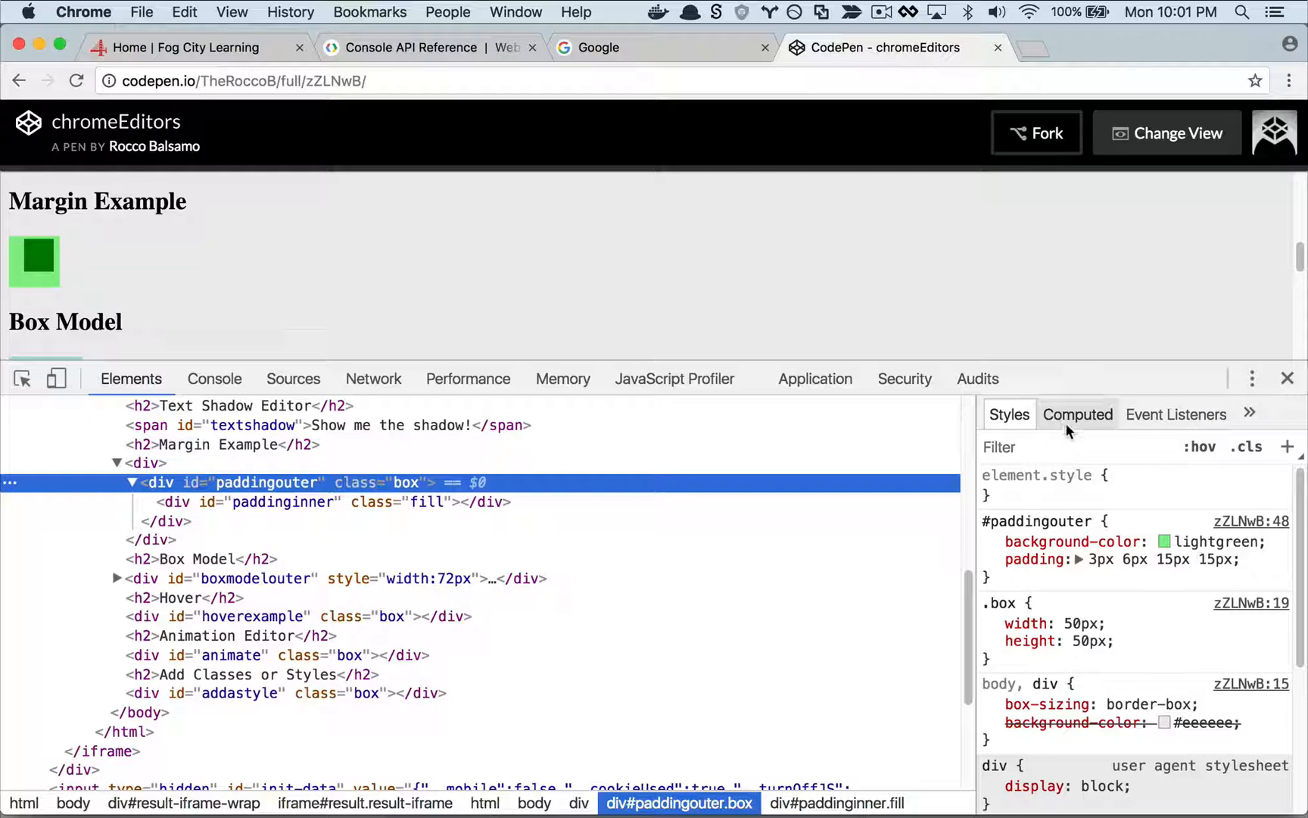
View the outer box's computed padding (3, 6, 15, 15px) and locate the padding-right source.
left_click(1077, 414)
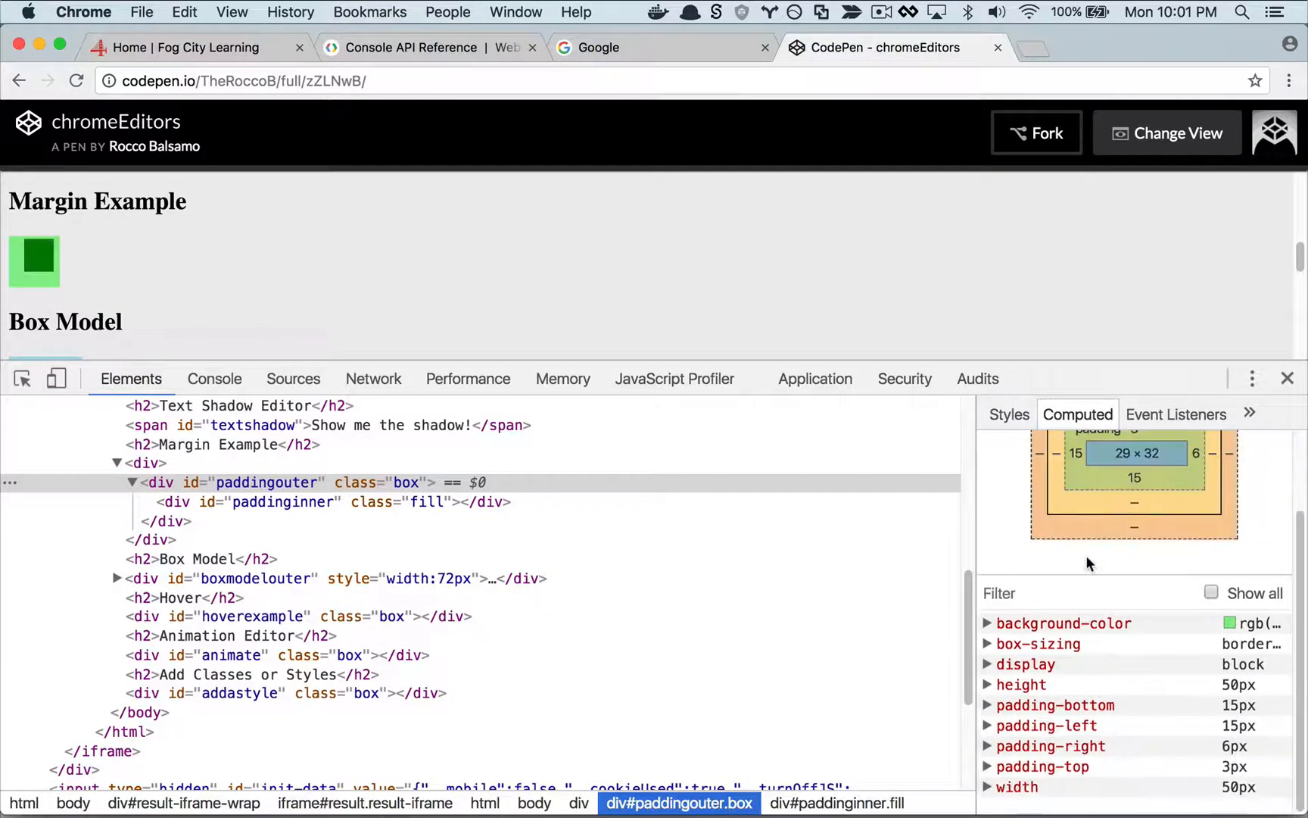
left_click(1008, 415)
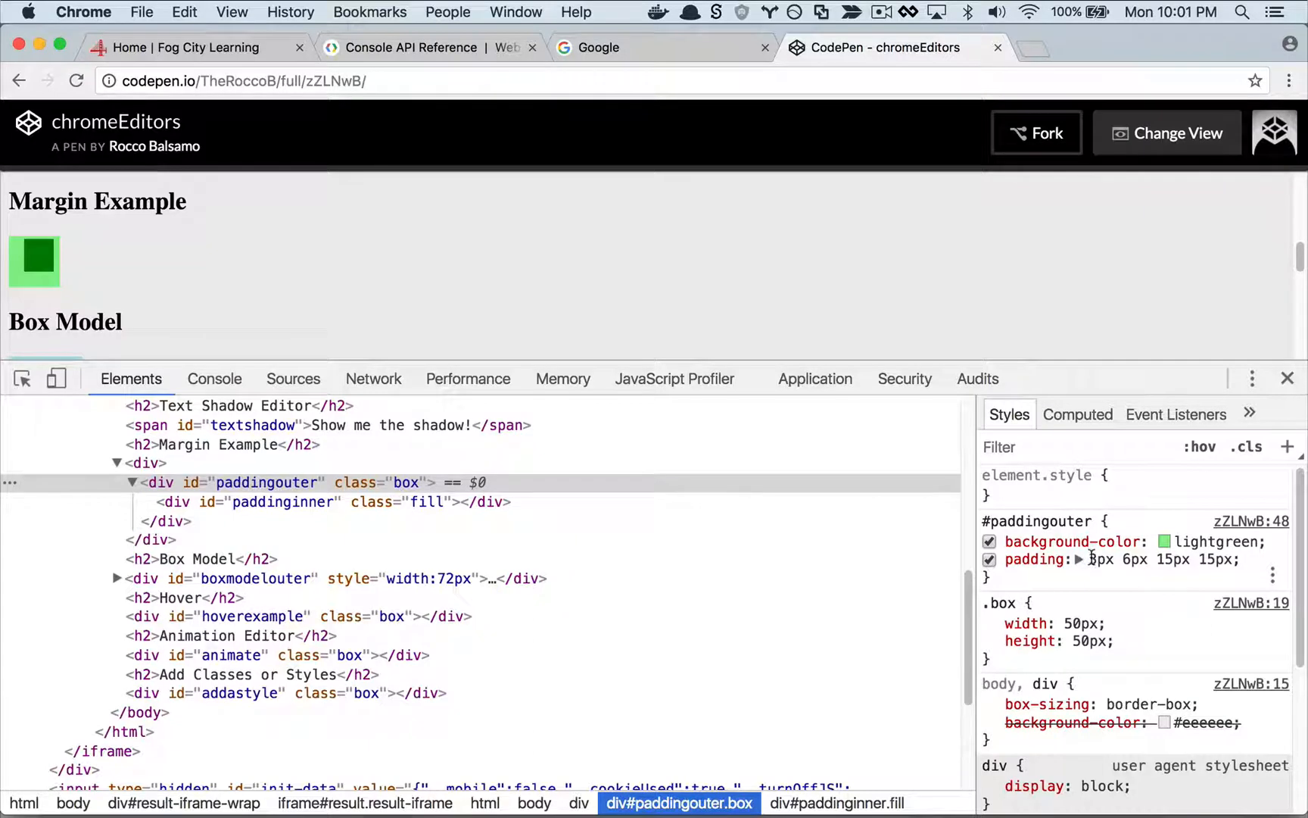
left_click(1100, 558)
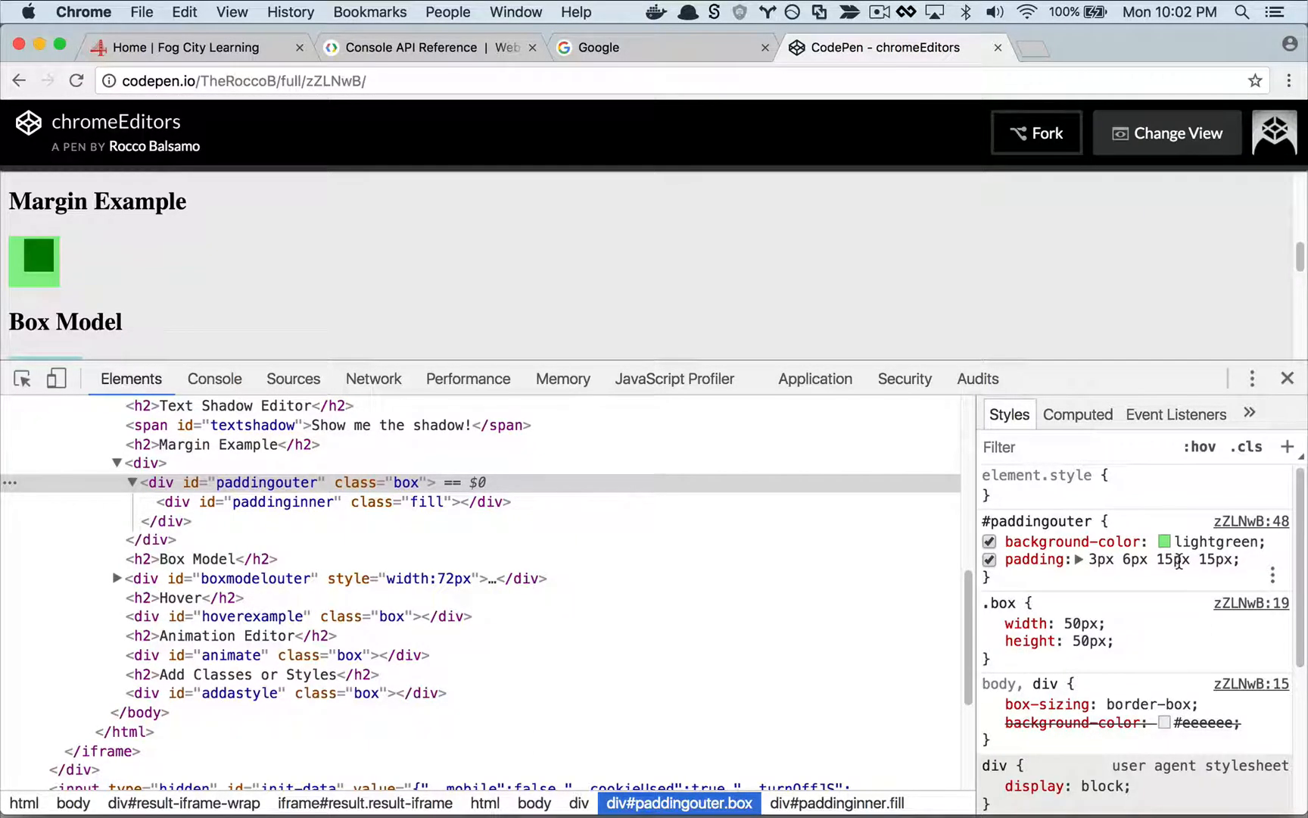
left_click(1077, 414)
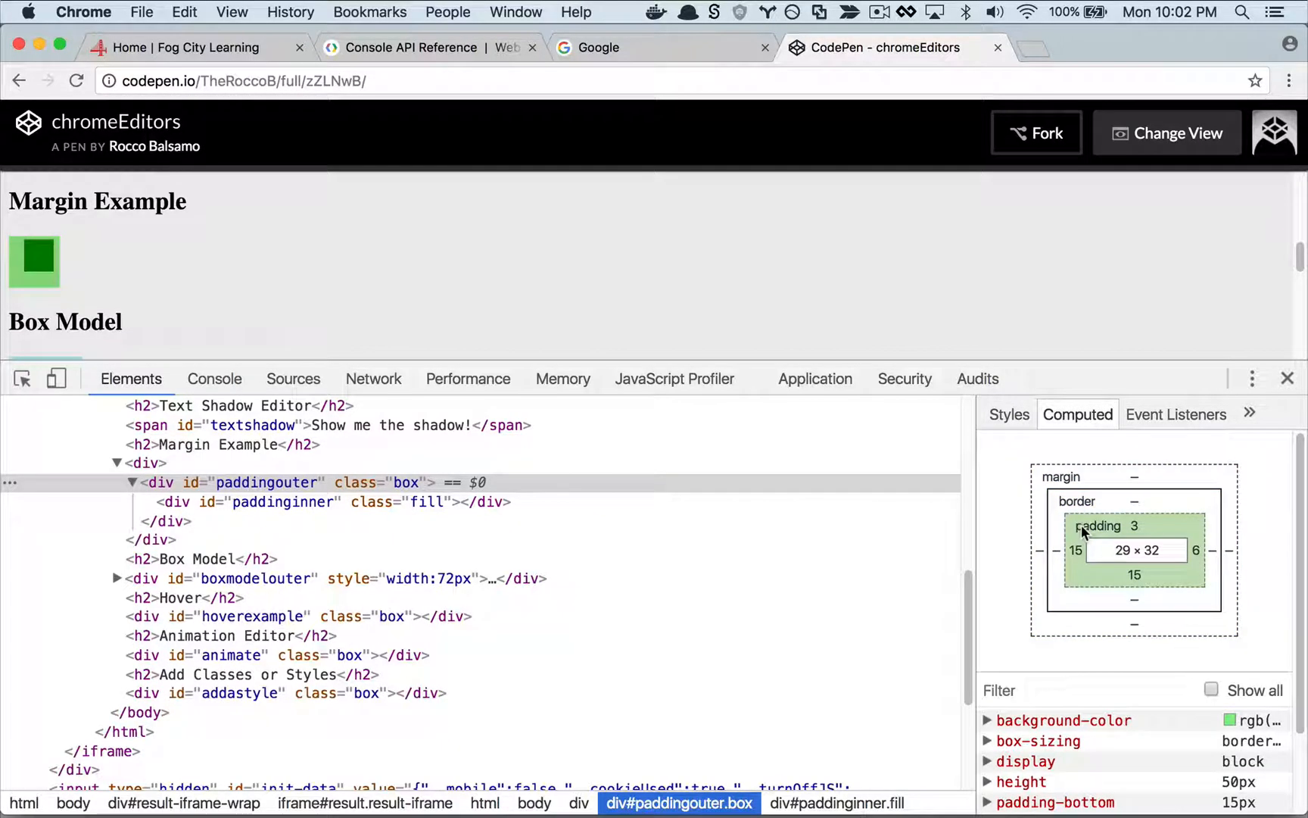
scroll("down", 3)
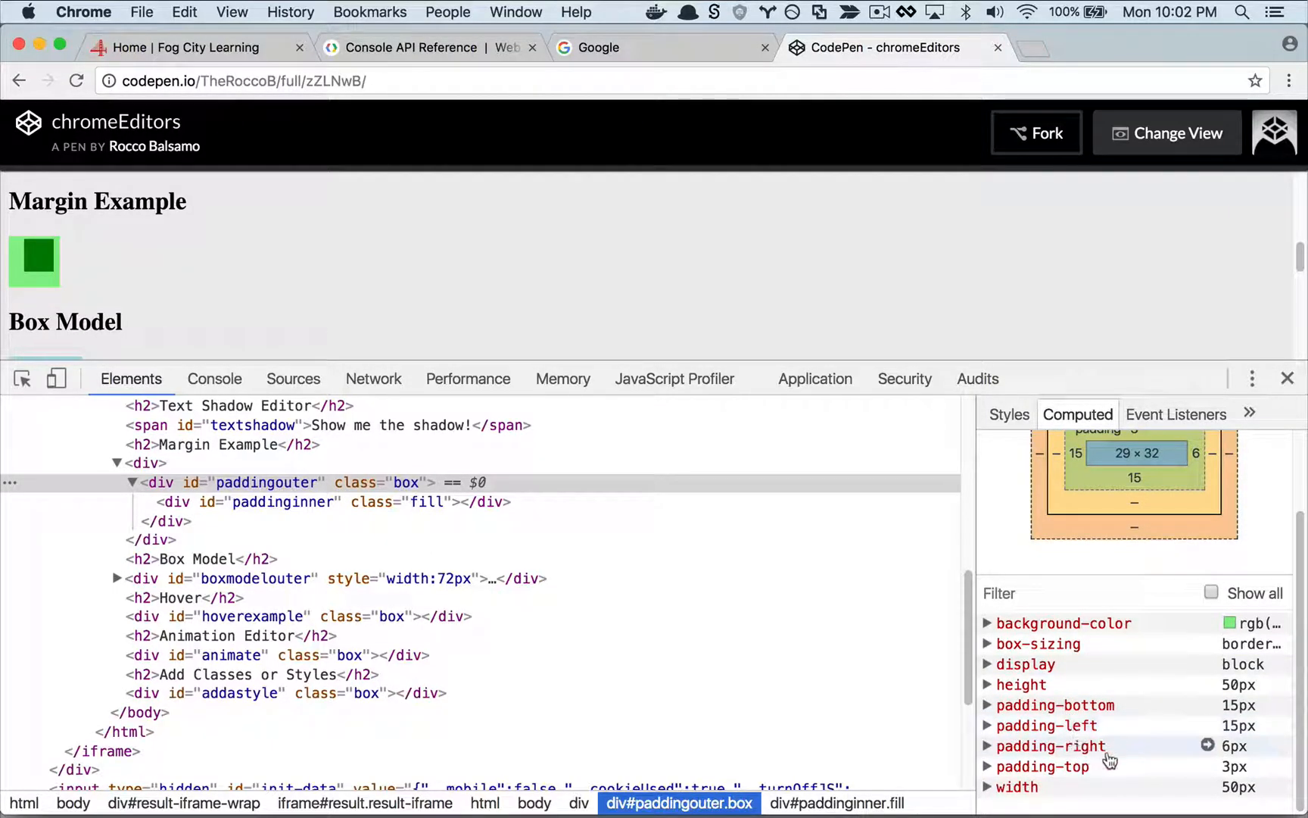
mouse_move(1110, 766)
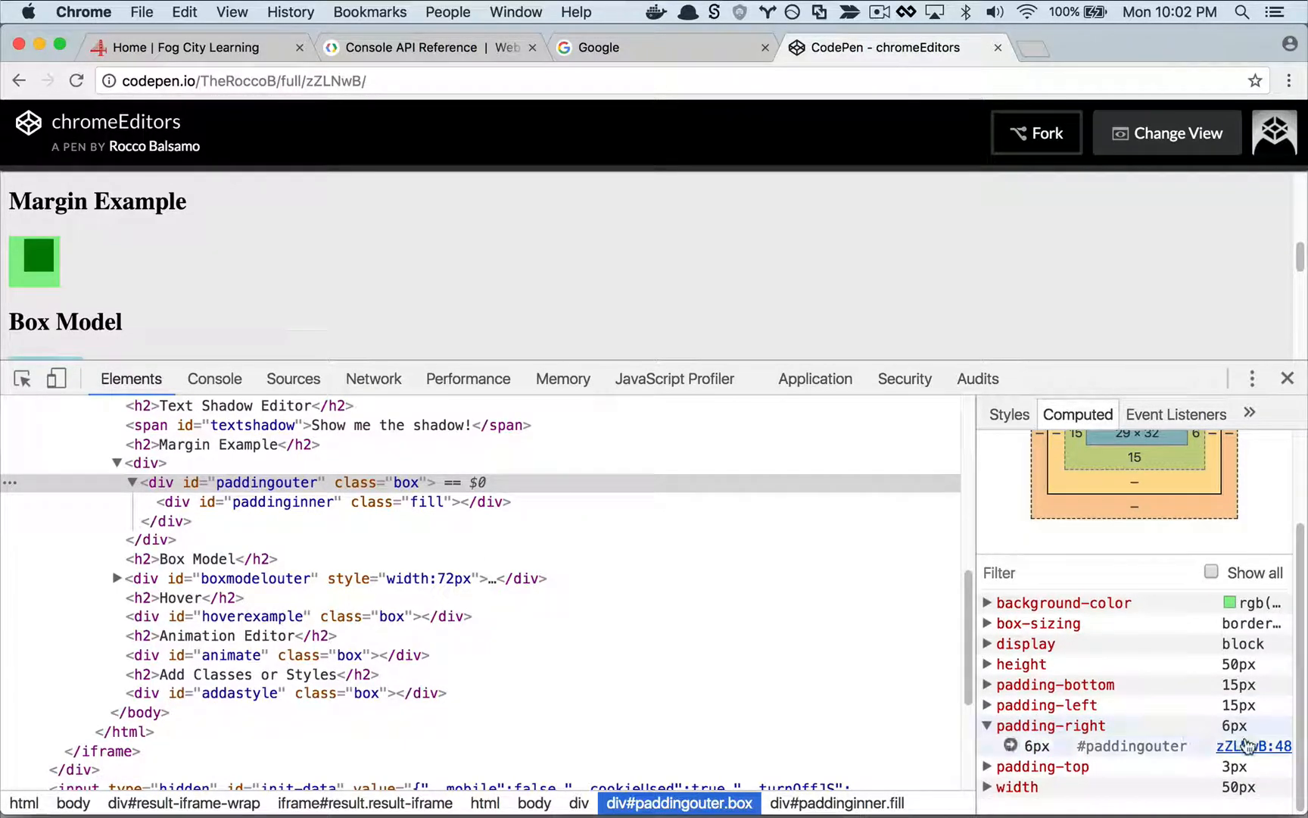
mouse_move(1253, 745)
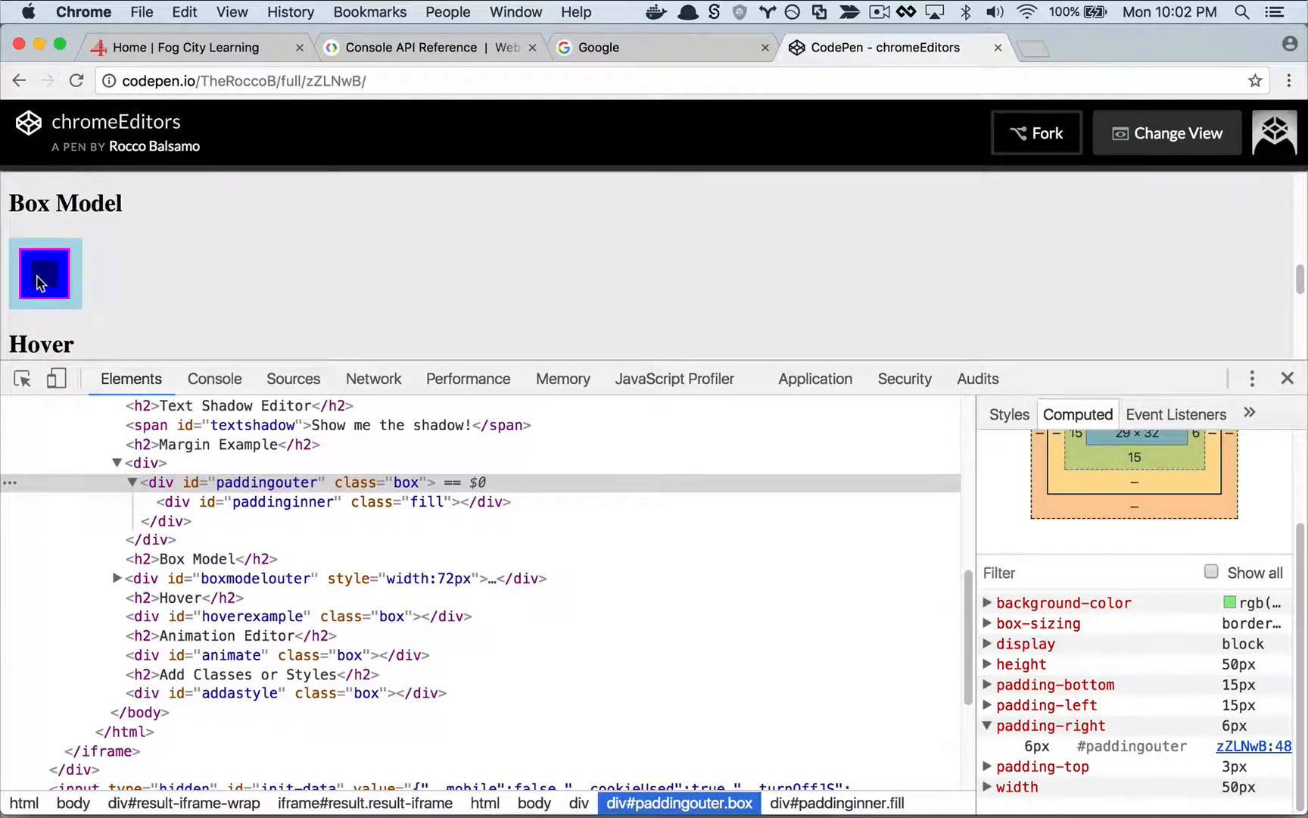
Inspect div#boxmodel's computed margin, border and padding, then select div#boxmodelinner.
right_click(44, 275)
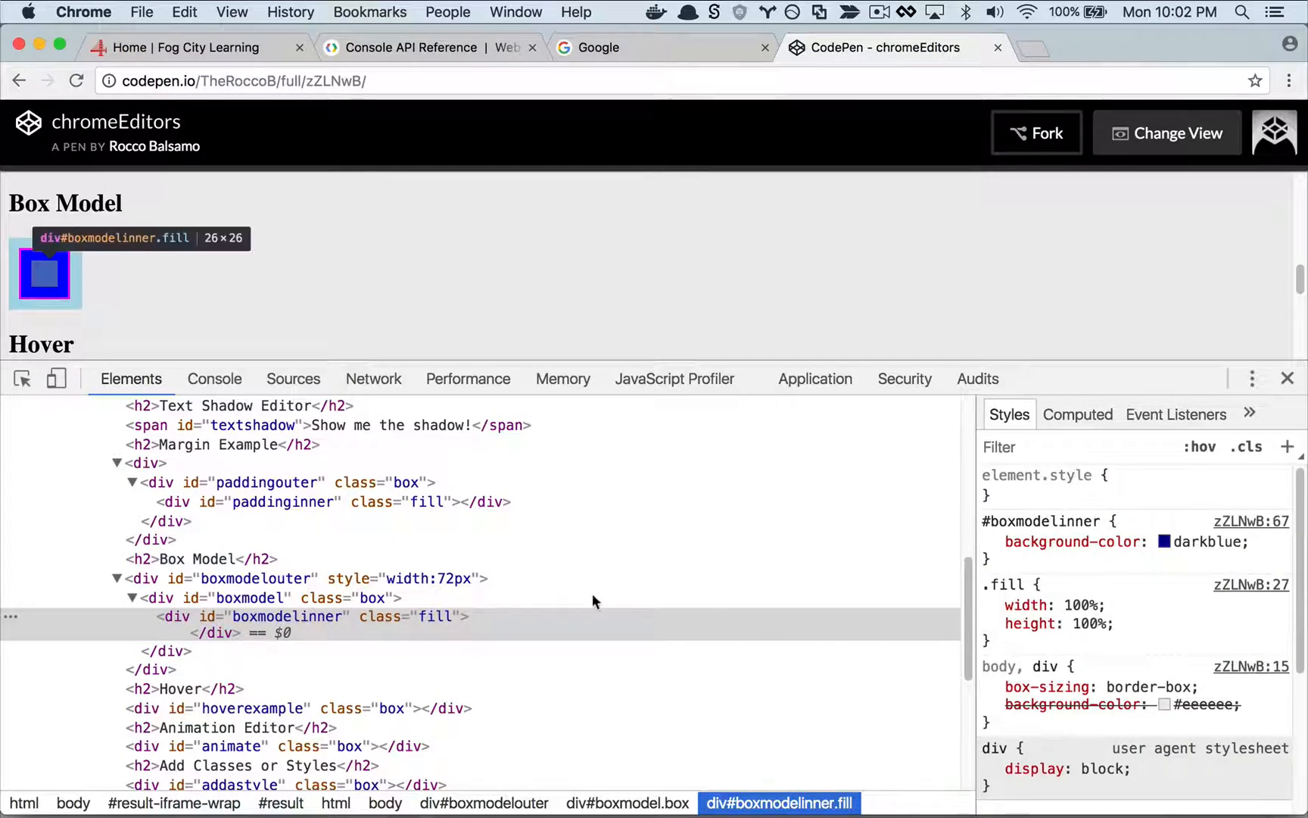
left_click(255, 597)
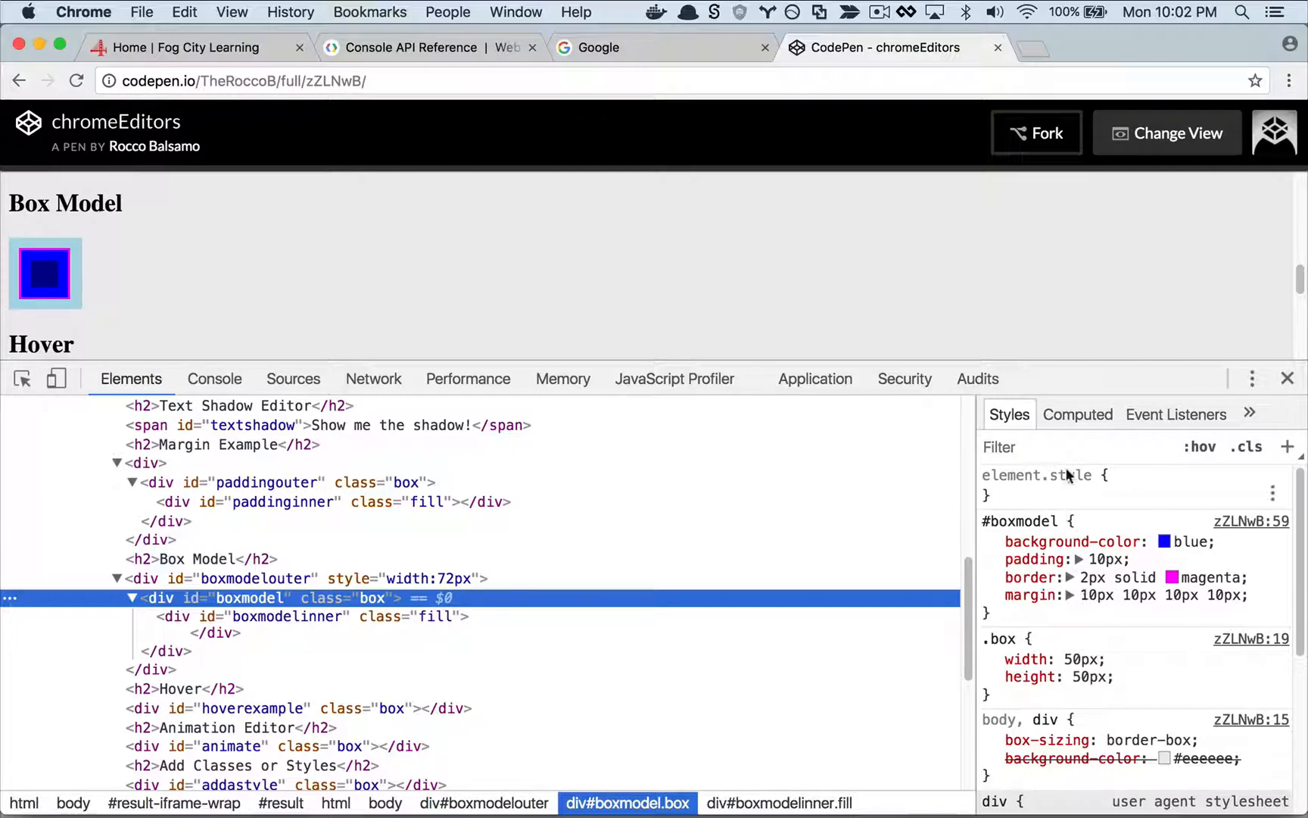
left_click(1076, 415)
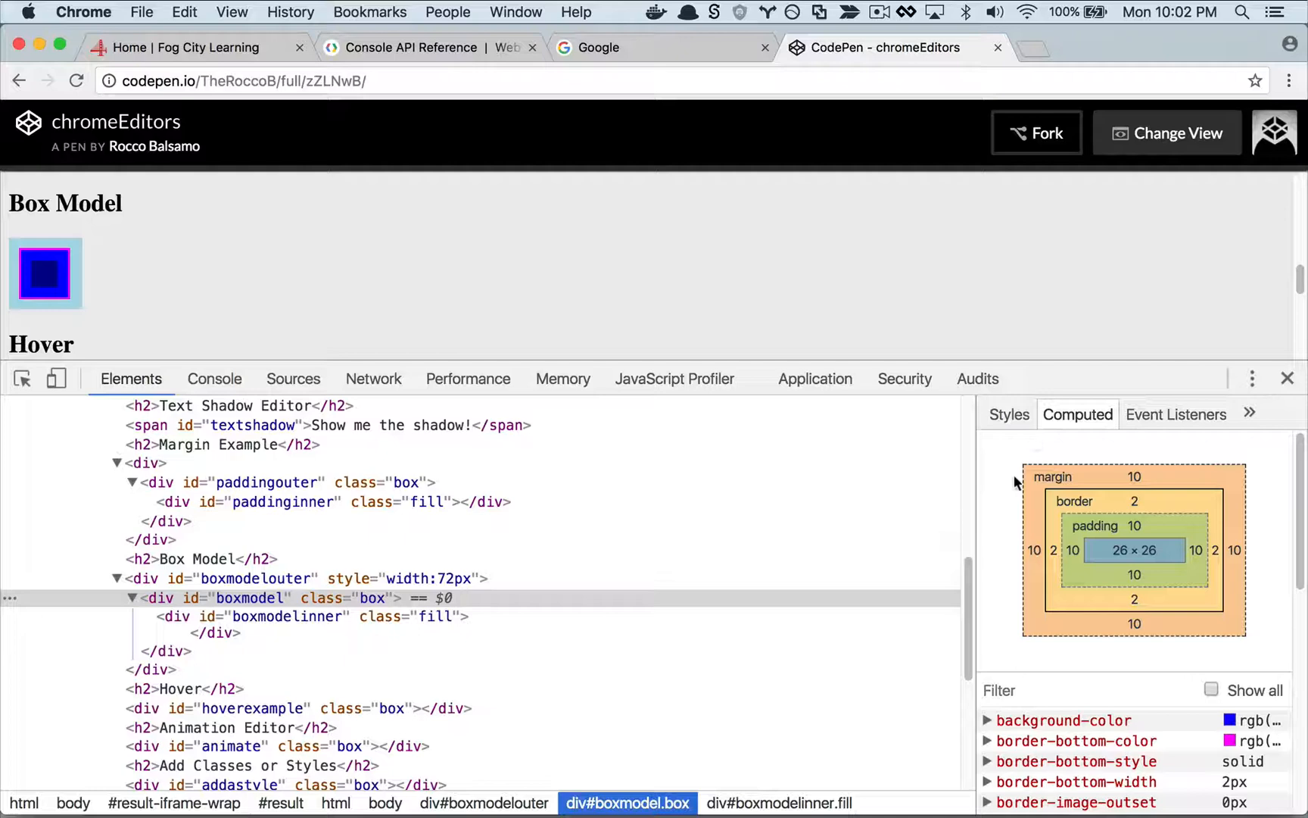
mouse_move(362, 206)
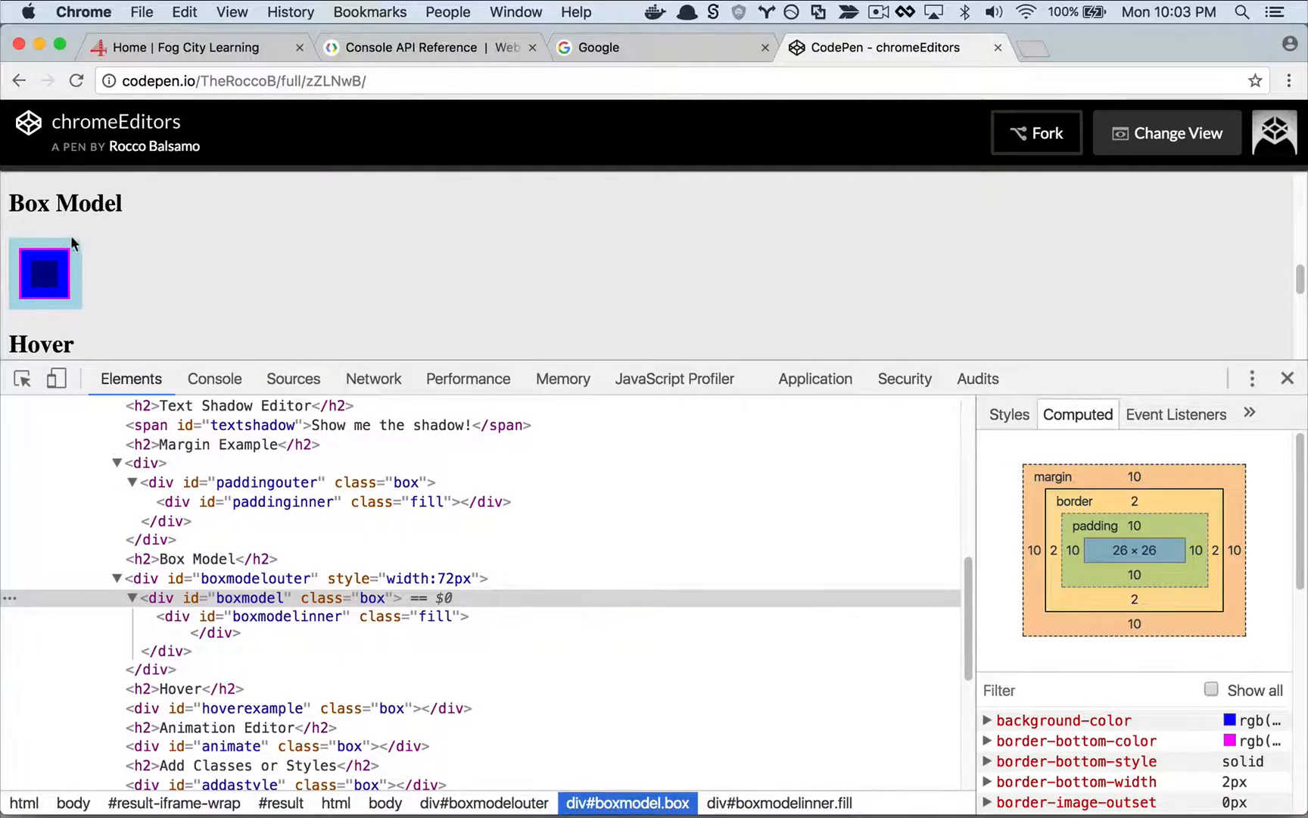
mouse_move(1058, 498)
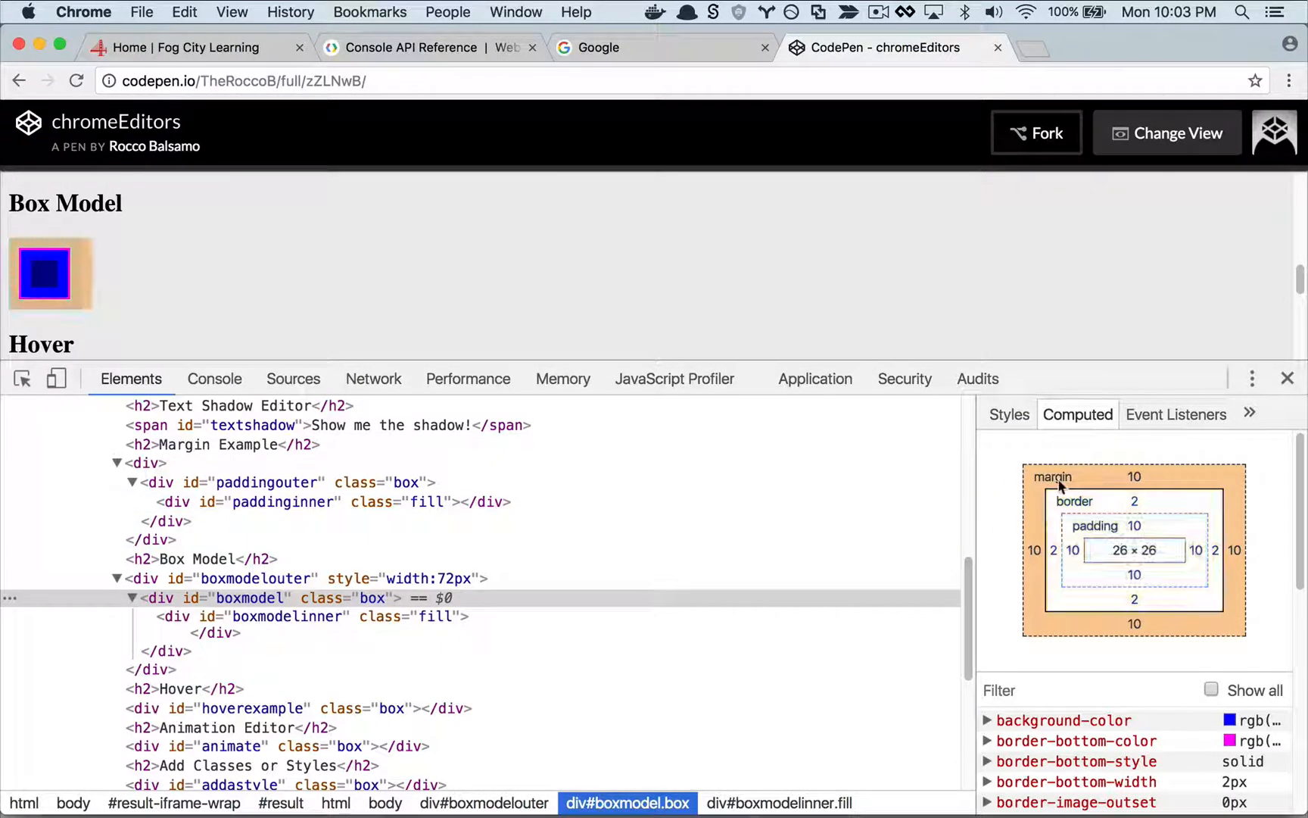
mouse_move(1076, 500)
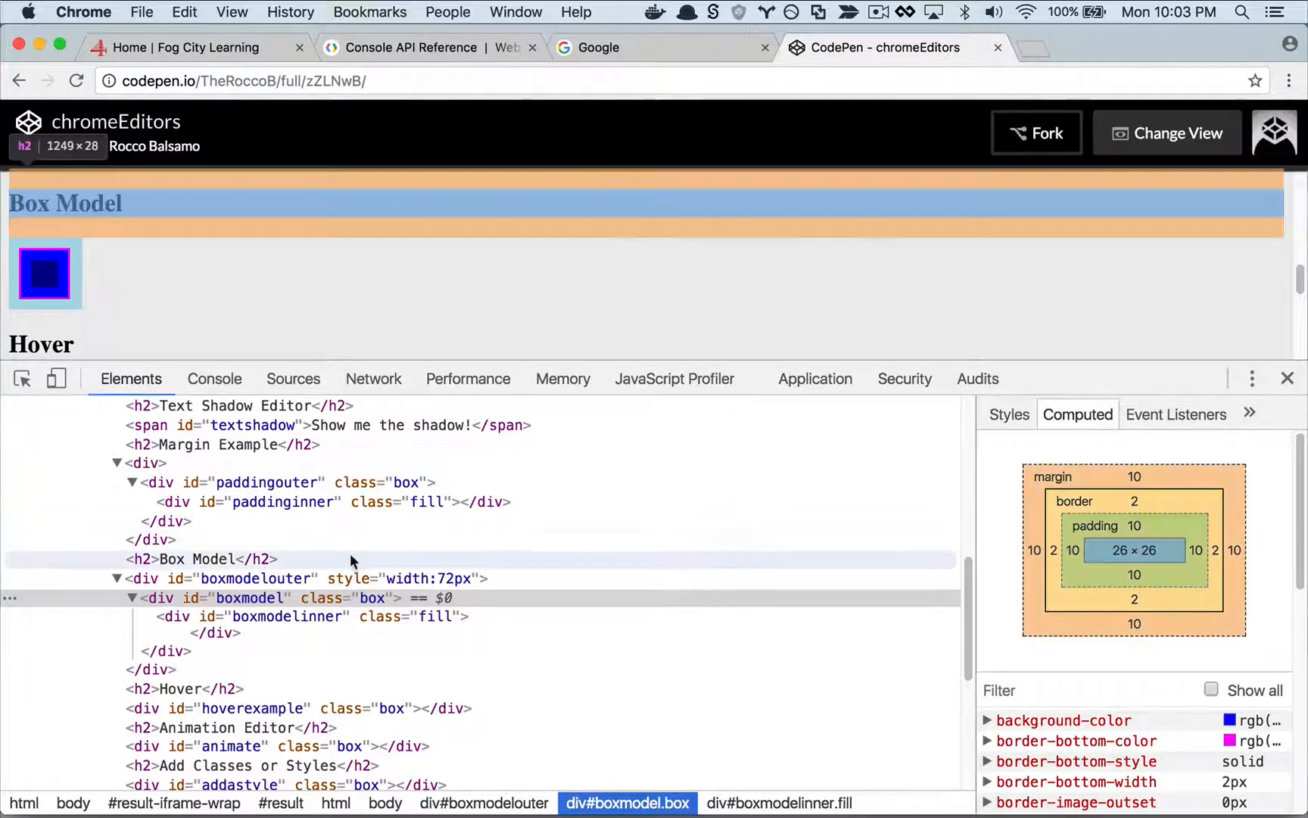
left_click(287, 616)
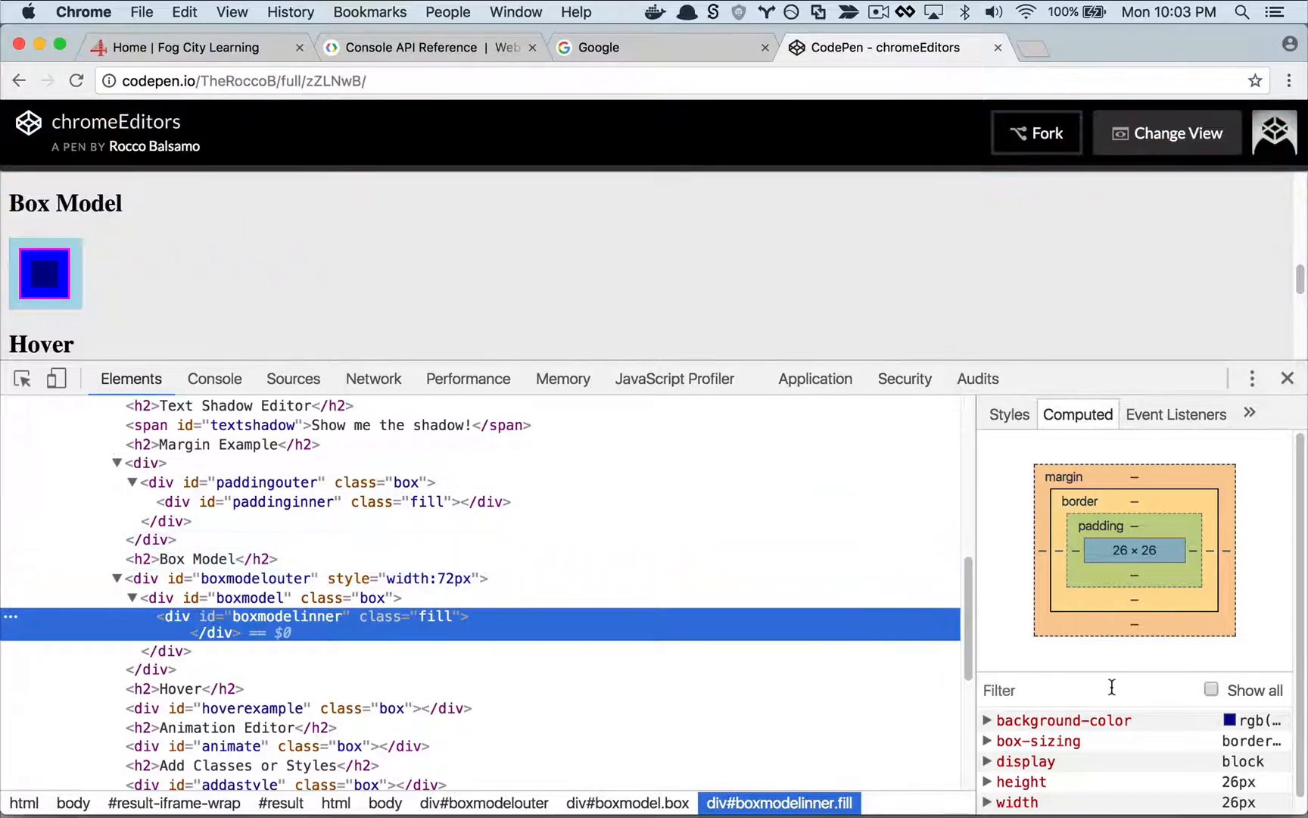
left_click(1019, 766)
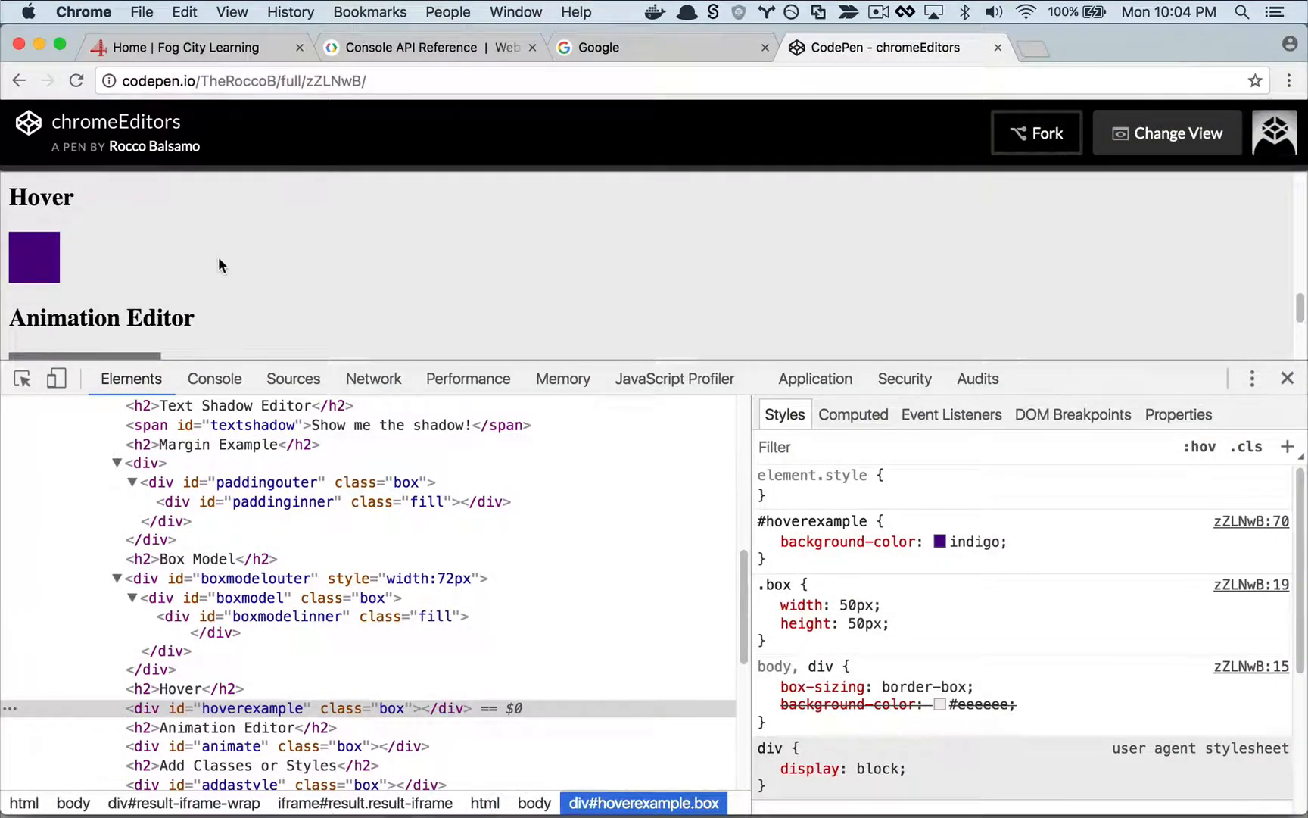
Inspect the indigo Hover square, check :hover under :hov to preview purple, then uncheck.
right_click(43, 250)
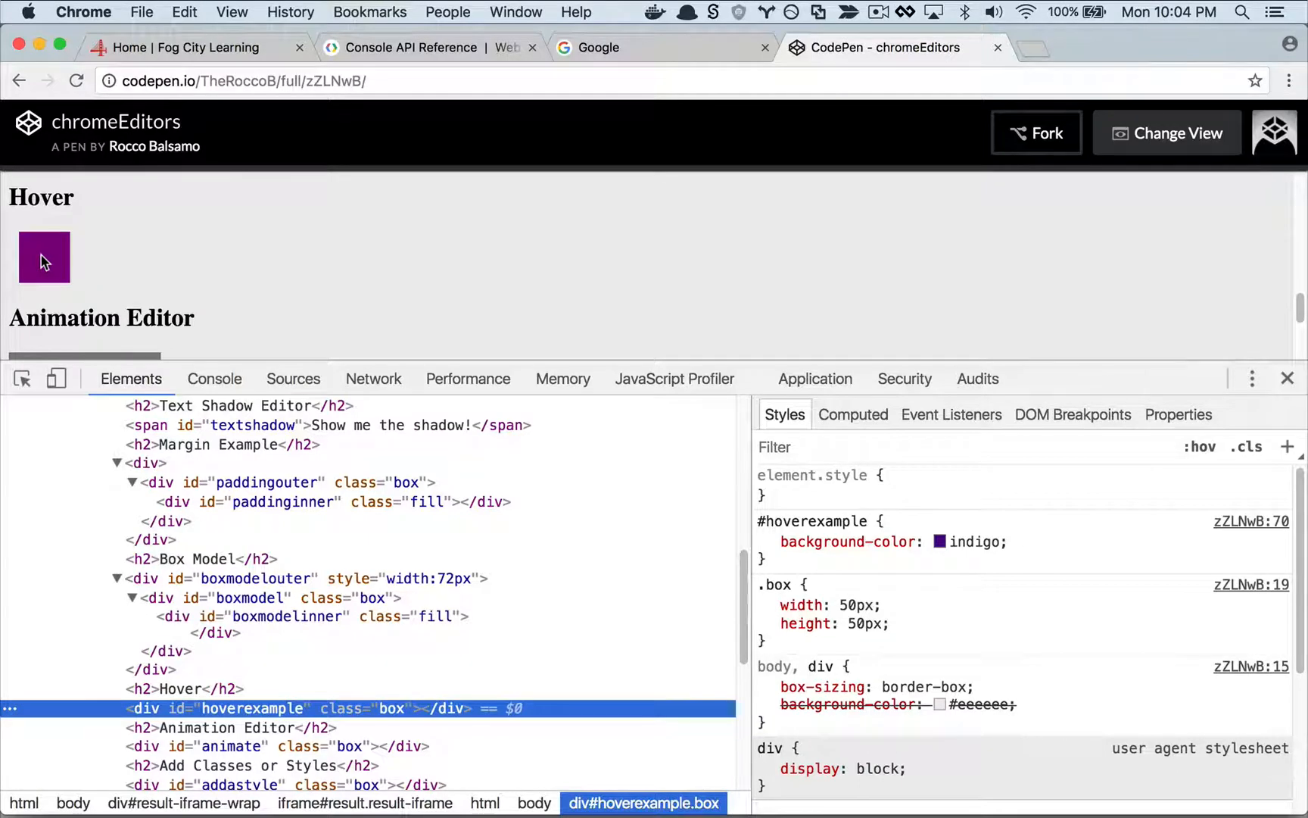
mouse_move(1122, 328)
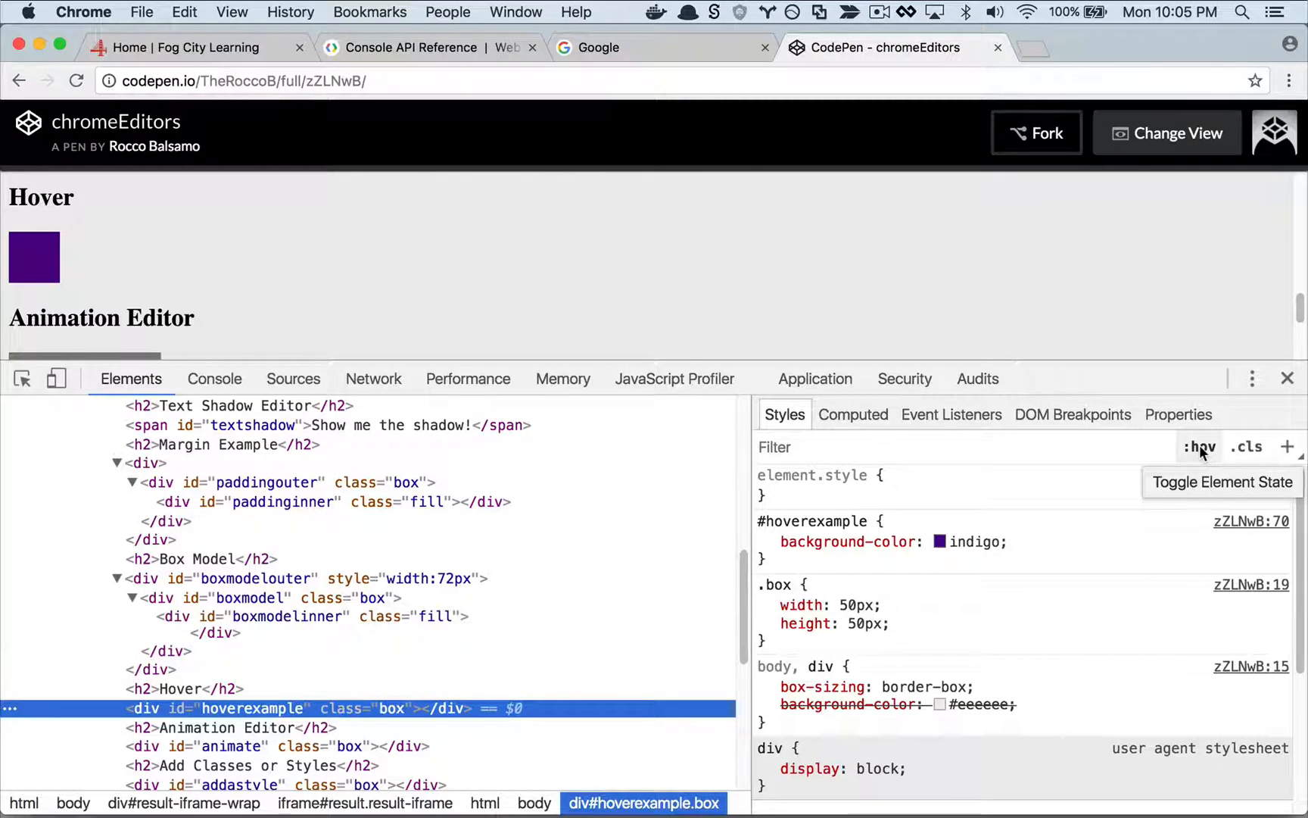
left_click(1199, 447)
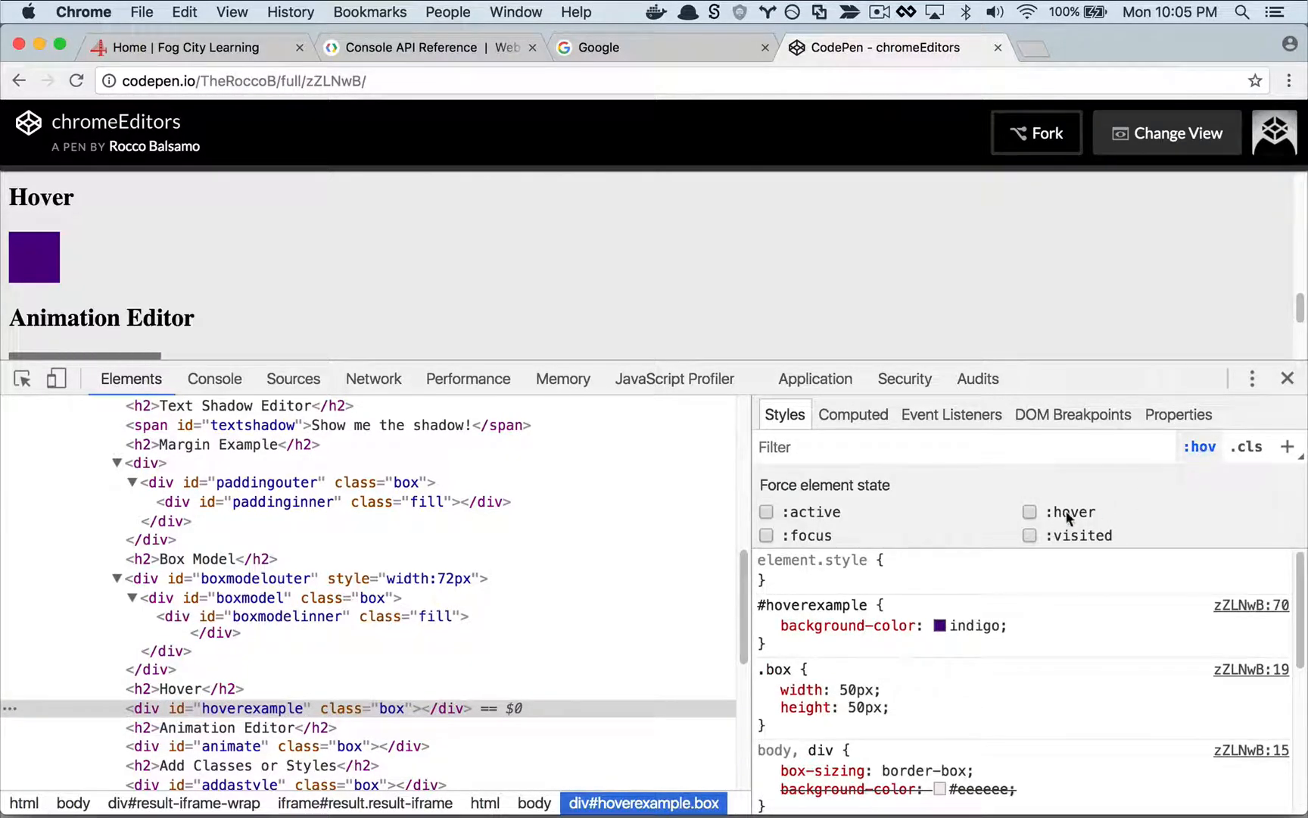
left_click(1030, 512)
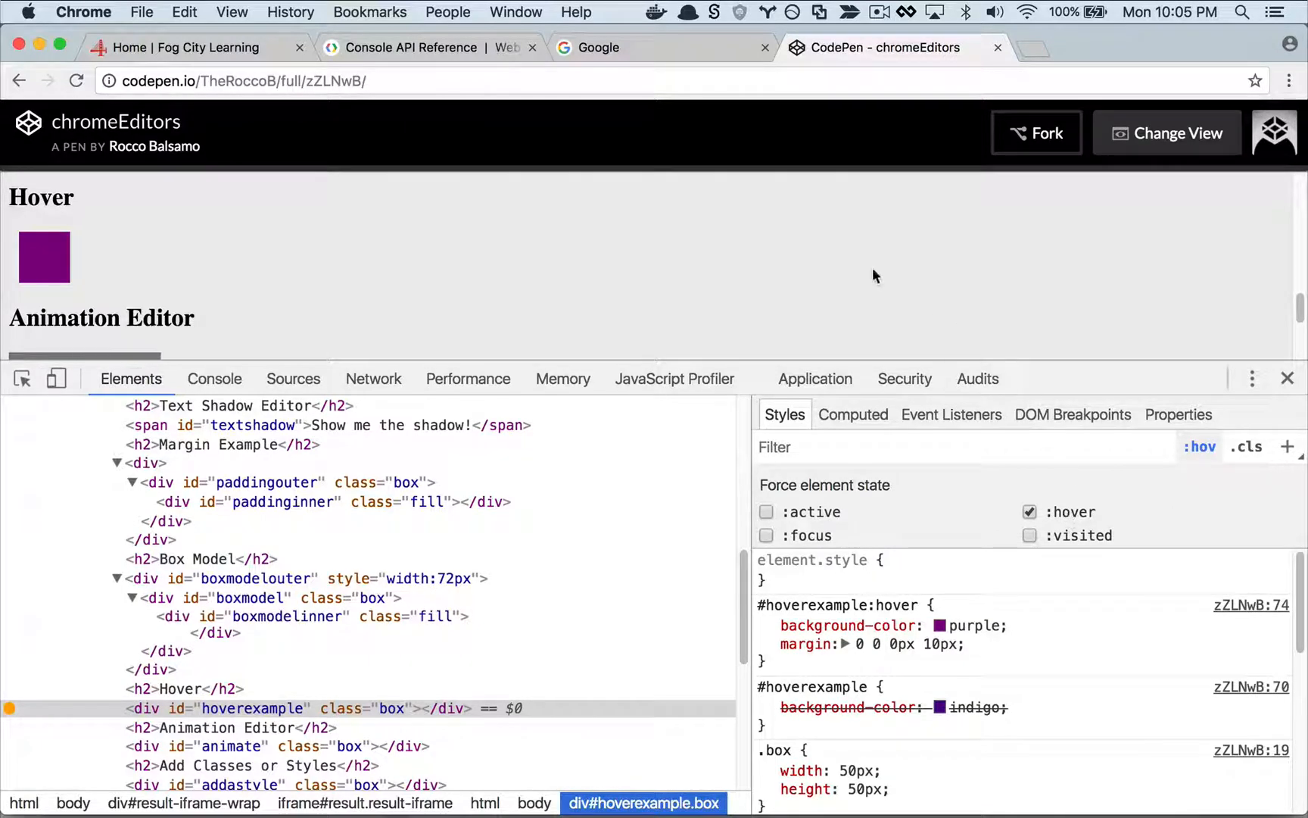
mouse_move(660, 333)
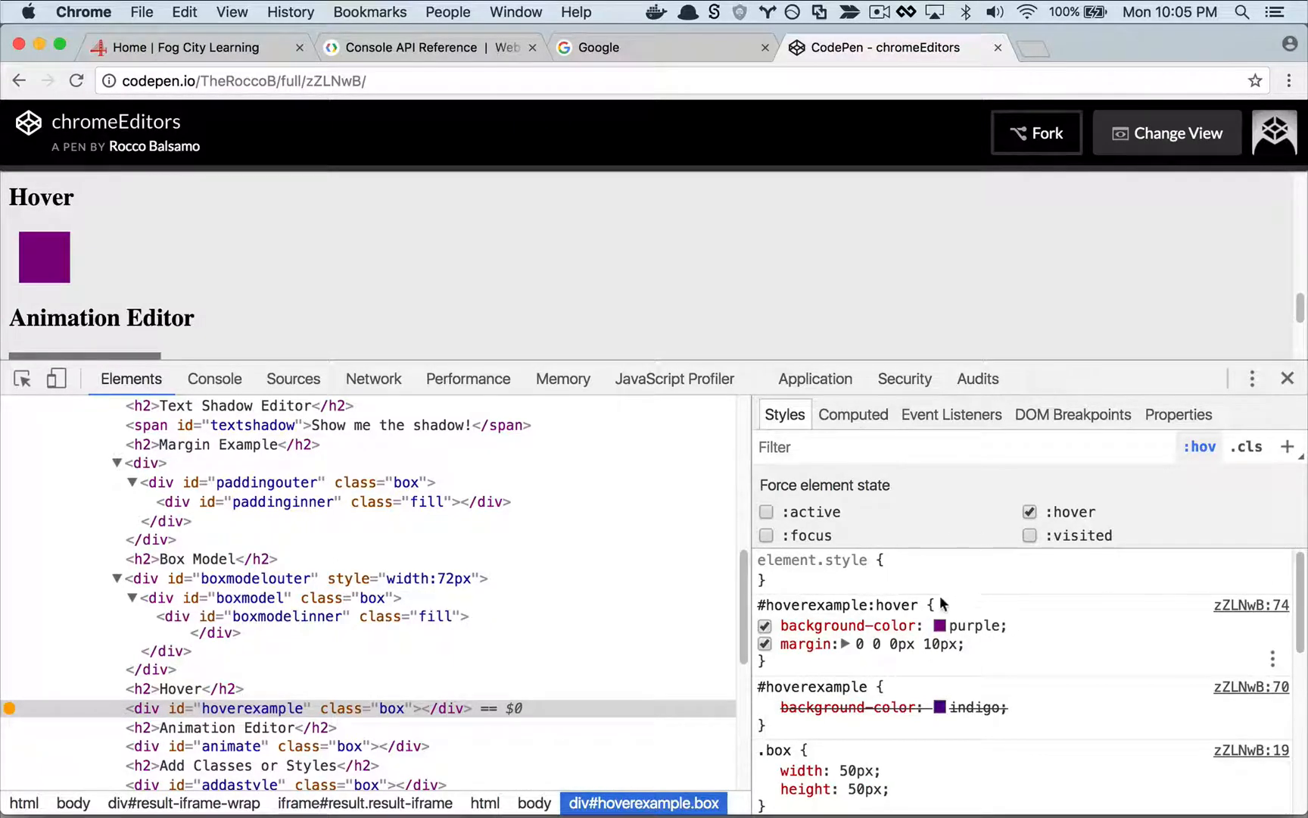
left_click(1029, 535)
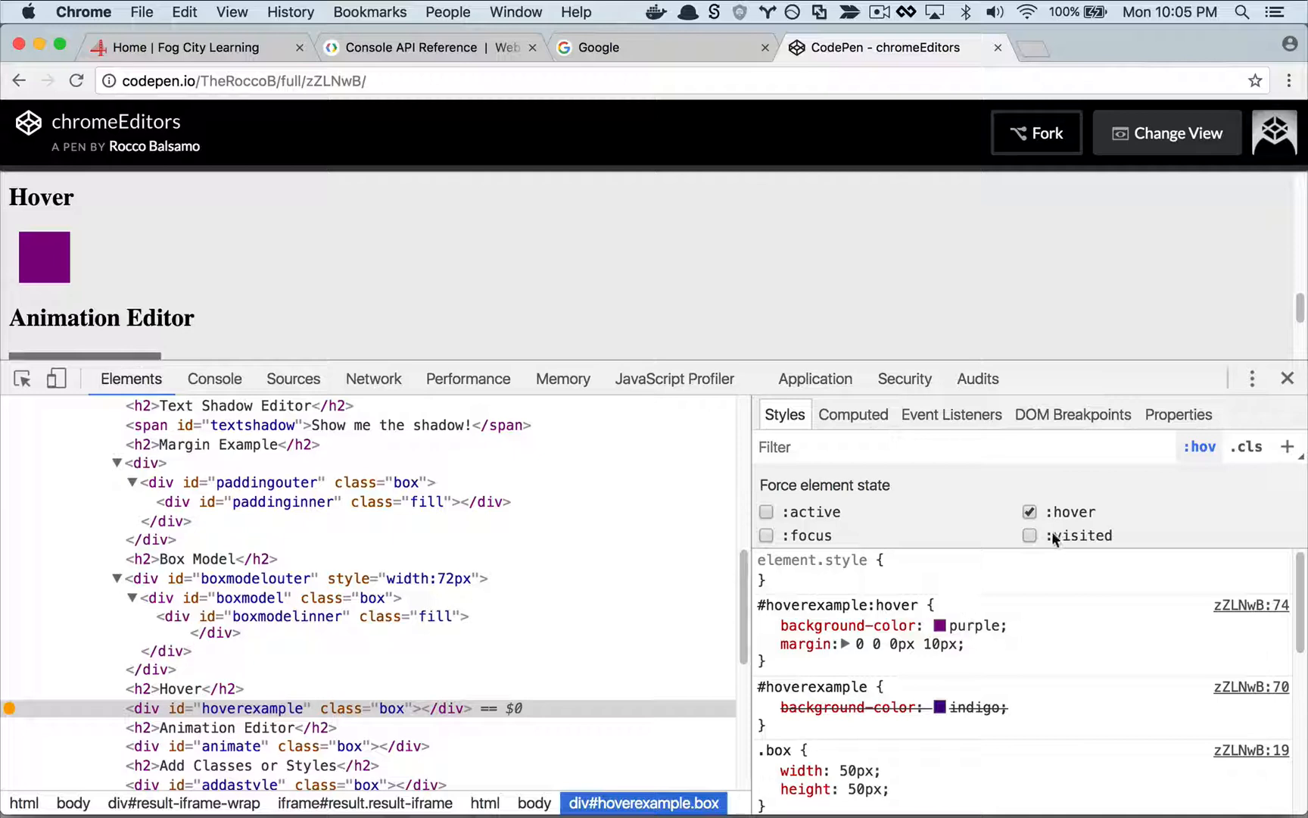
left_click(1029, 512)
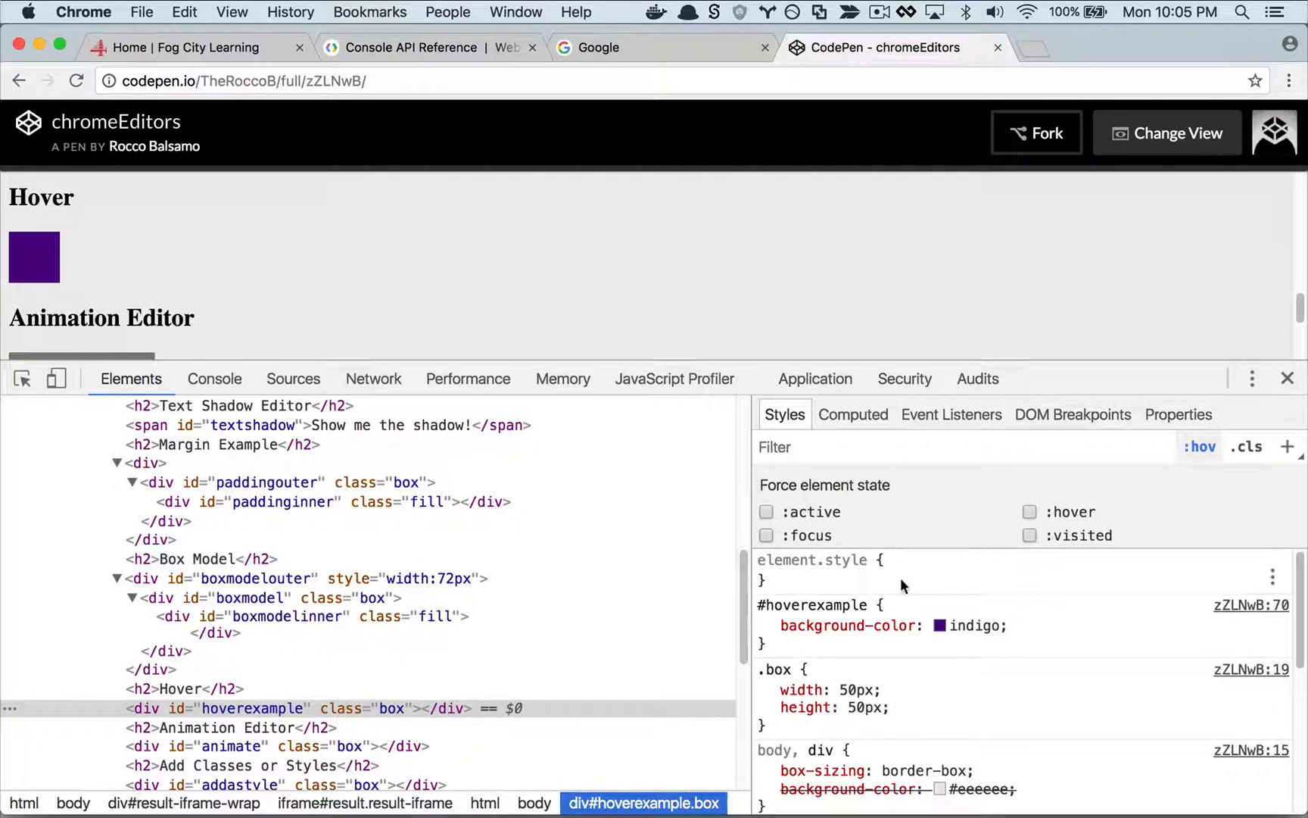
Inspect the animated gray box and drag its easing curve's lower control point below the baseline.
scroll("down", 3)
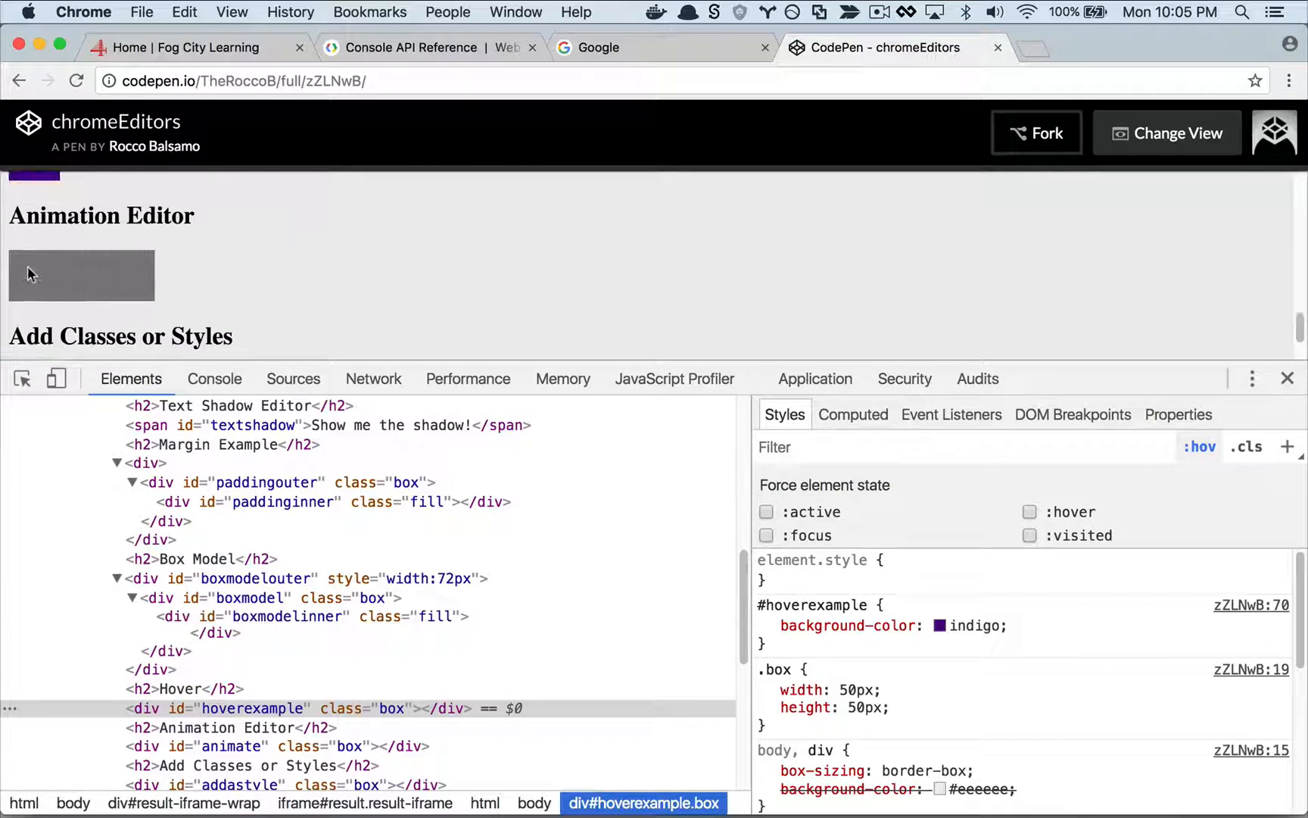
right_click(81, 274)
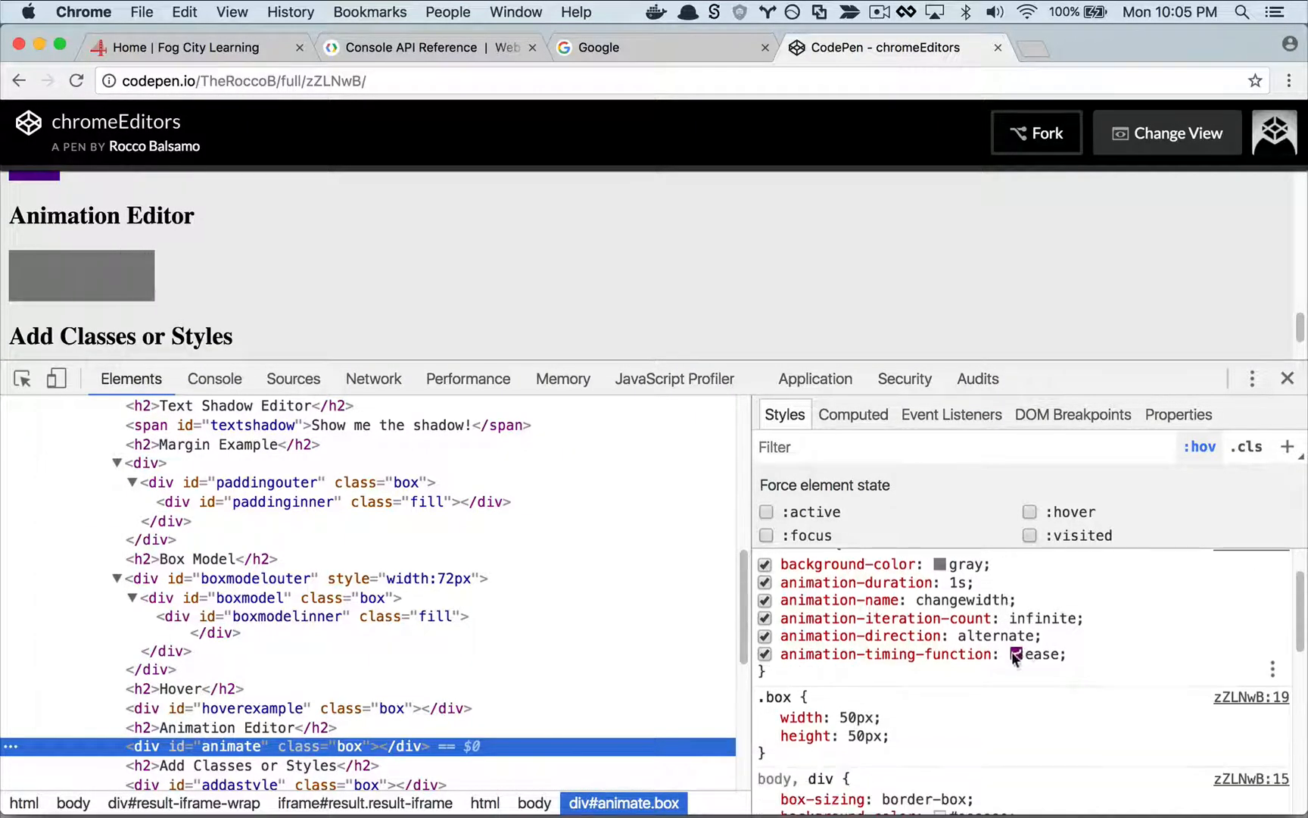
mouse_move(1016, 654)
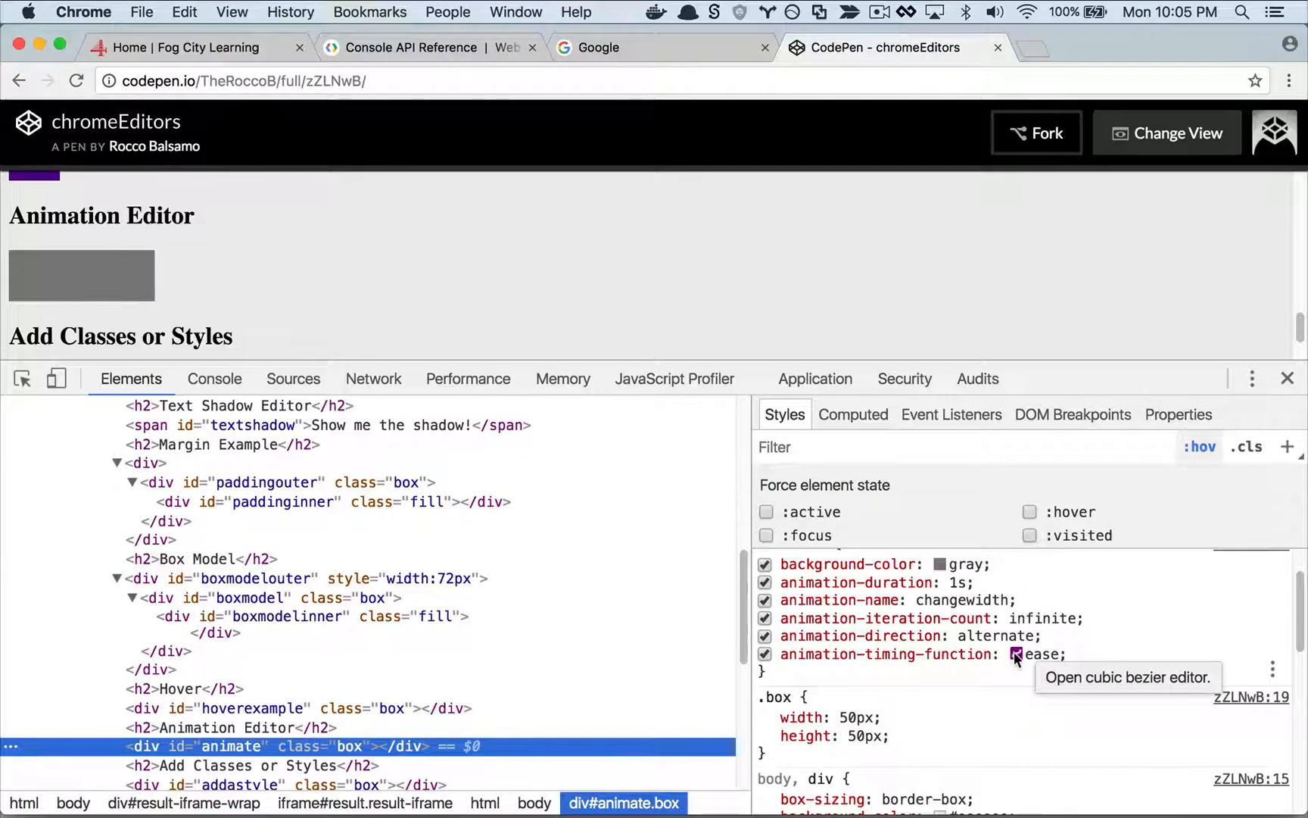
left_click(1015, 654)
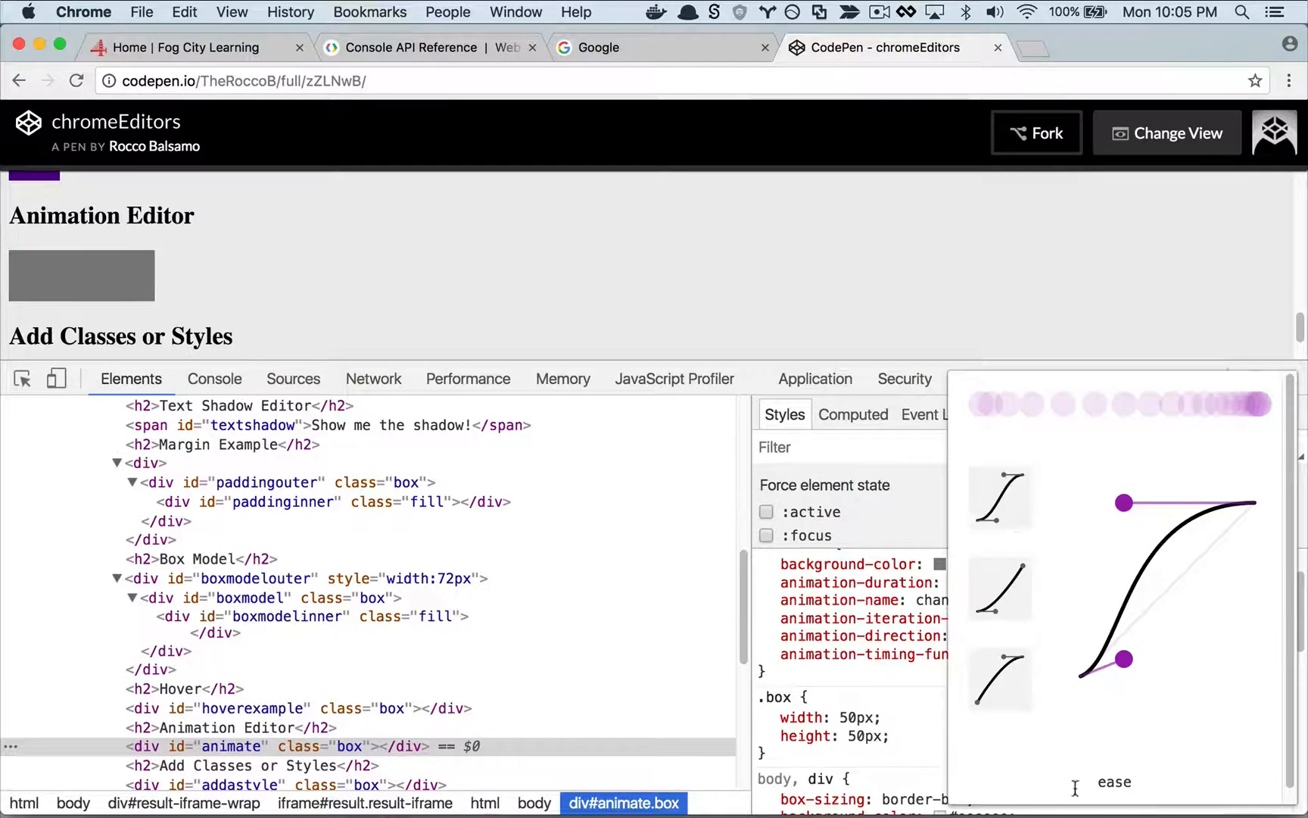
mouse_move(1201, 779)
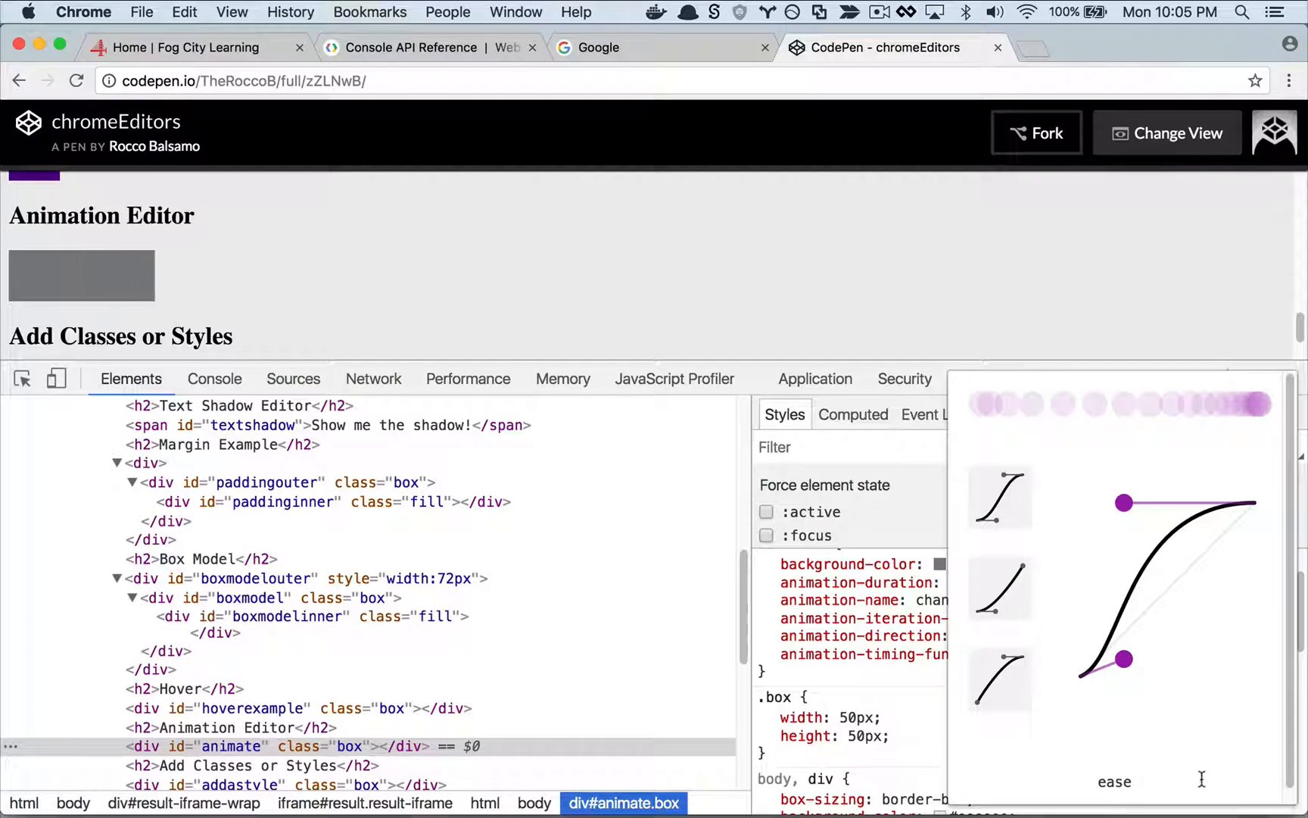
left_click_drag(1125, 660, 1129, 659)
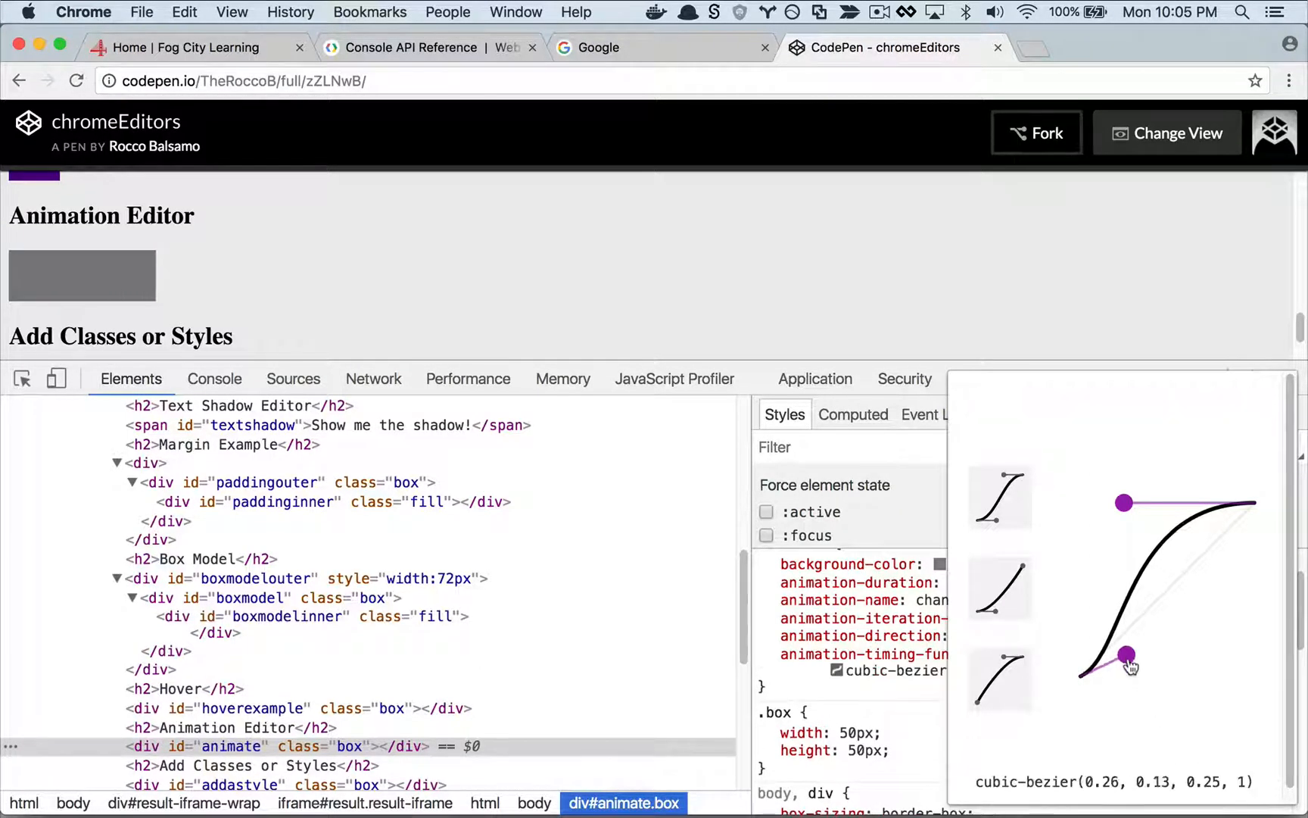
left_click_drag(1126, 655, 1179, 659)
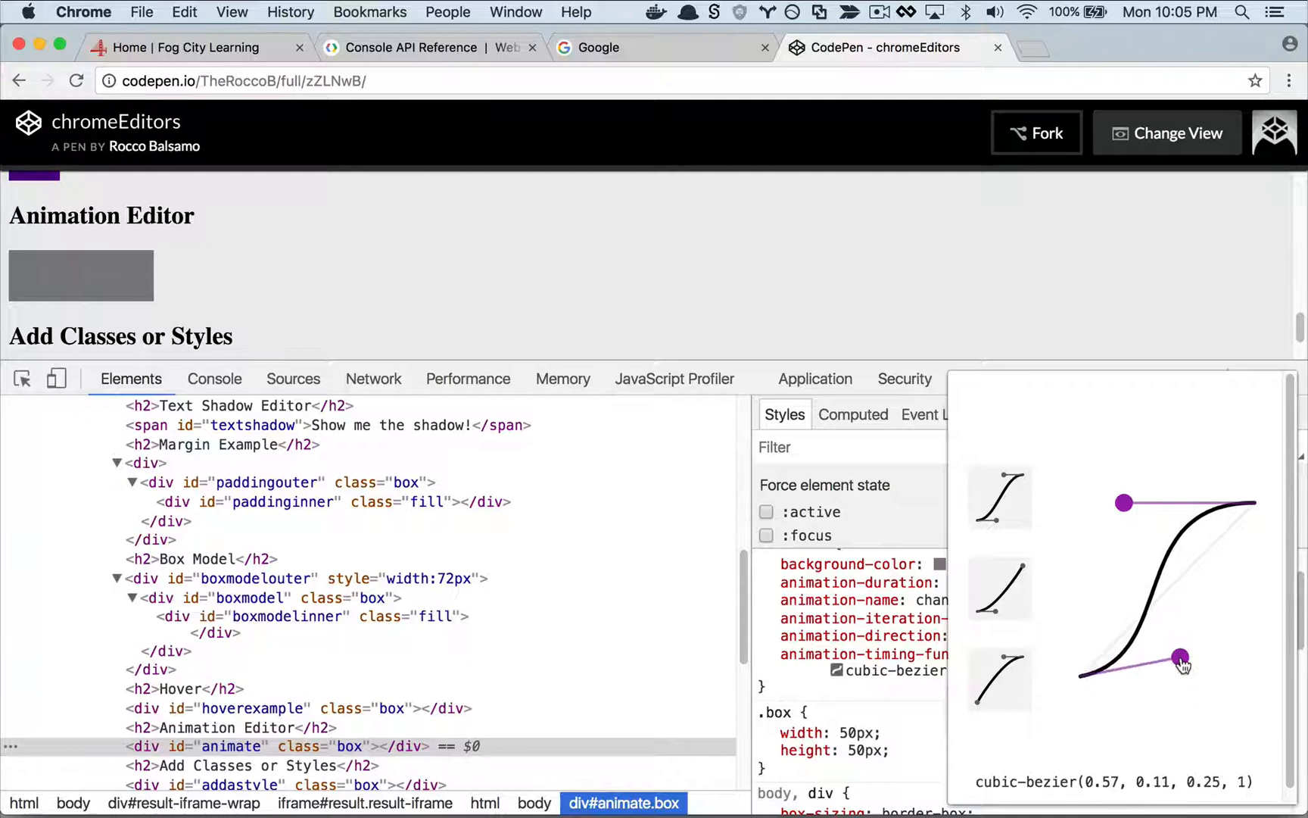
left_click_drag(1178, 656, 1166, 676)
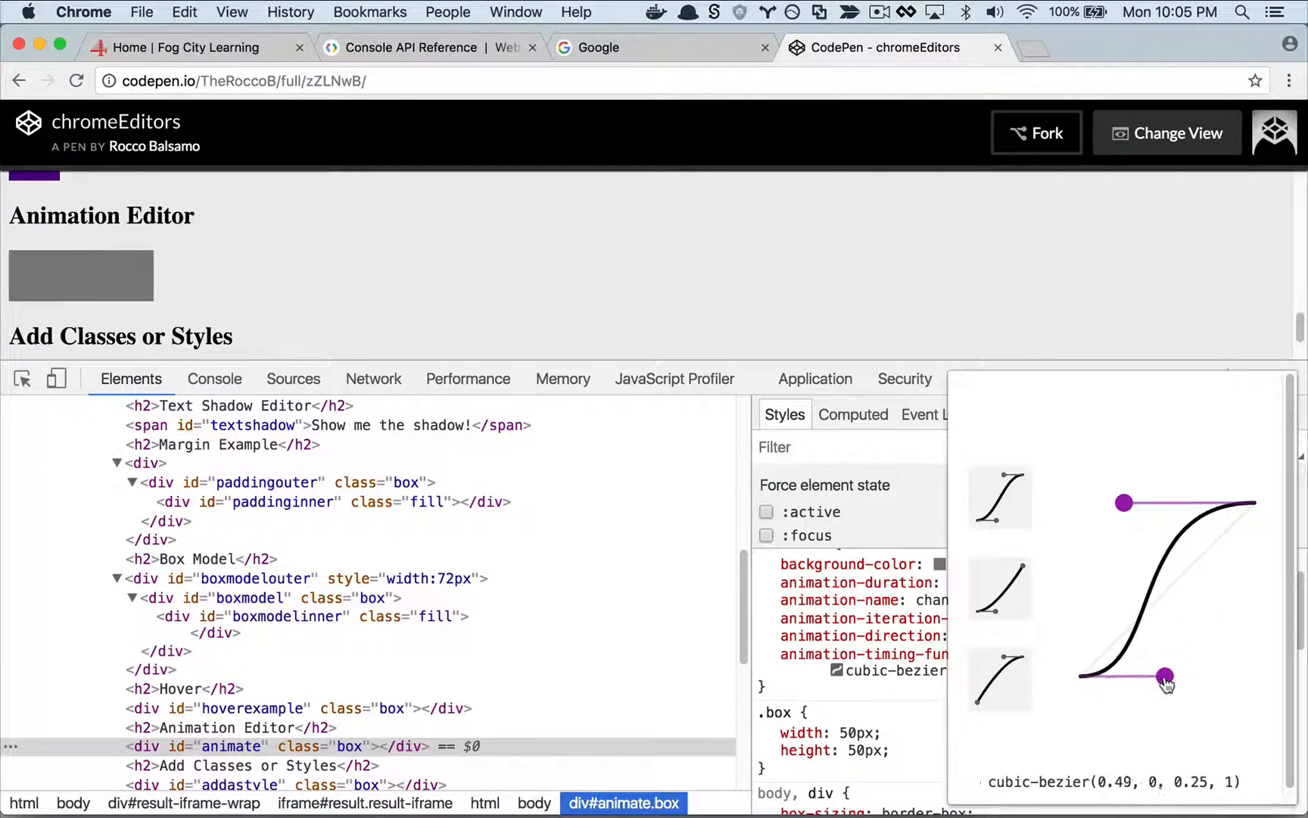
left_click_drag(1167, 678, 1151, 692)
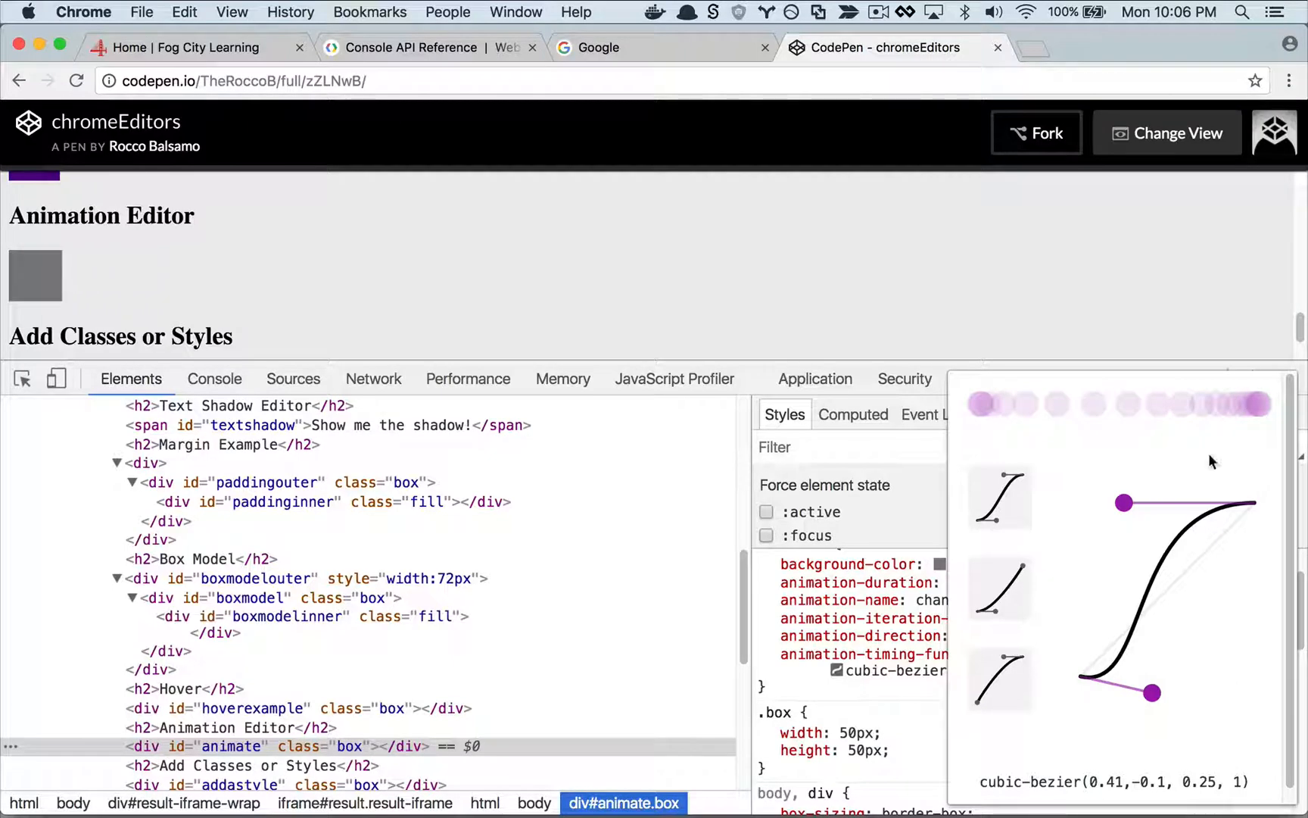
mouse_move(950, 407)
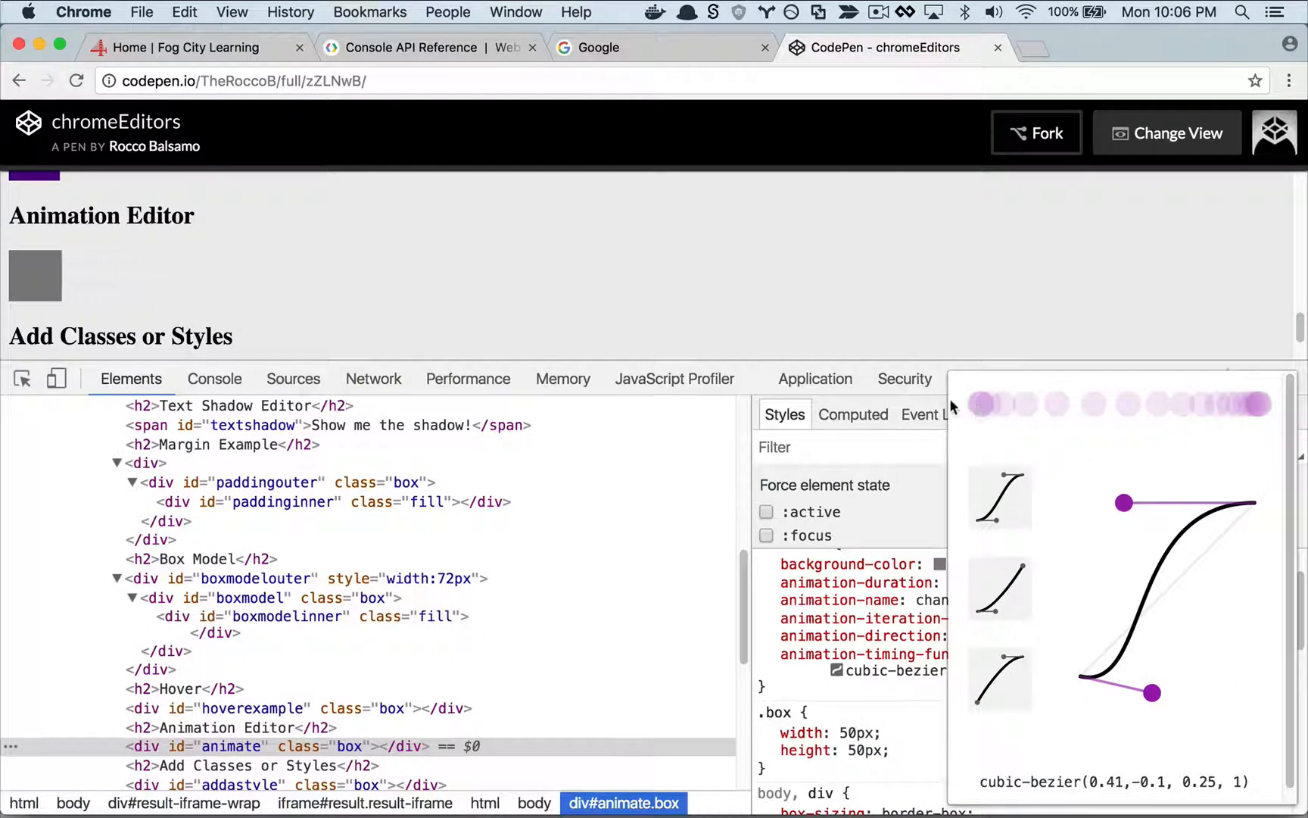
Adjust the upper control point, apply the Fast Out, Linear In preset, then cycle and tweak presets.
left_click_drag(1124, 501, 1131, 526)
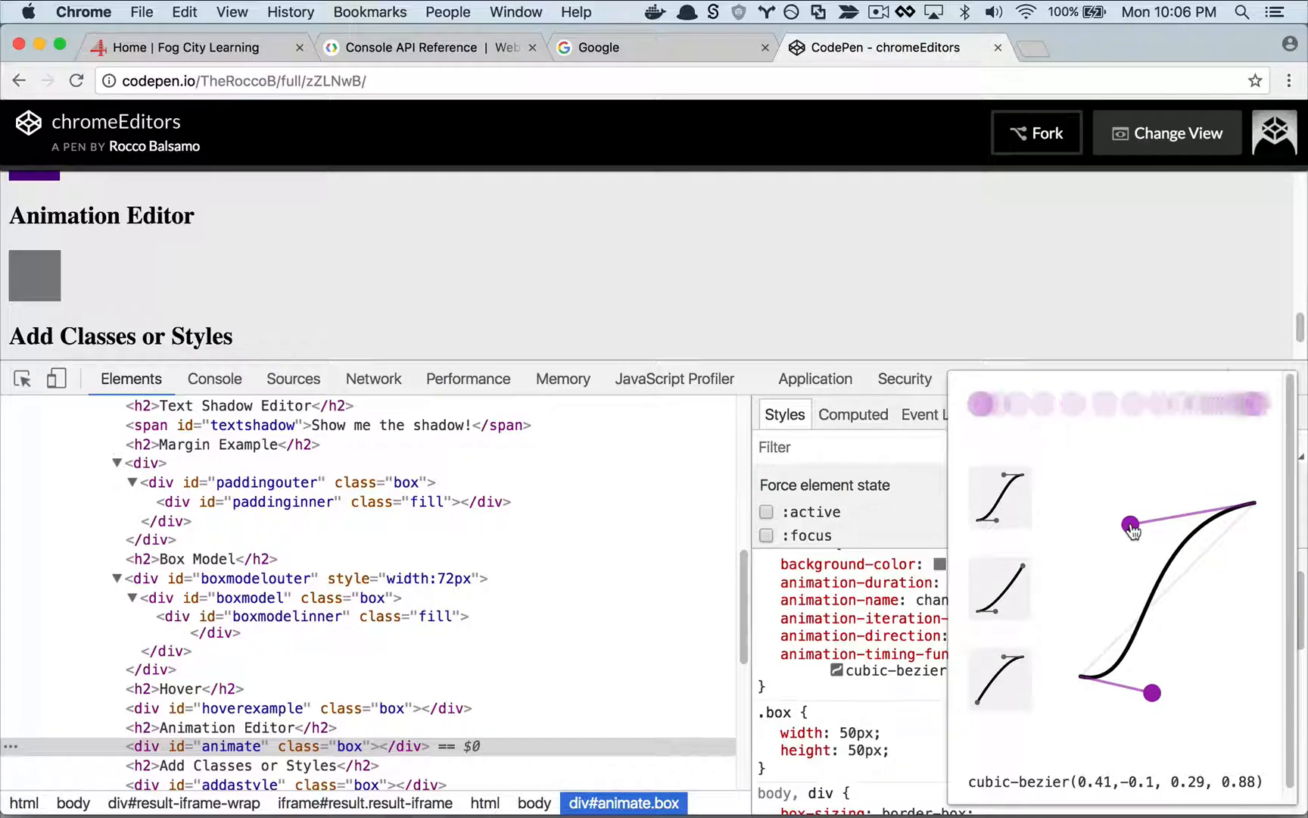
left_click(999, 588)
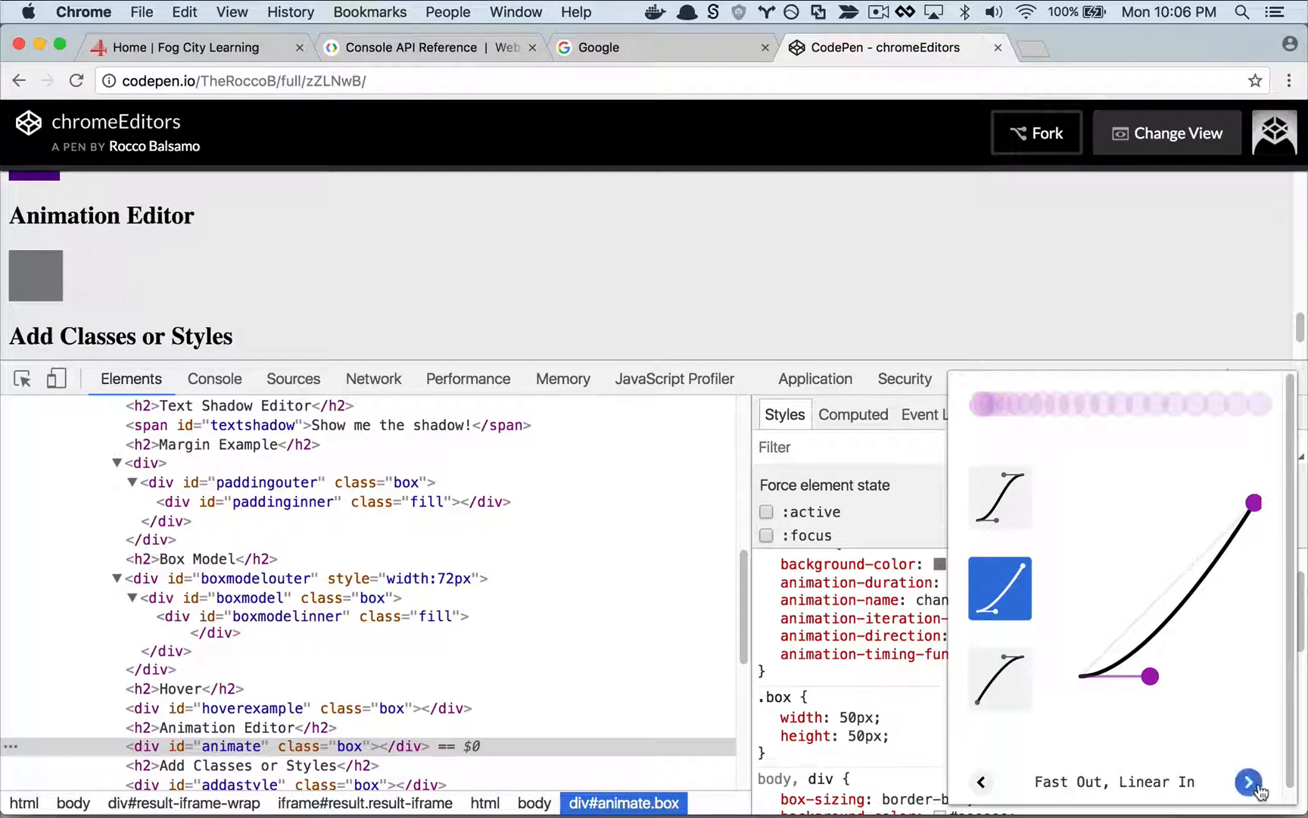
left_click(1249, 782)
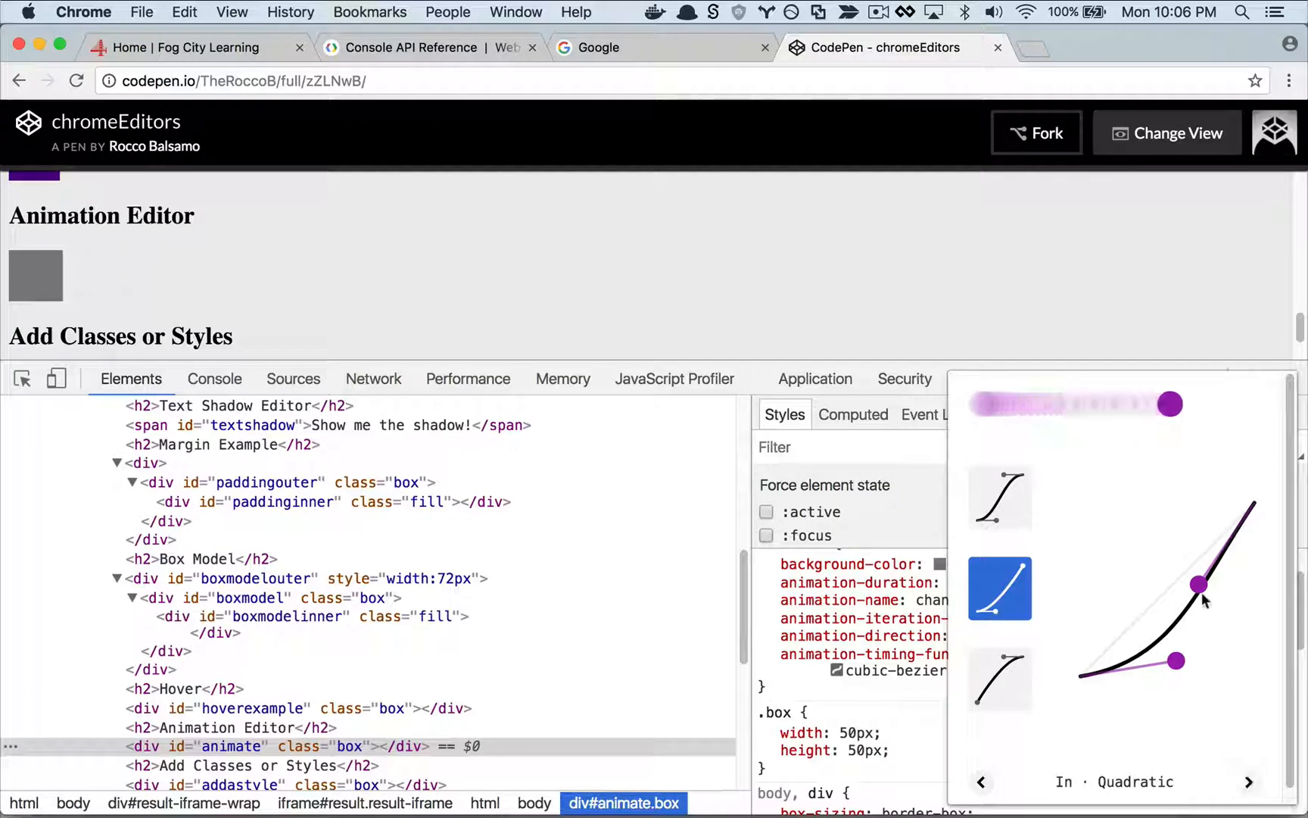
left_click_drag(1197, 584, 1167, 465)
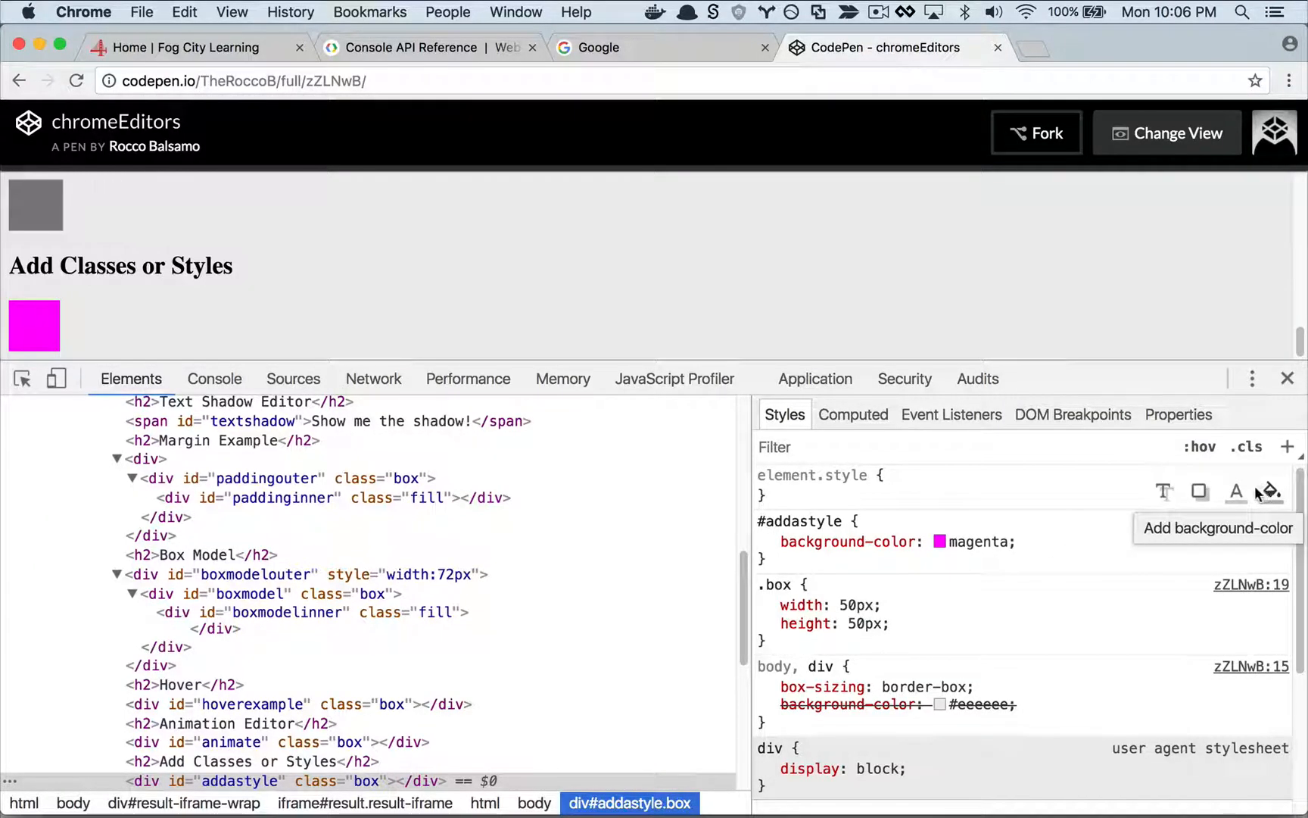
mouse_move(1163, 491)
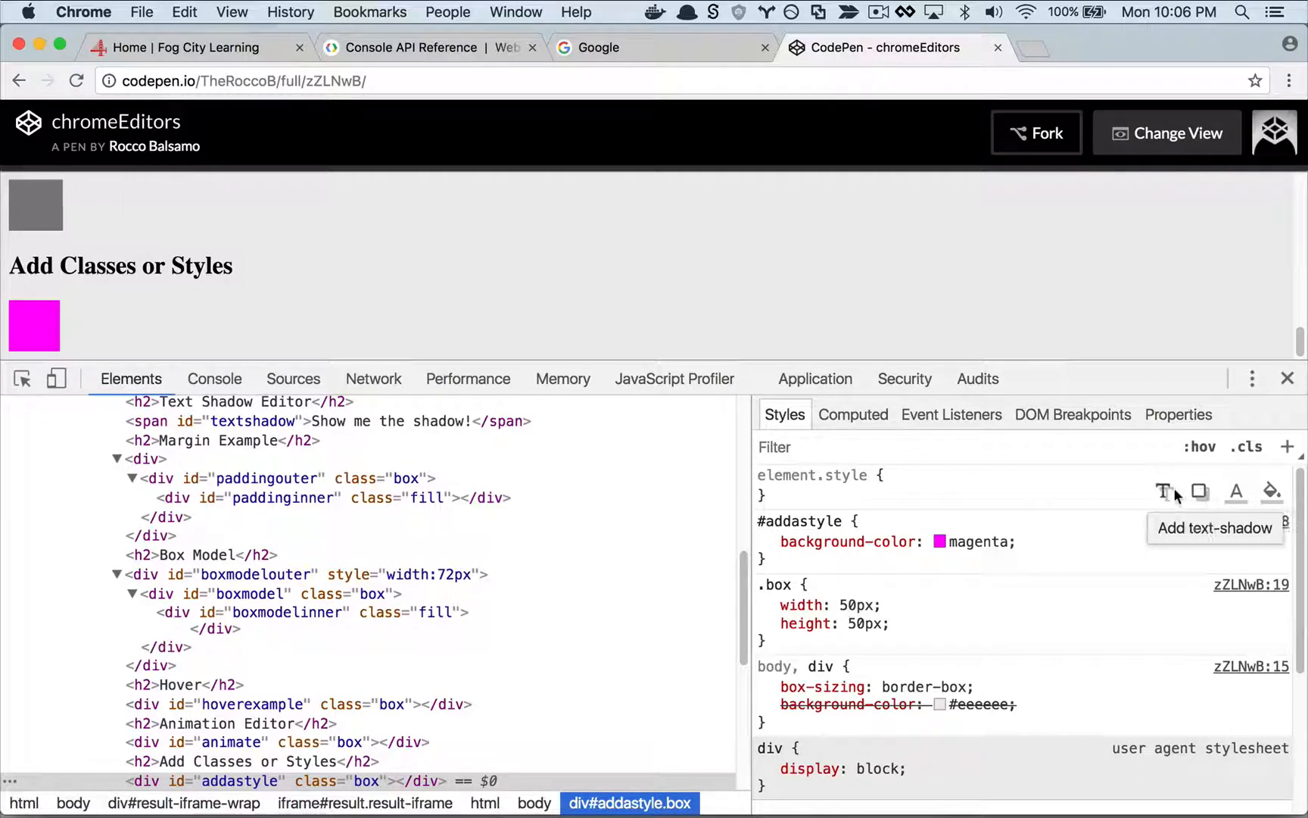
Add a box-shadow to the magenta box's element.style and drag its offset to -5px, 5px.
left_click(1199, 491)
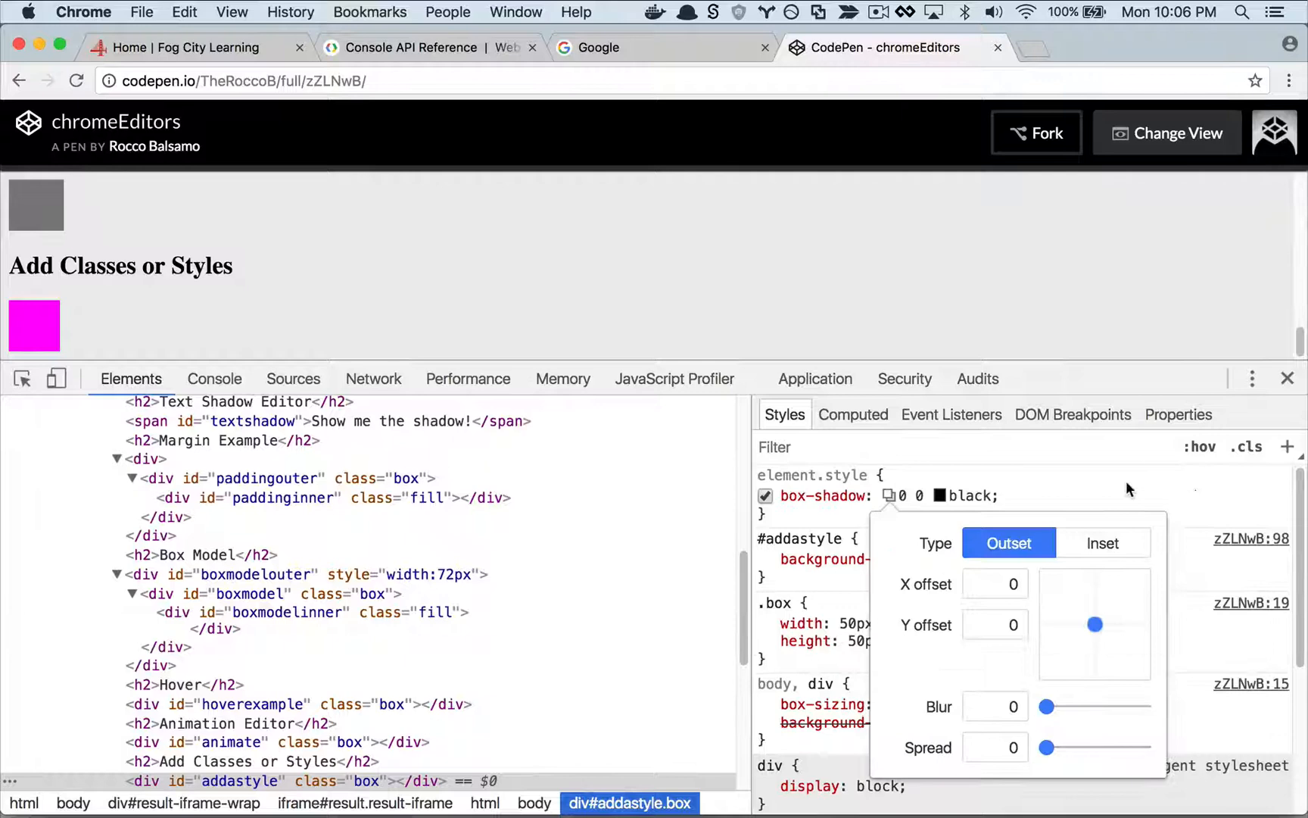
left_click_drag(1095, 623, 1090, 632)
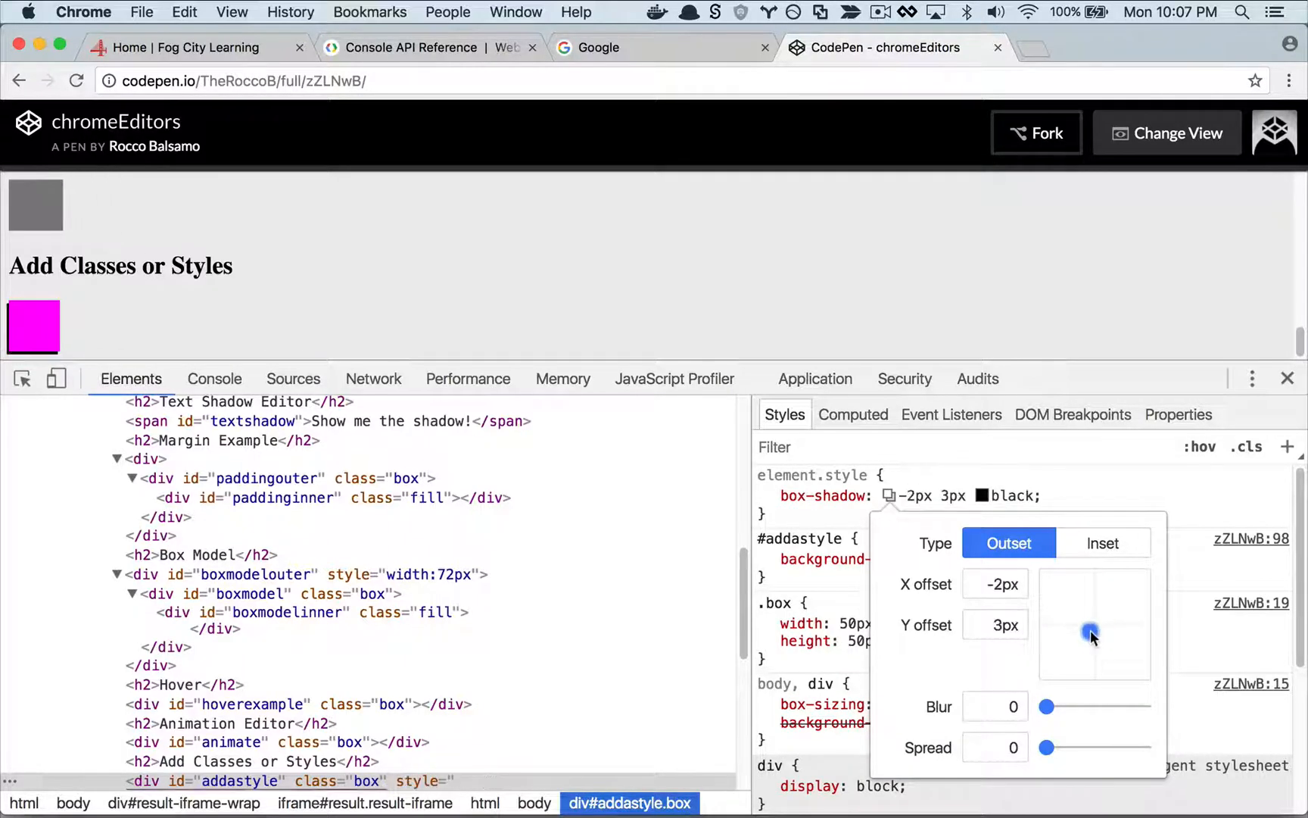
left_click_drag(1093, 631, 1085, 637)
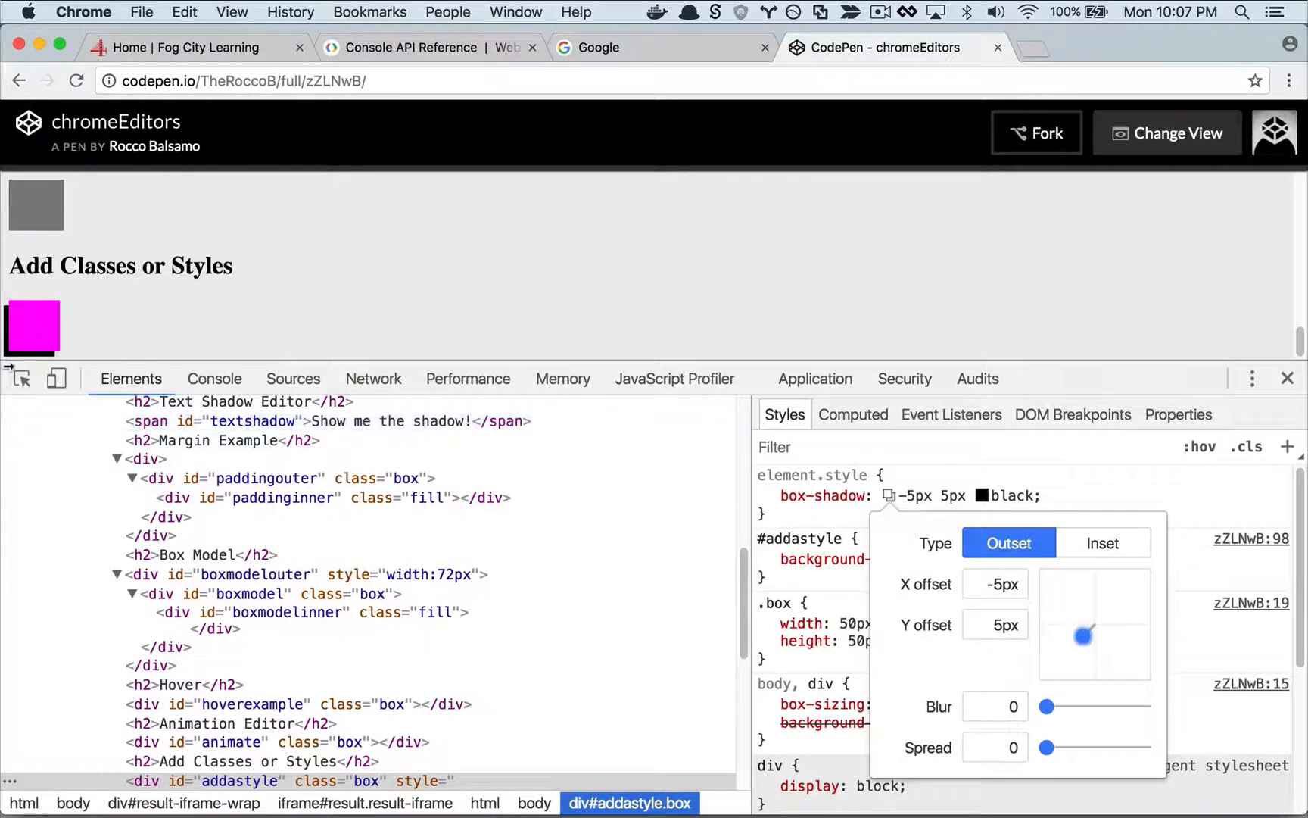
mouse_move(1040, 293)
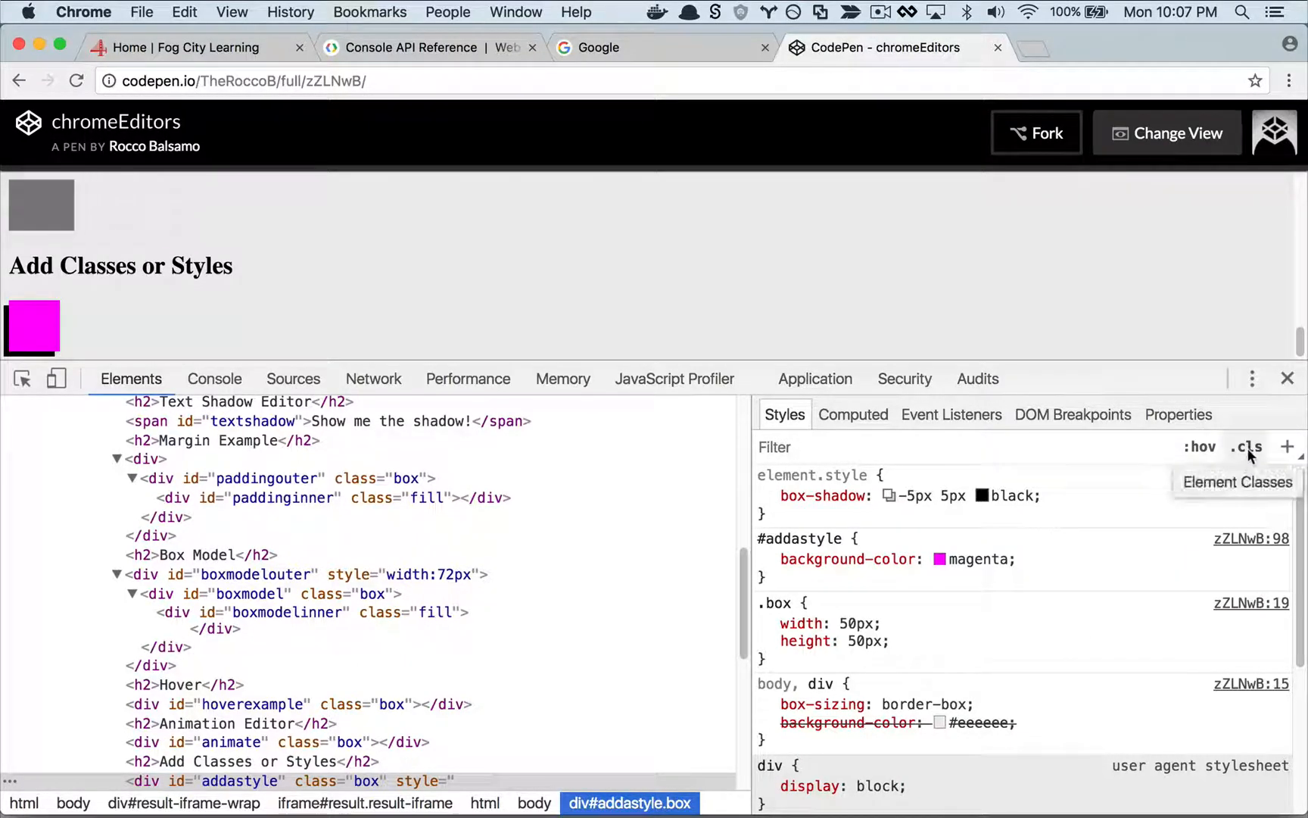
Show the magenta box's Element Classes list via the .cls button.
left_click(1245, 446)
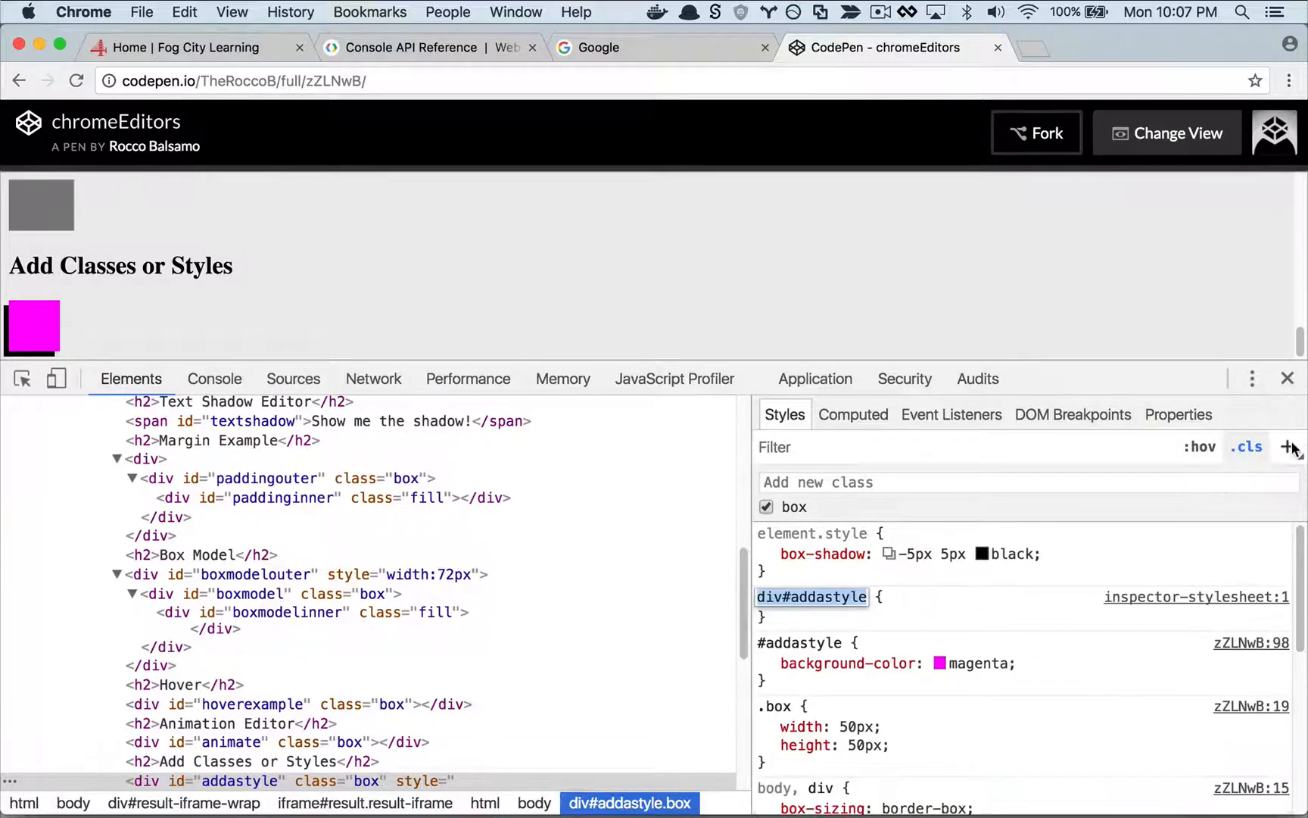
mouse_move(897, 613)
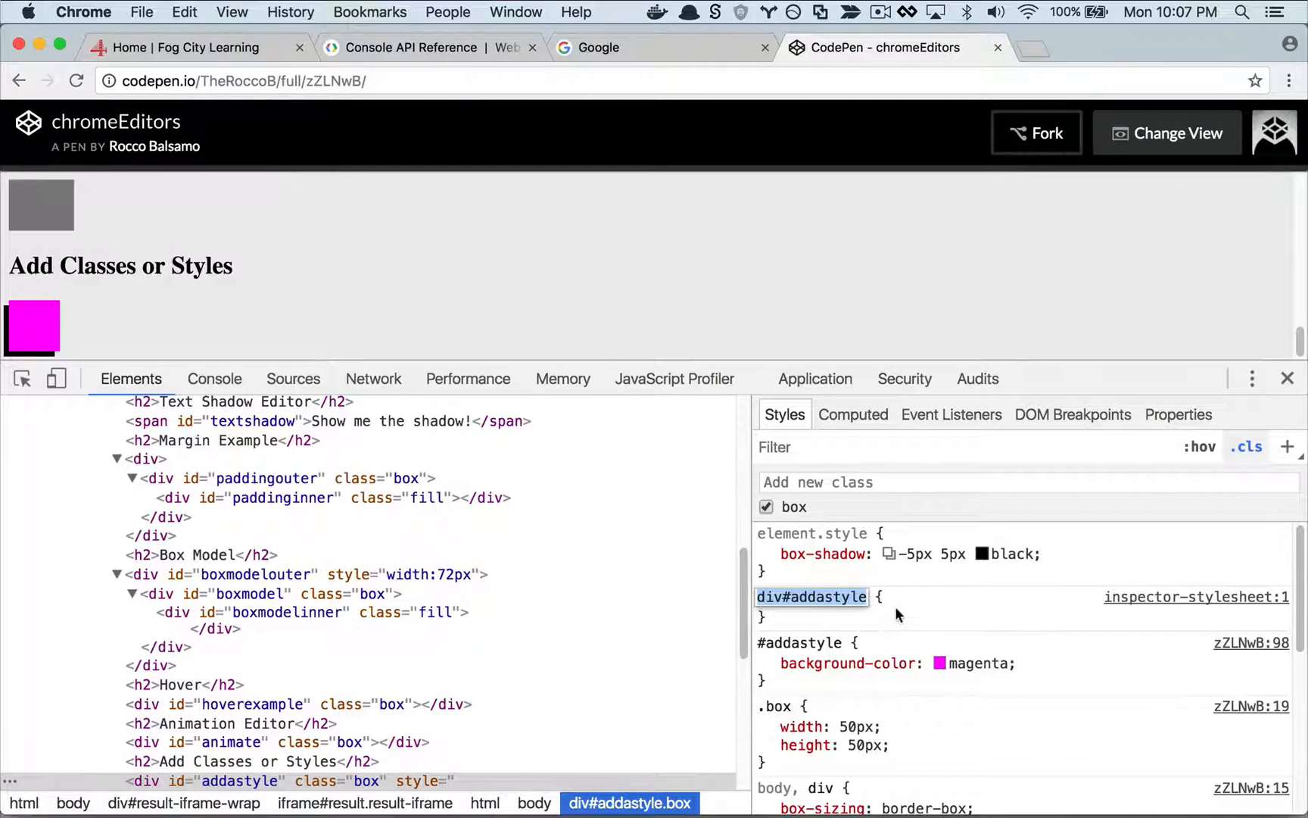
mouse_move(1196, 596)
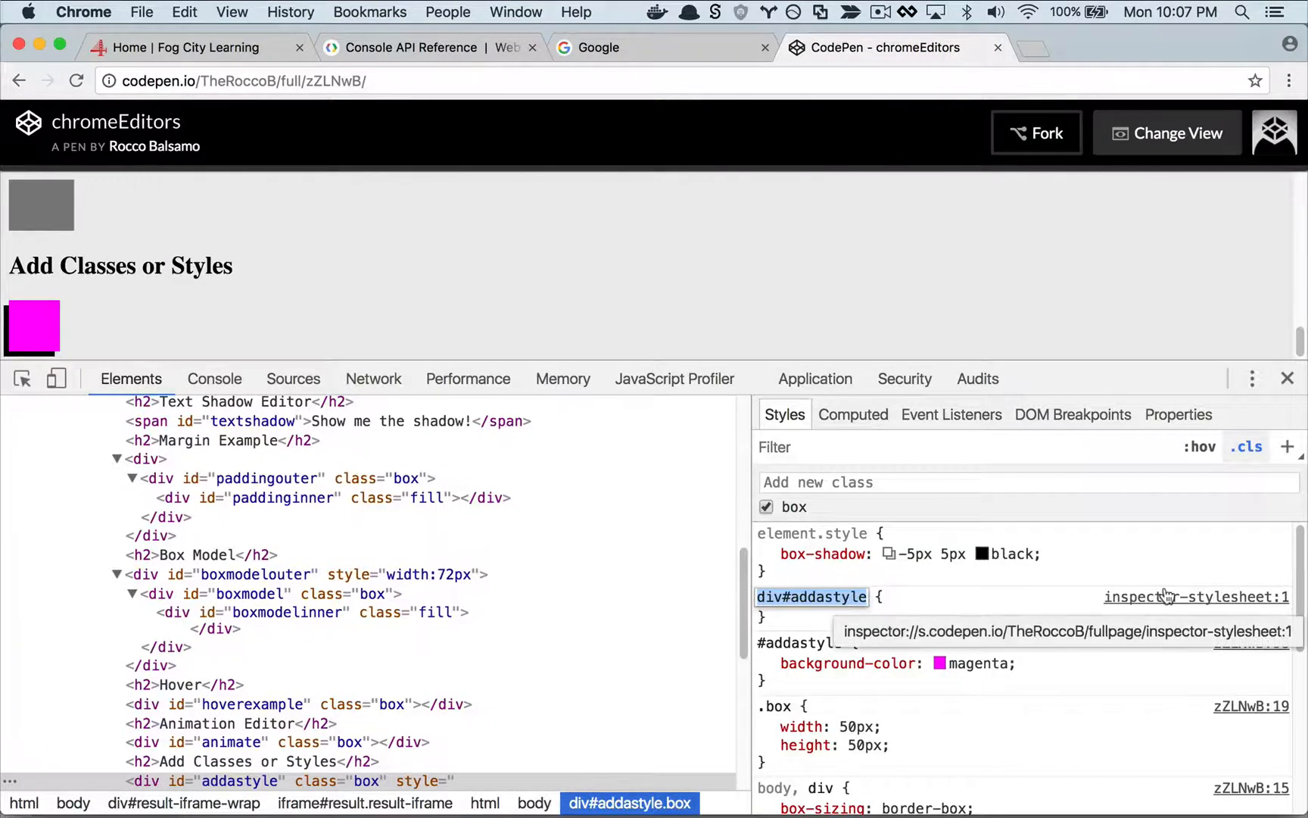